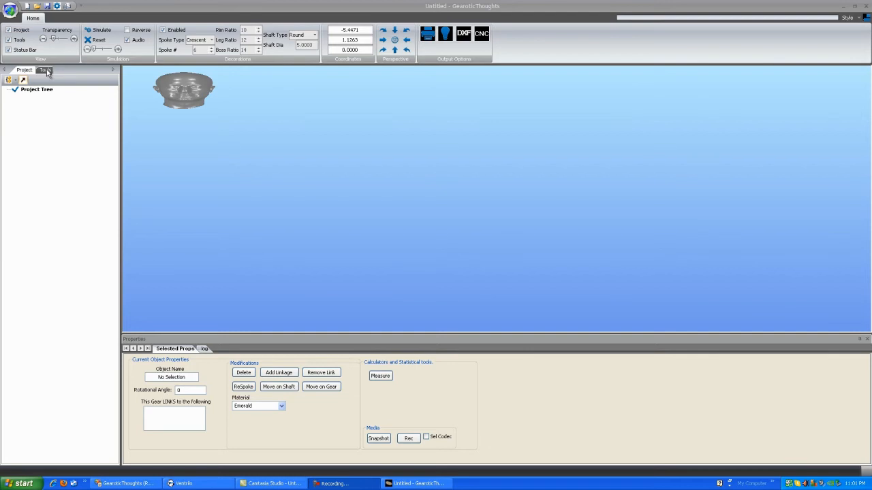
Step: Show the Tools panel listing the creation objects for gears, special objects and escapements
click(44, 71)
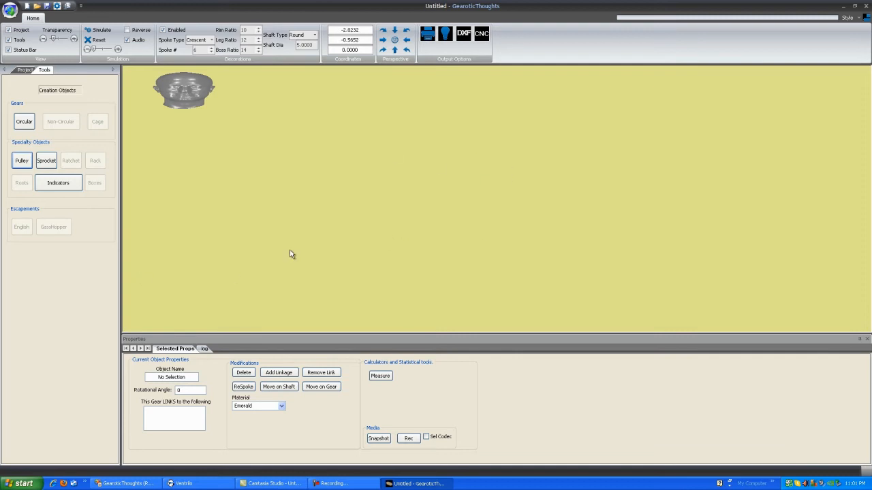
mouse_move(329, 223)
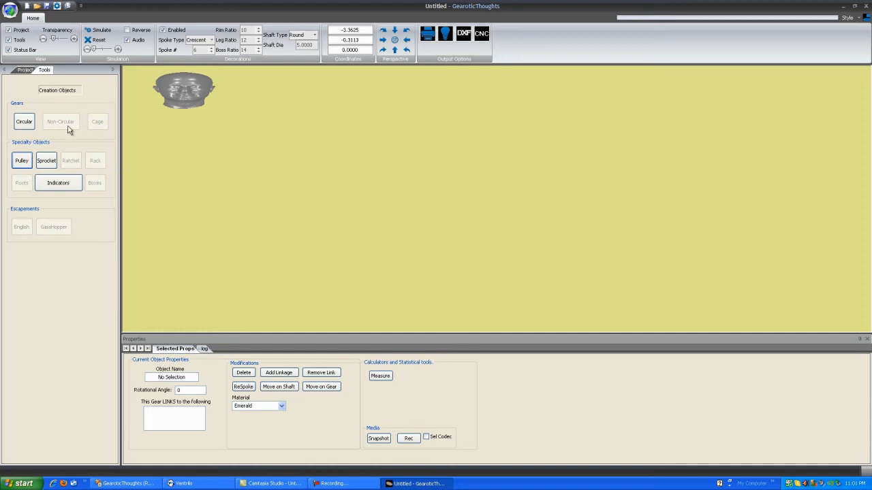
mouse_move(79, 203)
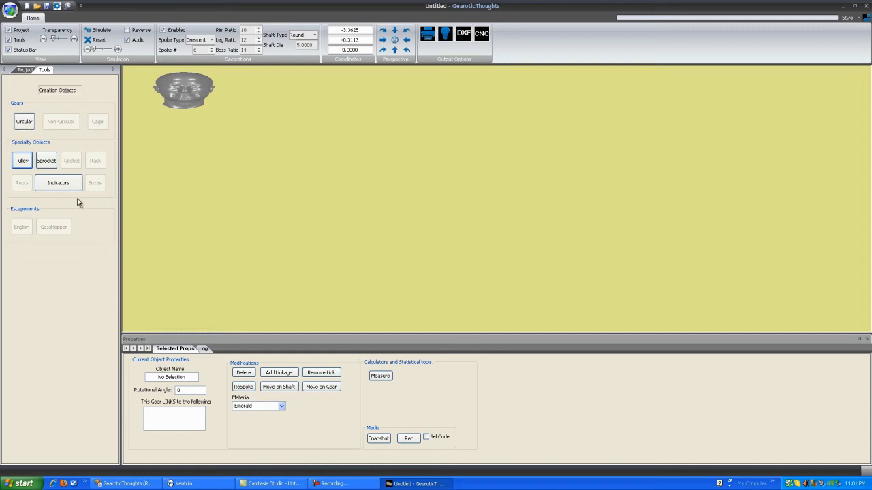
mouse_move(33, 230)
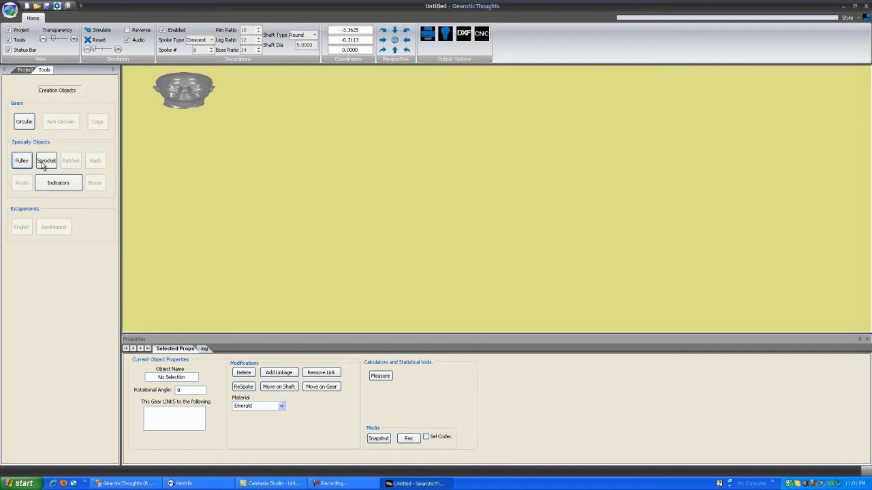
mouse_move(58, 153)
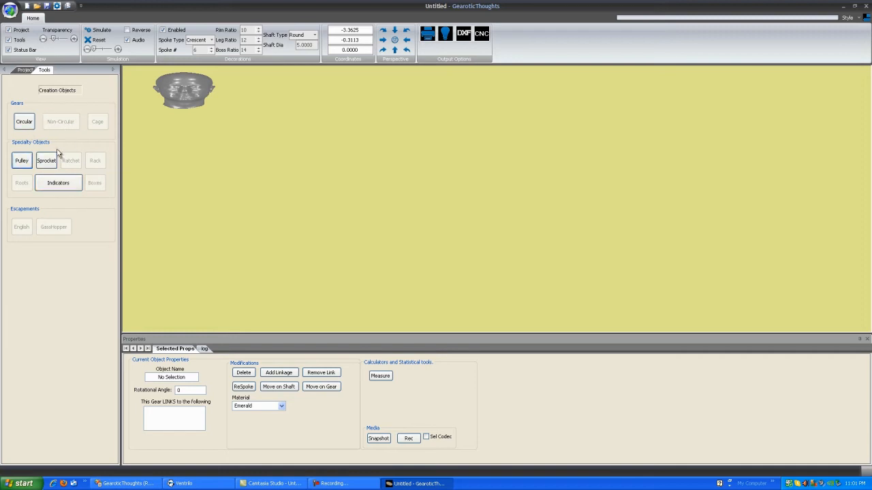
Step: Create a circular spur gear module with a 16-tooth wheel meshing a 10-tooth pinion
click(25, 122)
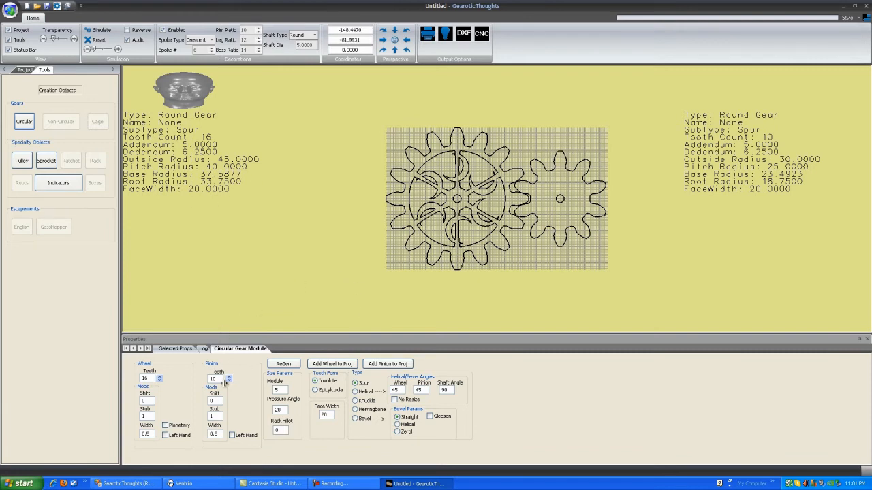
mouse_move(172, 390)
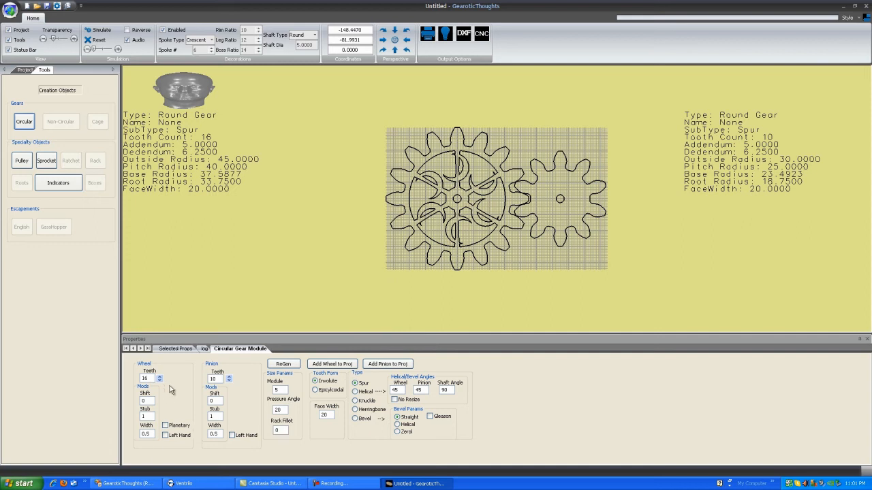
mouse_move(174, 383)
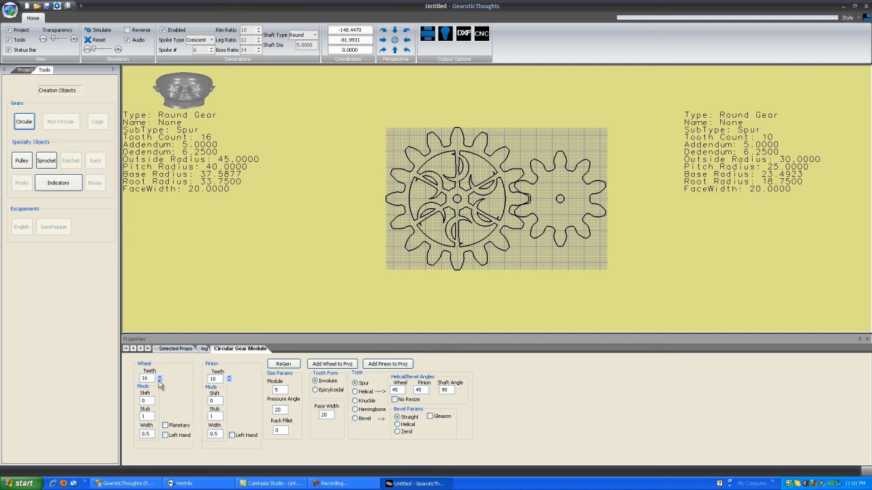
mouse_move(446, 199)
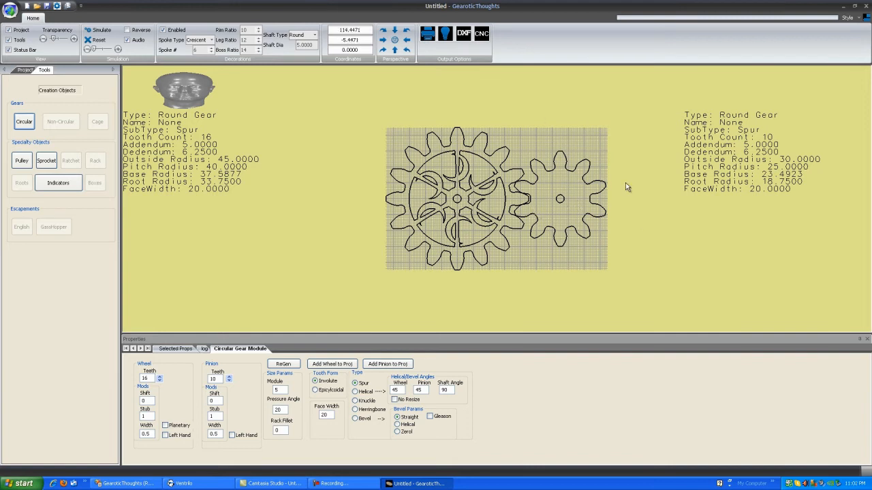
mouse_move(569, 286)
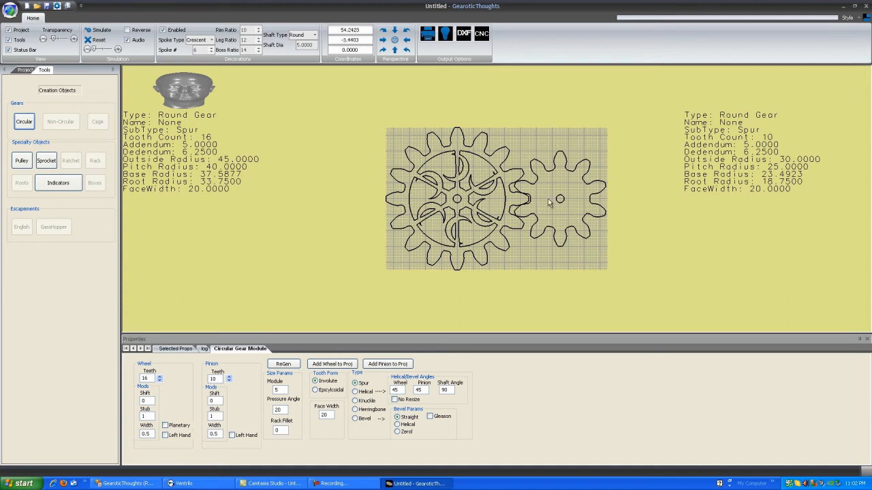
mouse_move(621, 284)
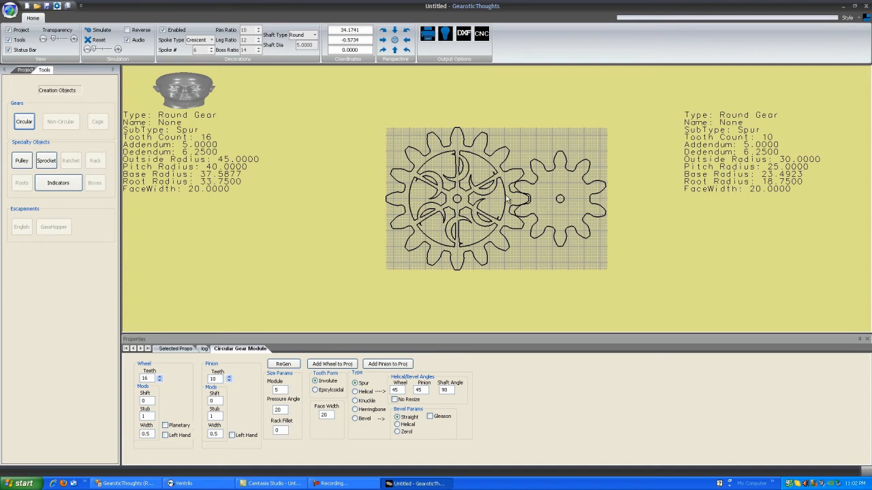
mouse_move(380, 334)
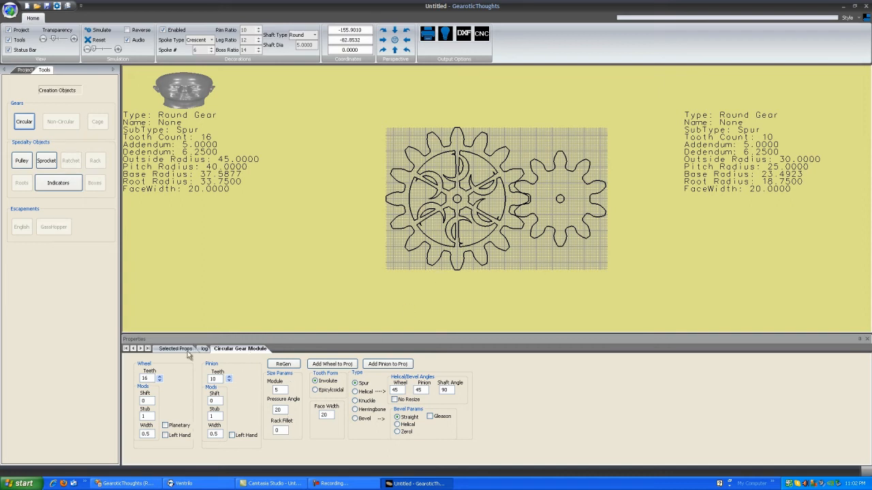
mouse_move(202, 401)
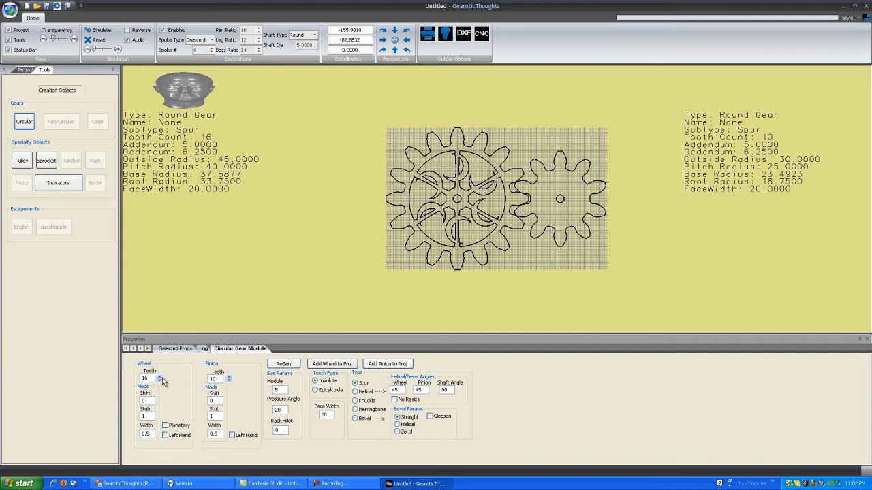
mouse_move(155, 407)
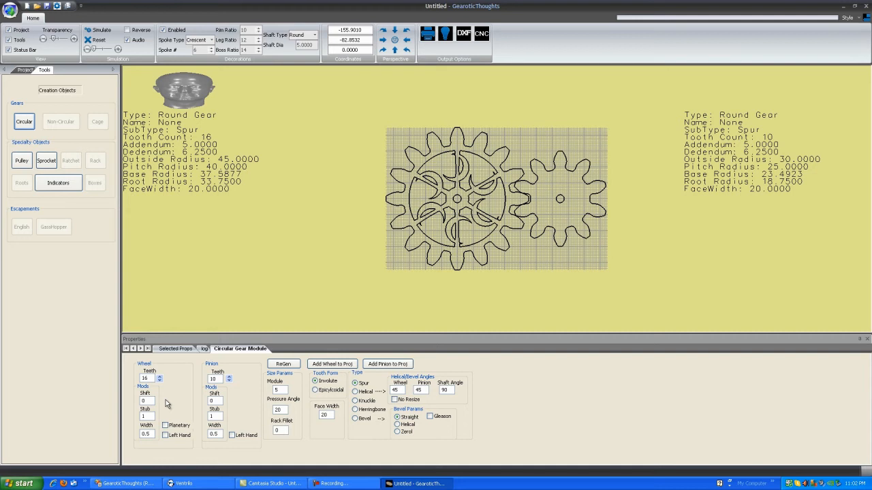
mouse_move(179, 398)
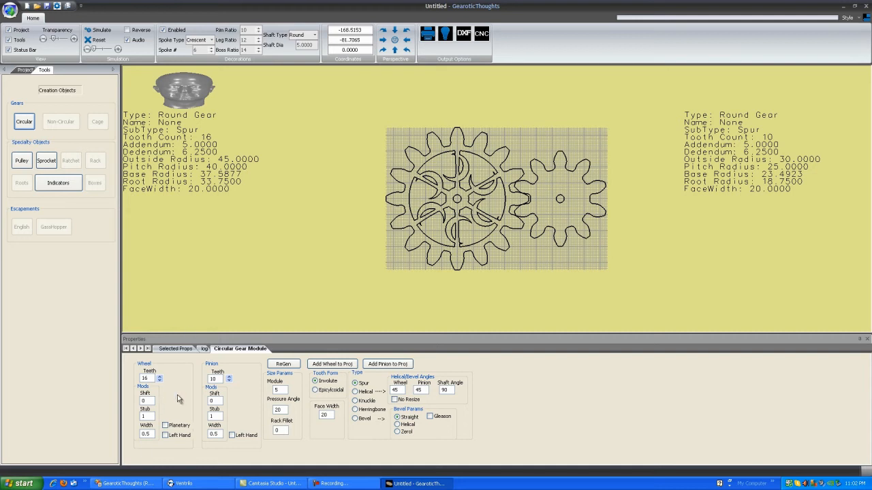
mouse_move(174, 420)
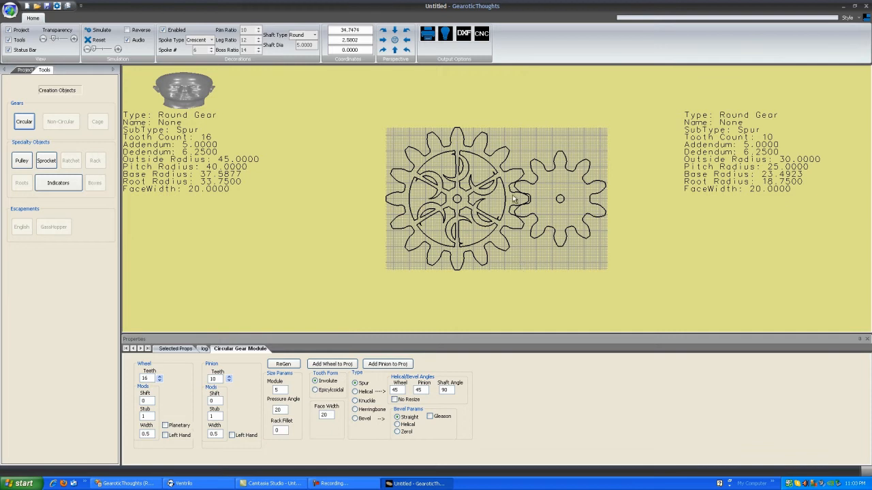
mouse_move(523, 210)
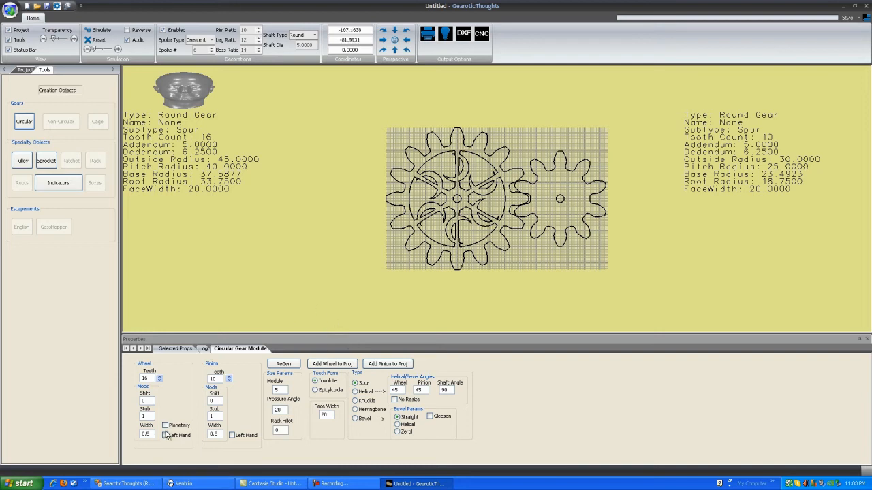
click(165, 425)
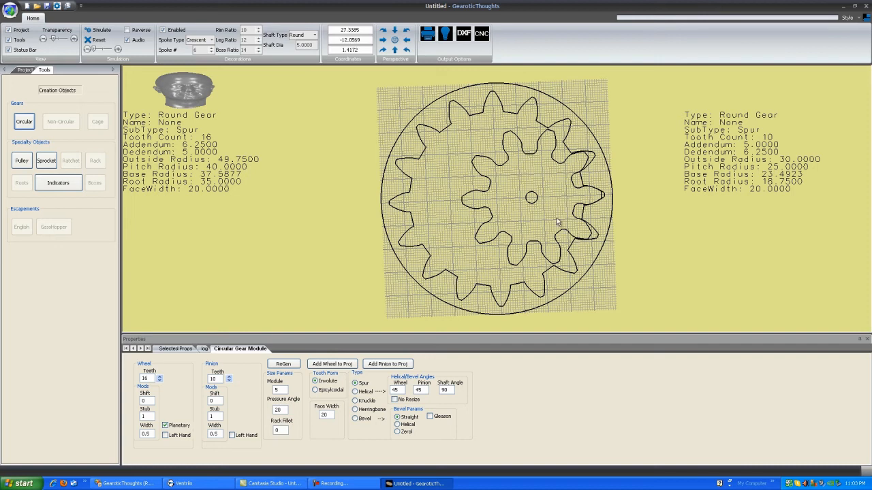
mouse_move(550, 185)
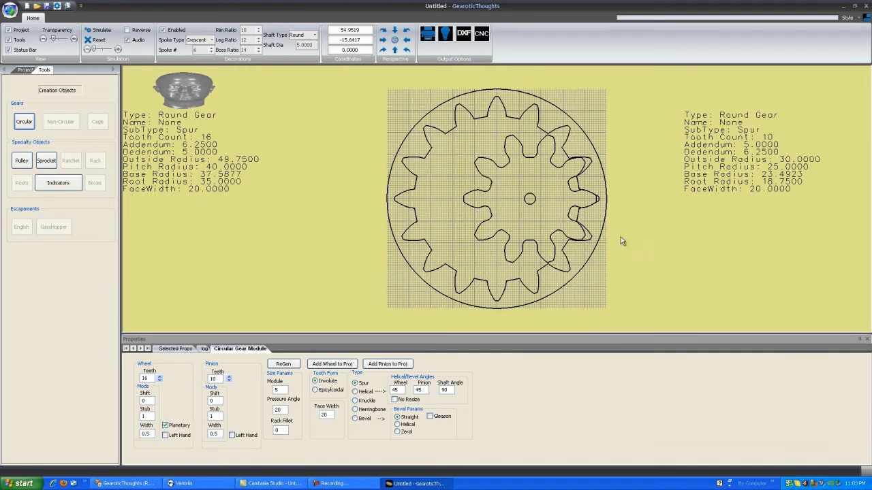
mouse_move(212, 194)
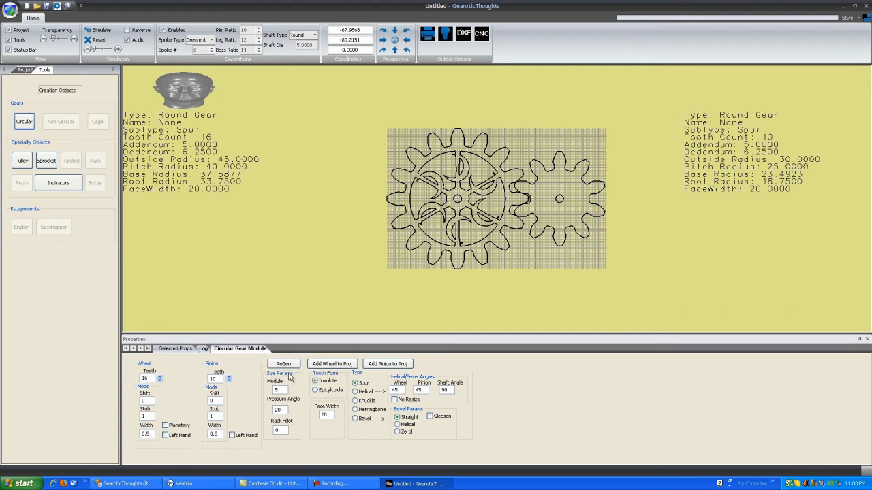
mouse_move(292, 401)
text(.5)
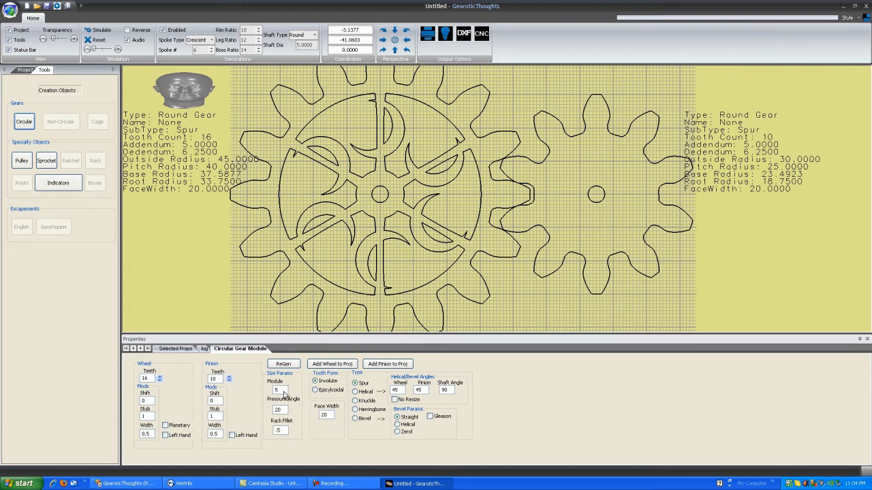
click(284, 363)
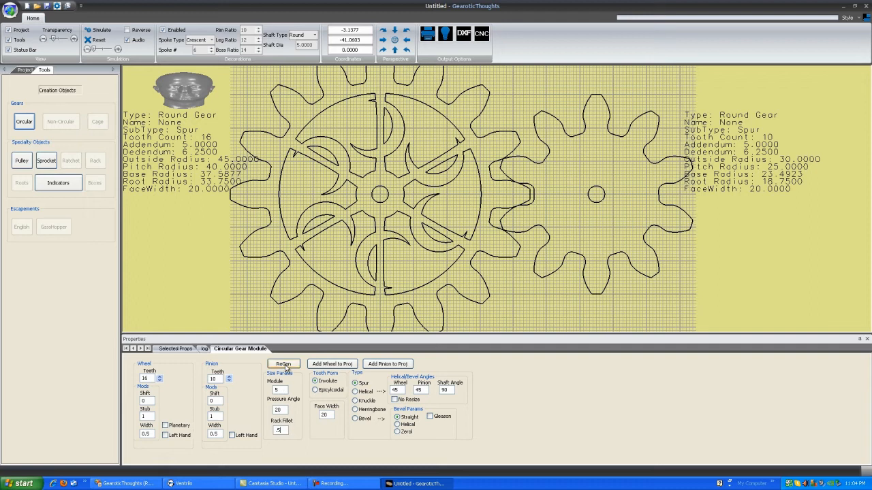
click(284, 363)
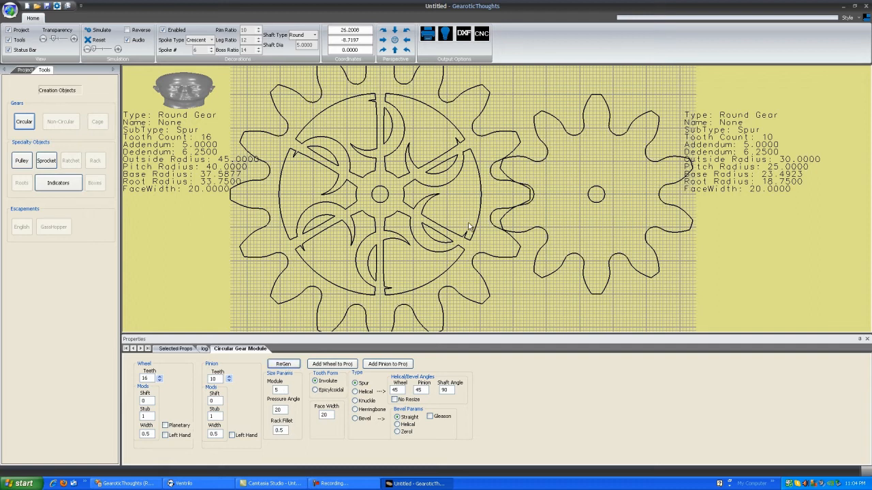
mouse_move(458, 319)
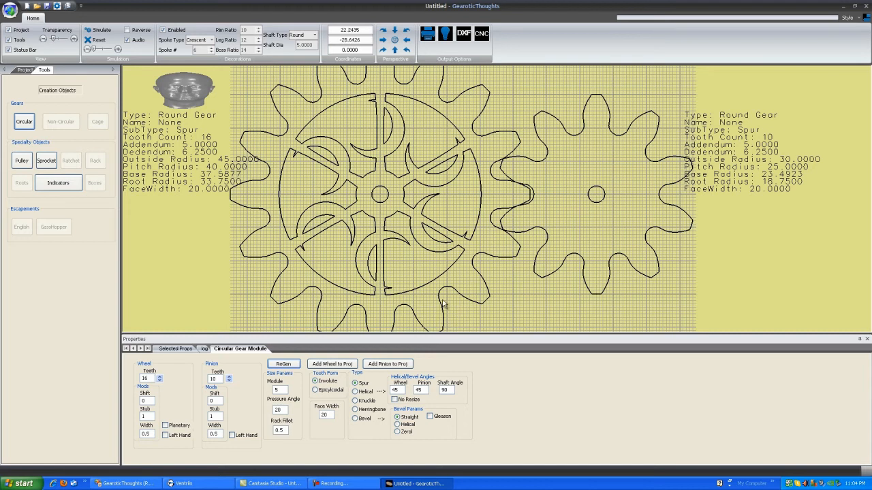
mouse_move(419, 213)
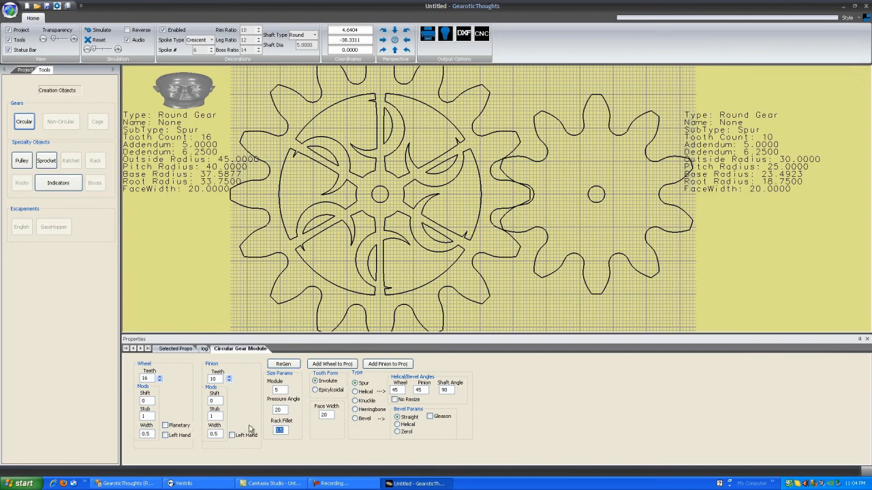
click(283, 362)
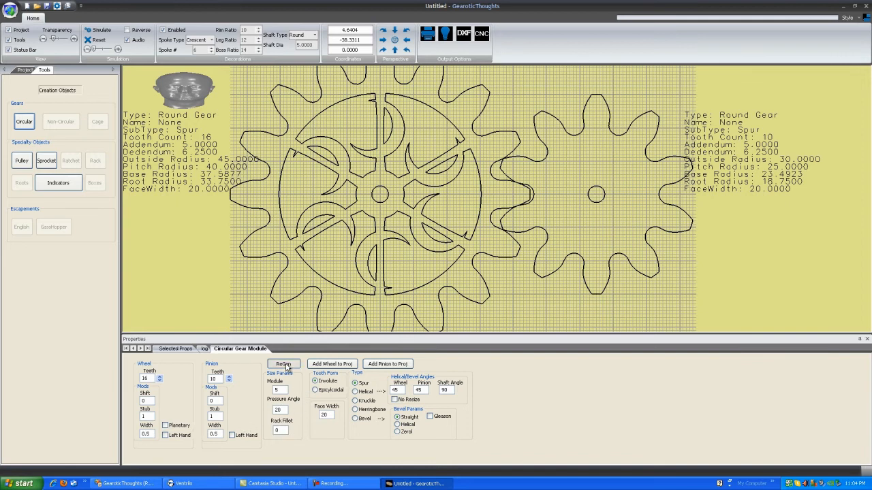
click(283, 364)
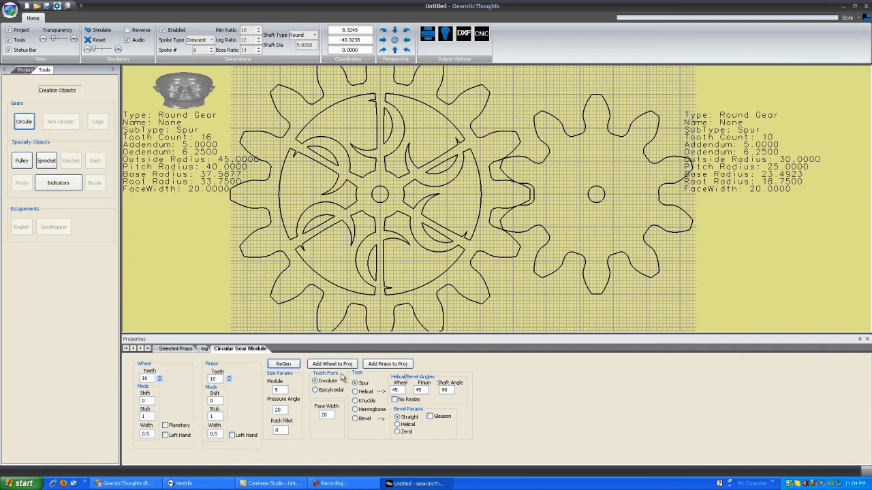
mouse_move(449, 370)
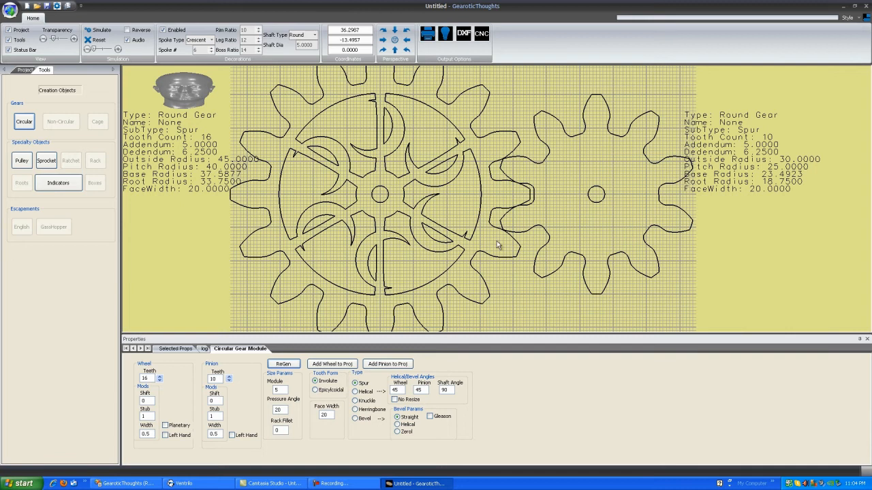
mouse_move(493, 282)
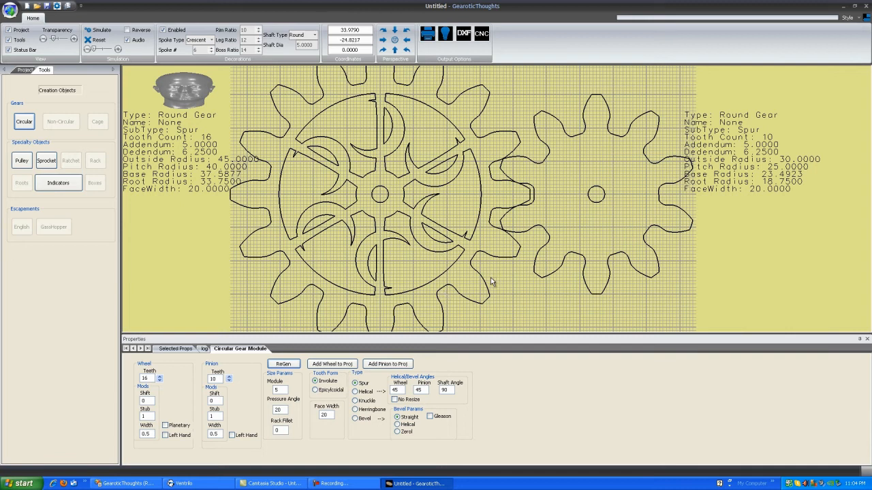
mouse_move(429, 209)
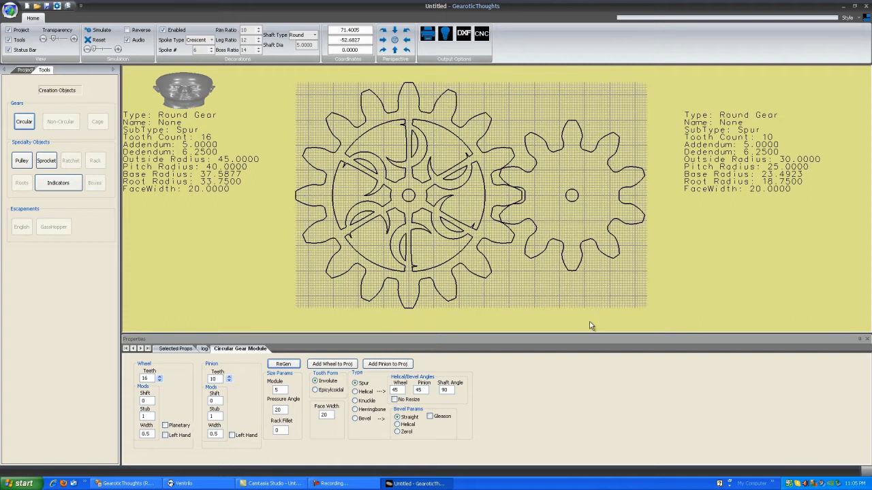
mouse_move(668, 280)
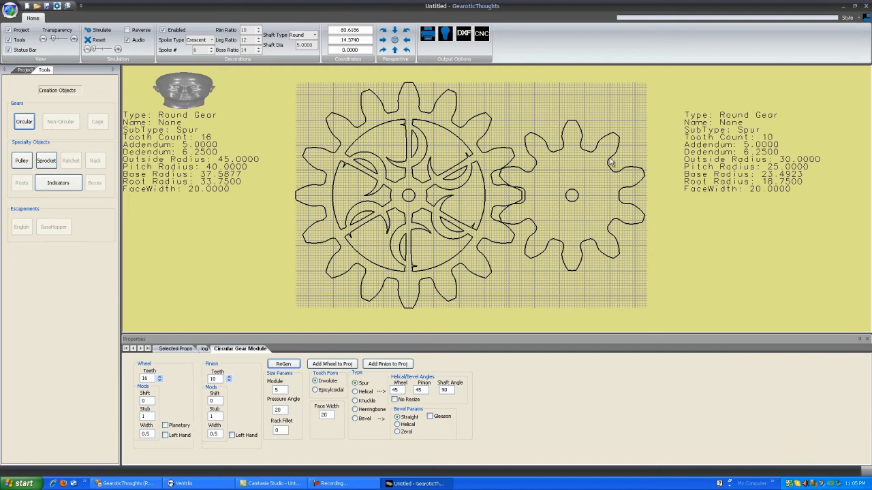
mouse_move(420, 190)
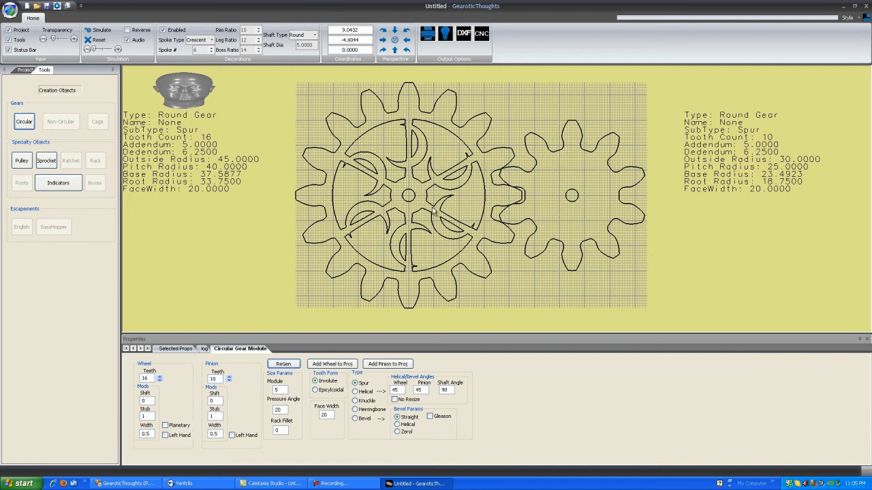
mouse_move(392, 360)
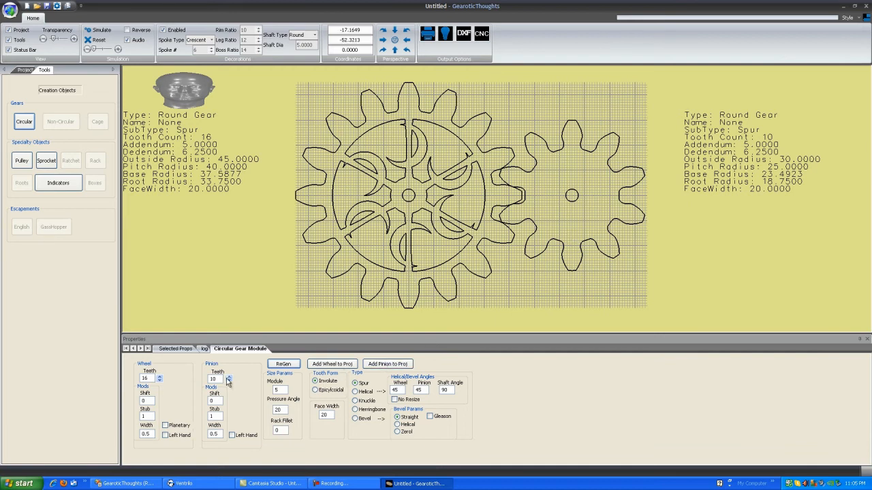
Step: Set the pinion to 9 teeth and try a square shaft hole before returning it to round
click(229, 379)
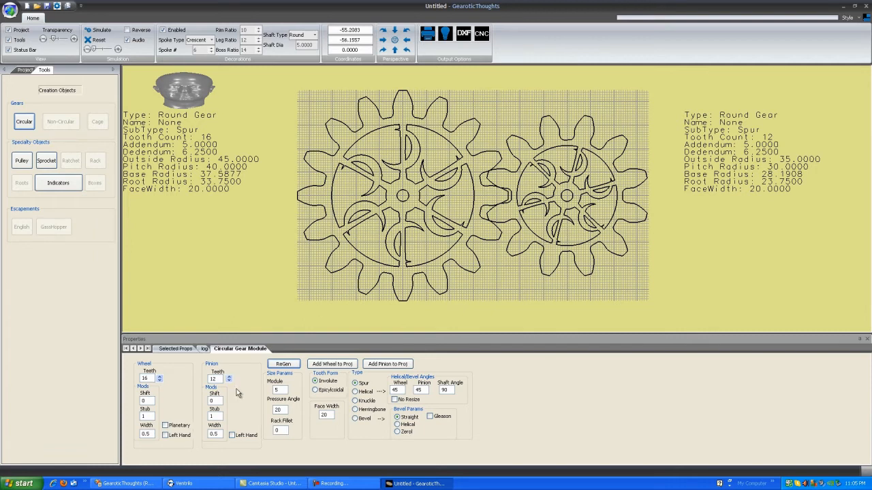
click(229, 382)
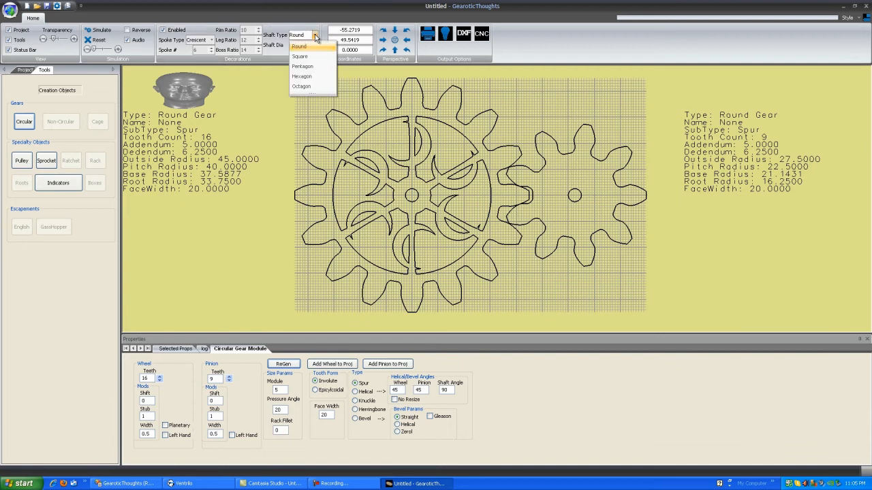
click(299, 55)
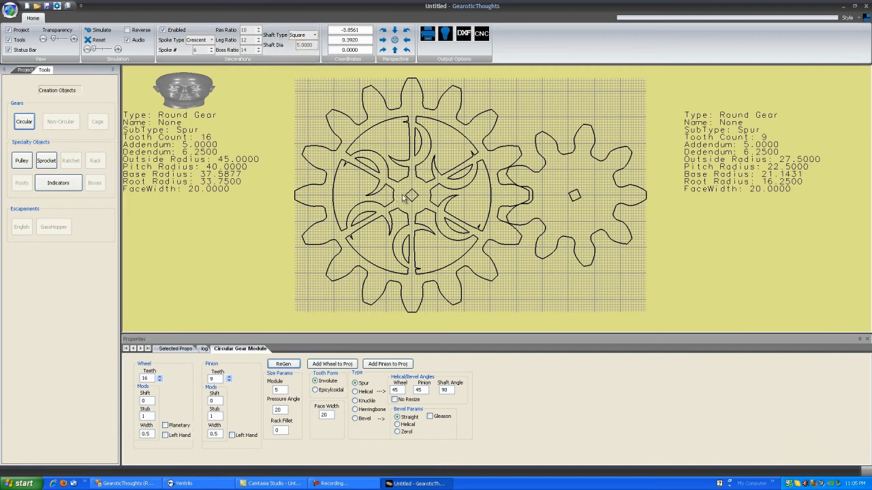
click(300, 35)
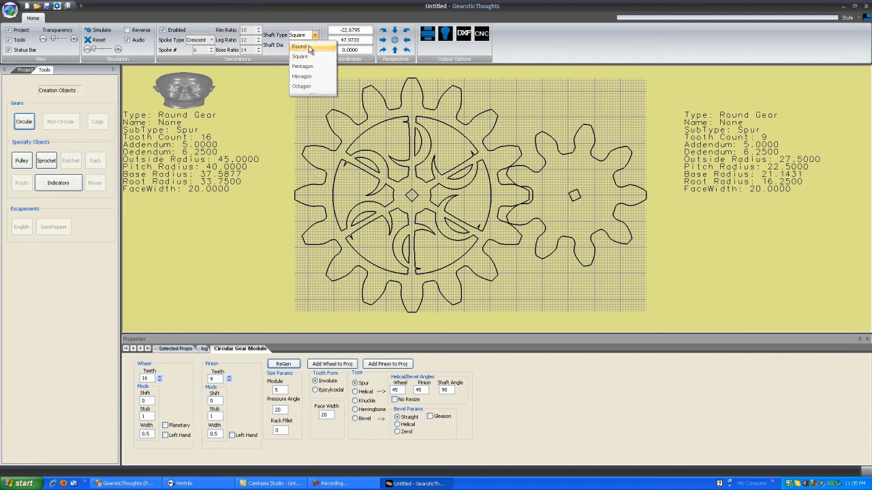
click(300, 46)
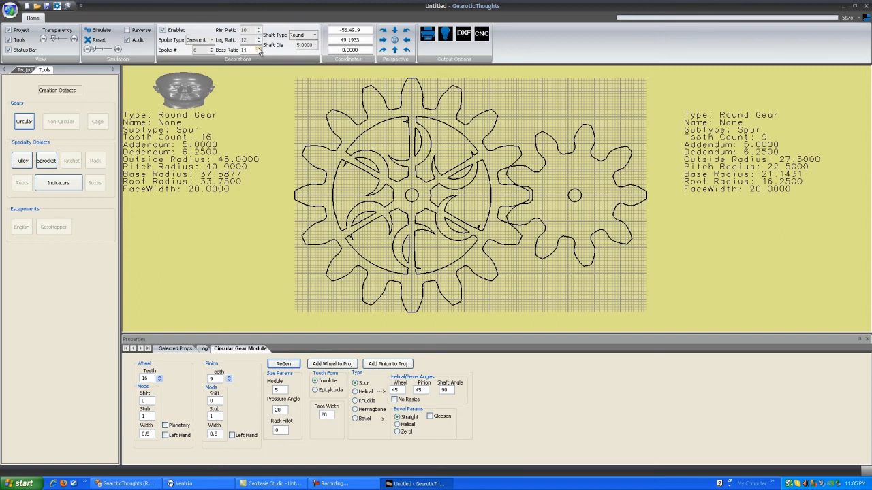
click(251, 49)
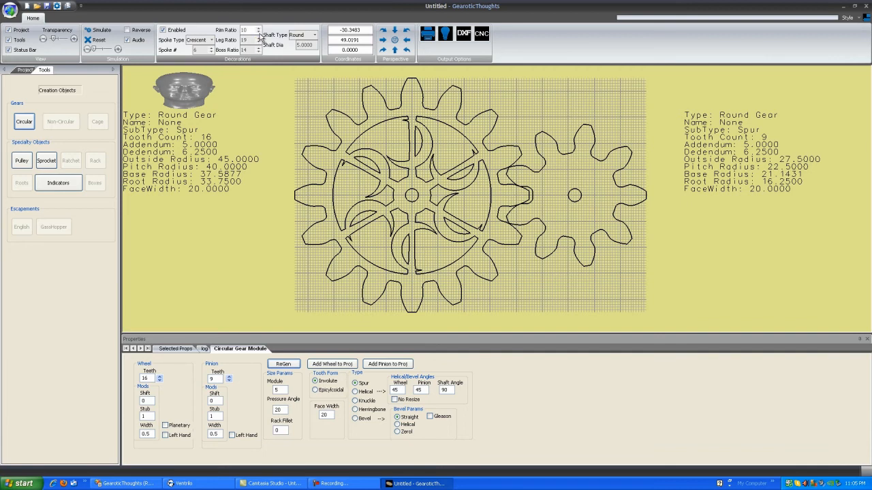
Step: Thin the wheel's rim with a lower rim ratio and adjust the spoke leg ratio
click(251, 41)
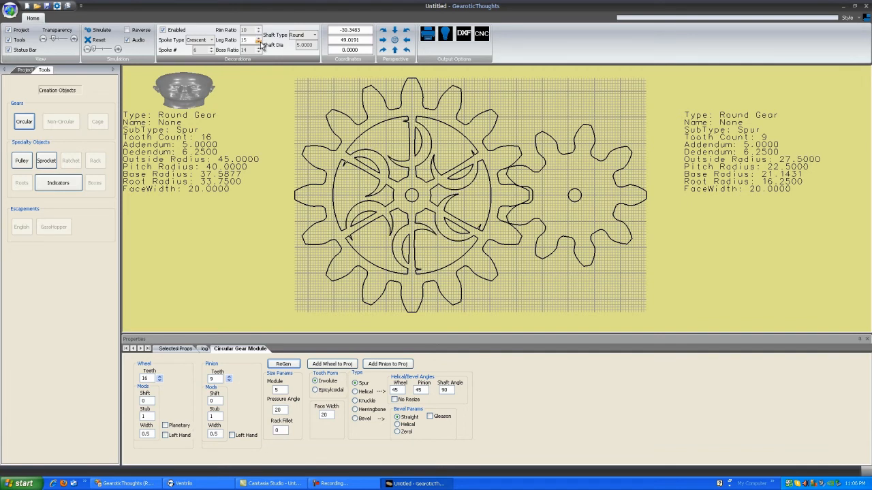
click(251, 41)
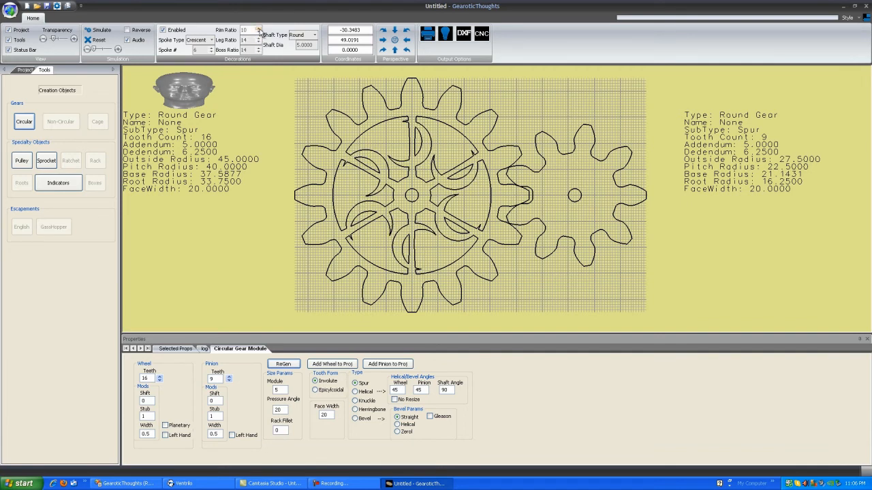
click(258, 27)
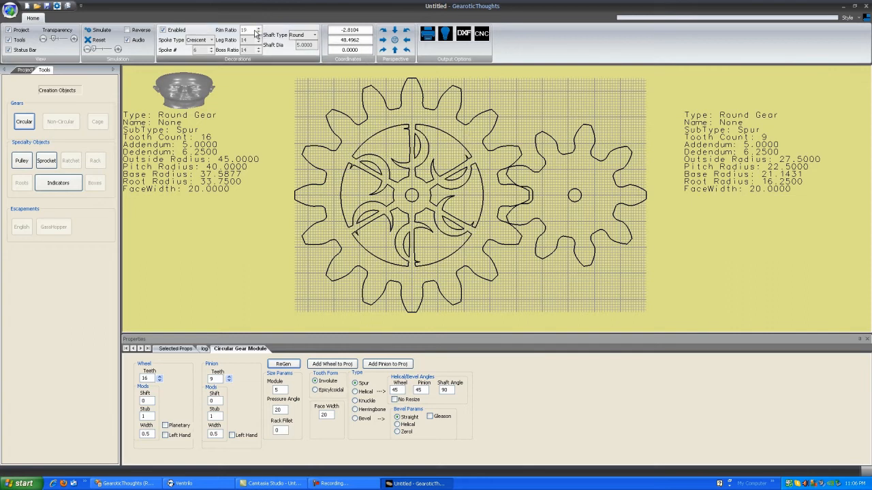
click(256, 28)
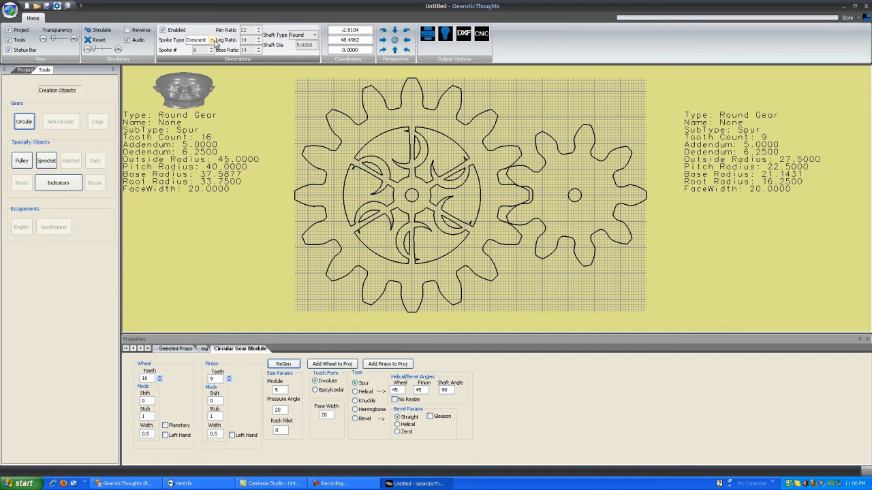
Step: Replace the wheel's crescent spokes with star spokes, then another spoke design
click(212, 41)
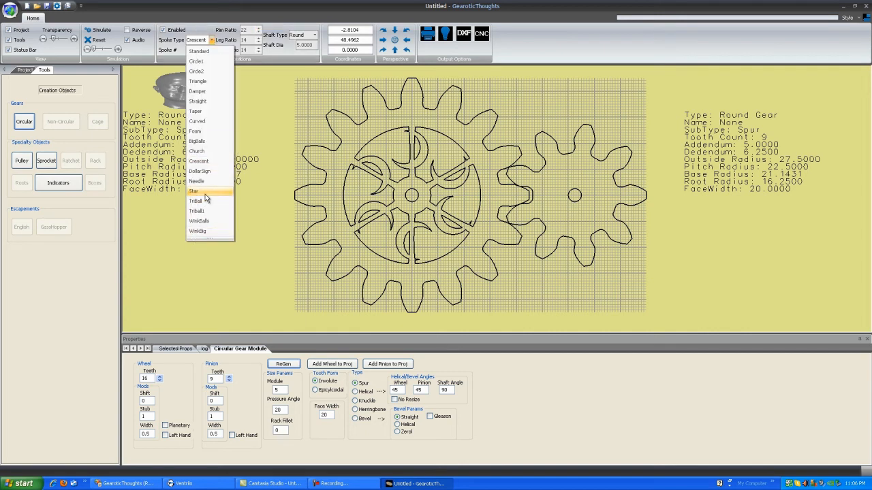
click(193, 191)
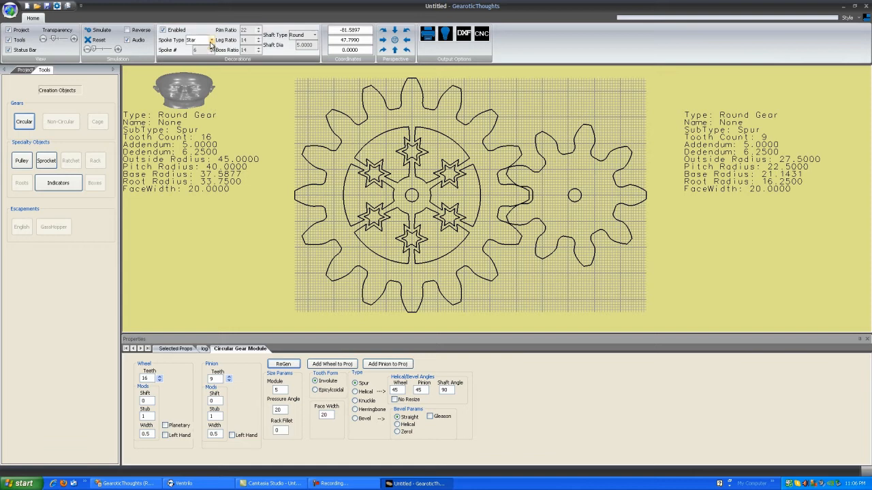
click(204, 40)
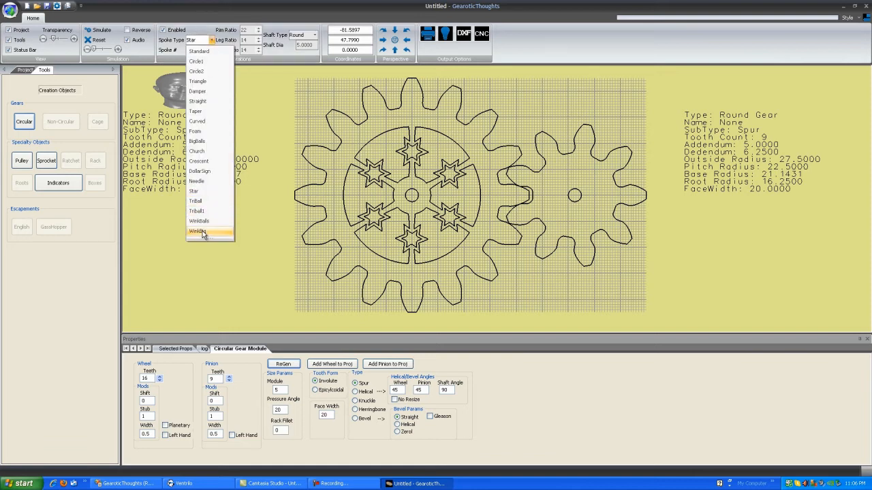
click(198, 231)
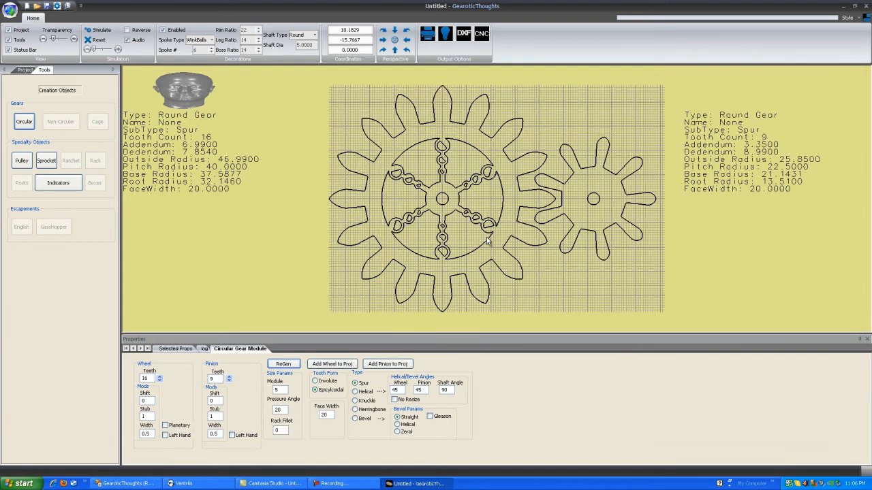
mouse_move(587, 234)
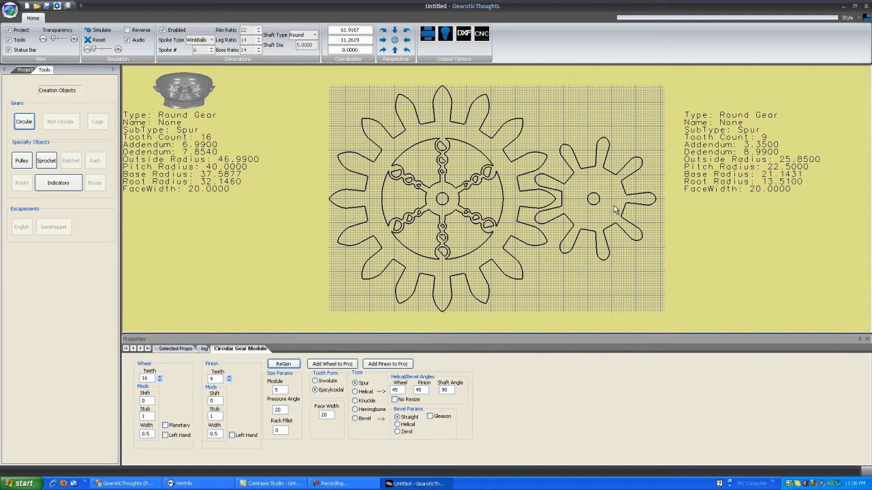
mouse_move(470, 196)
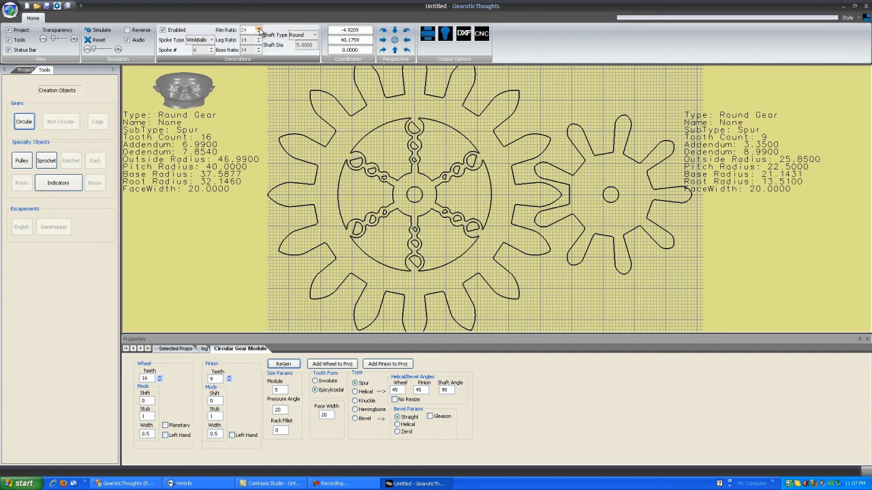
Step: Revise the wheel's rim ratio while keeping its chain-style spokes and cycloidal teeth
click(260, 33)
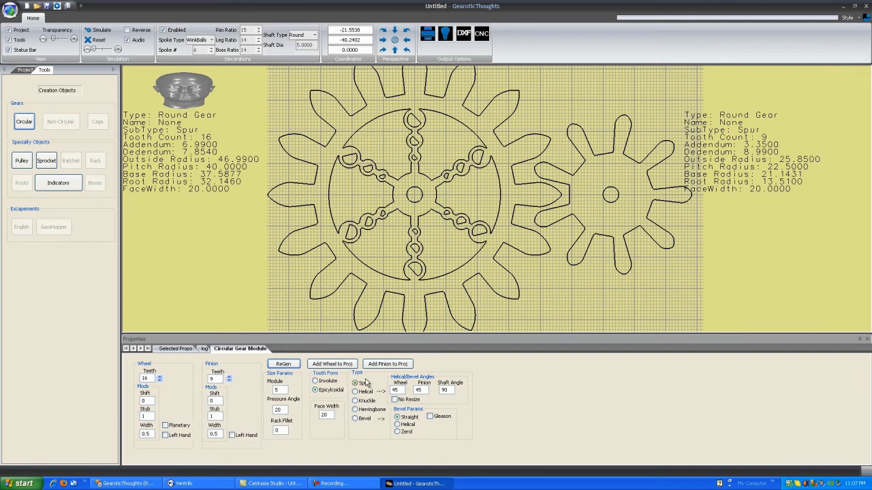
Step: Return to involute spur teeth, then make both gears 45-degree left-handed helical gears
click(316, 381)
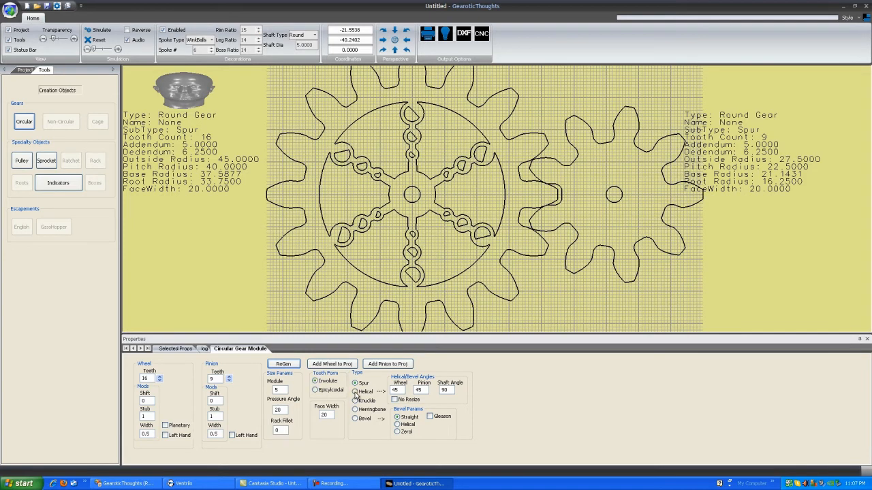
click(354, 392)
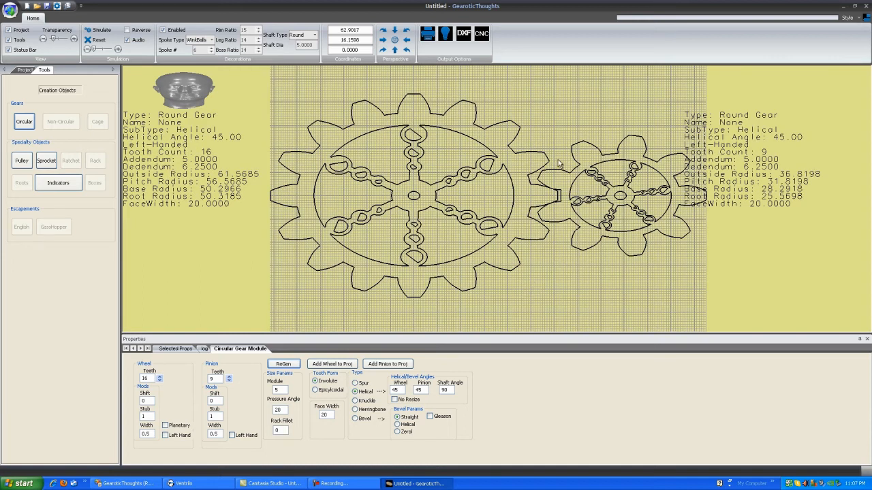
mouse_move(531, 251)
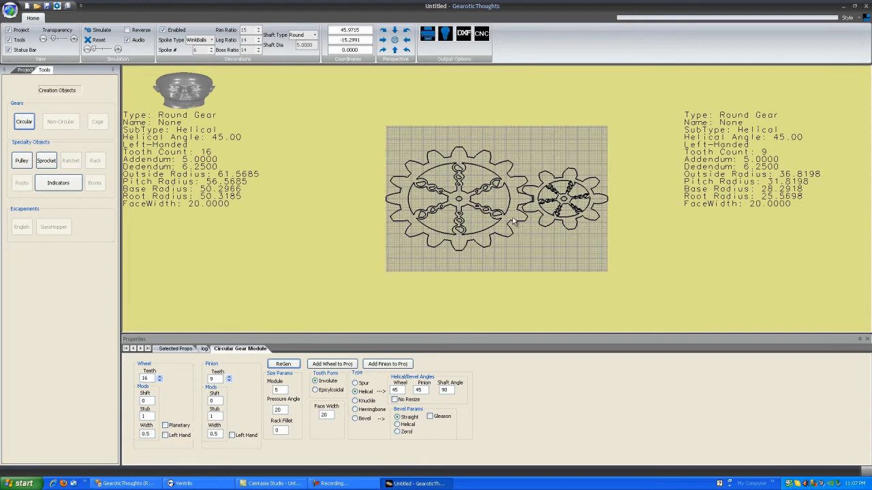
Step: Run Simulate so the helical wheel and 9-tooth pinion turn together in mesh
click(101, 31)
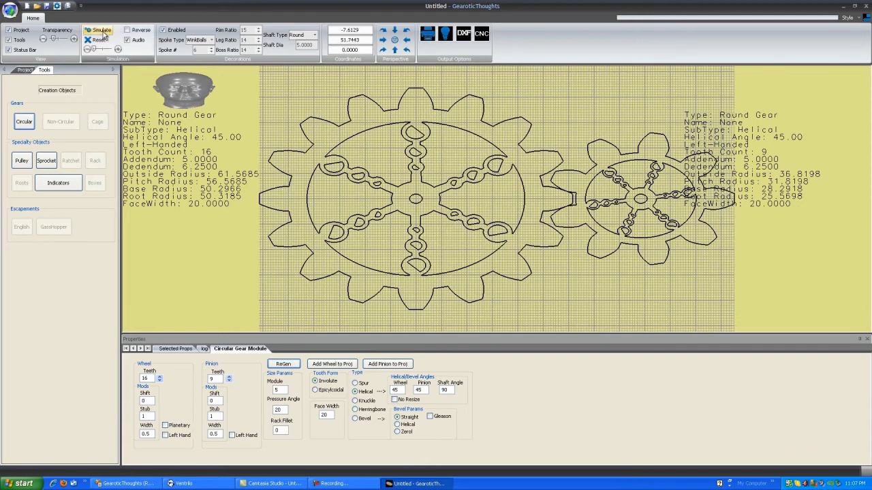
click(100, 30)
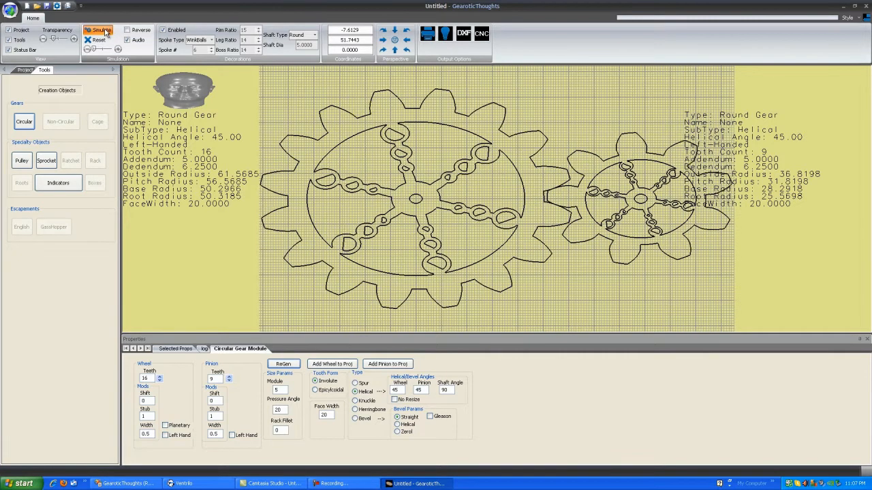
click(98, 30)
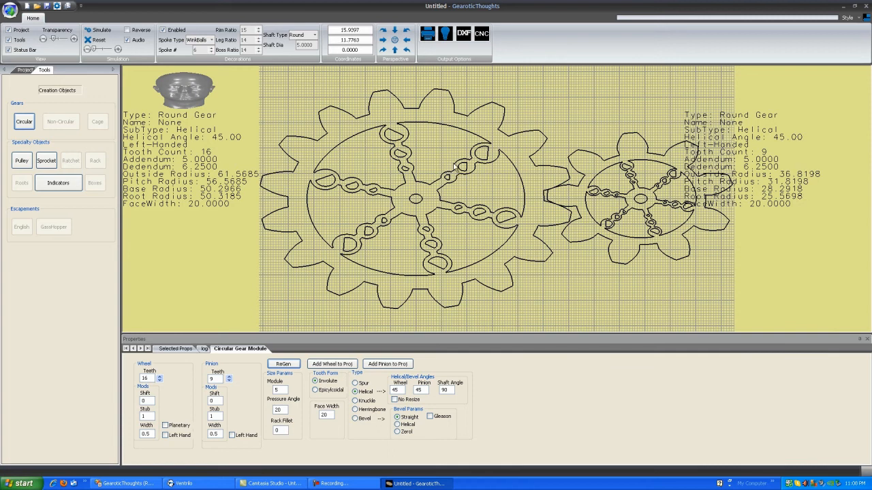
mouse_move(517, 210)
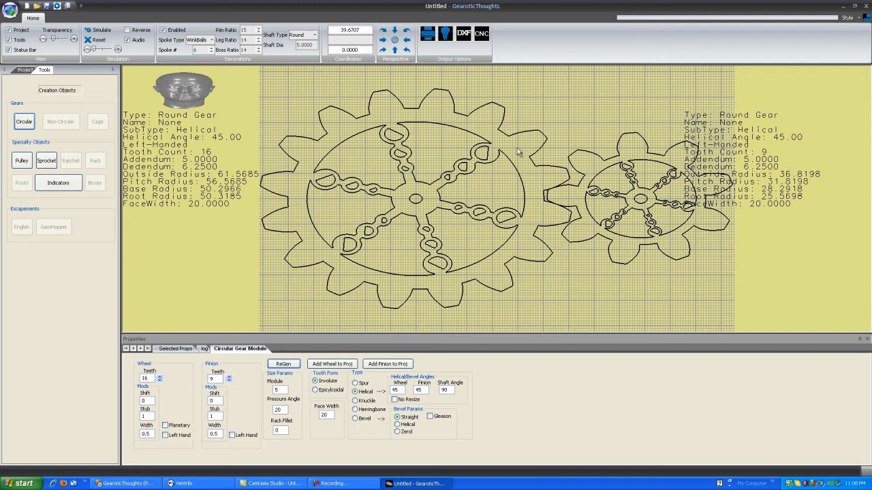
mouse_move(540, 192)
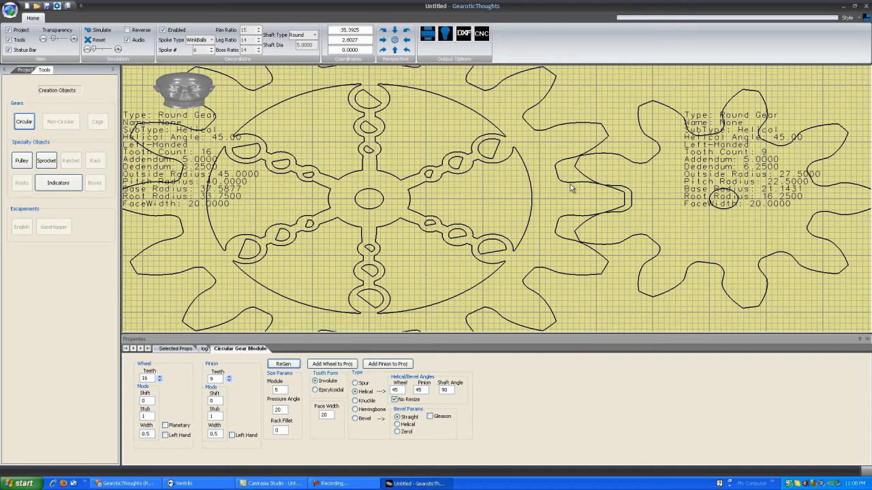
mouse_move(610, 180)
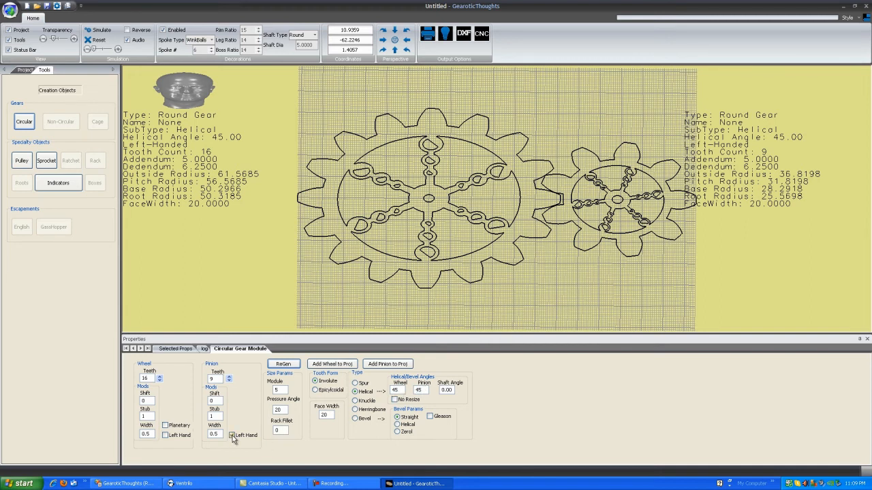
Step: Flip the pinion to a right-handed helix, opposite the left-handed wheel
click(231, 436)
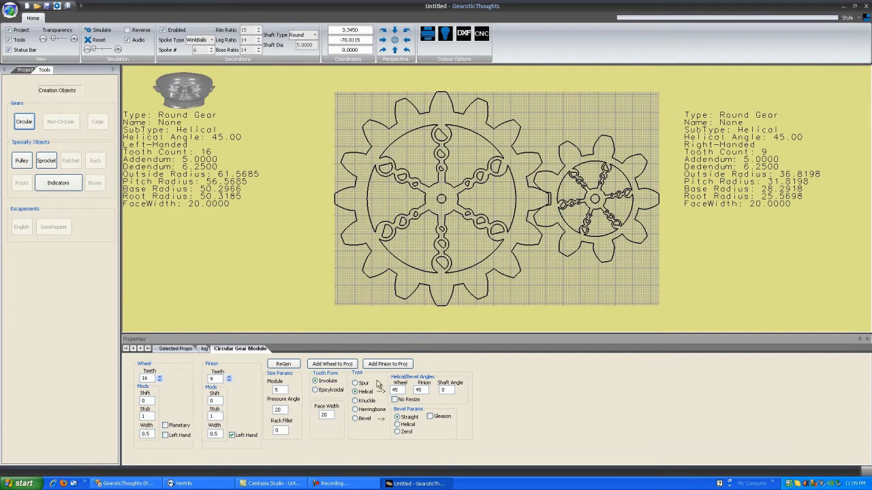
Step: Switch the pair to knuckle teeth, then herringbone, then straight bevel gears at 90 degrees
click(354, 401)
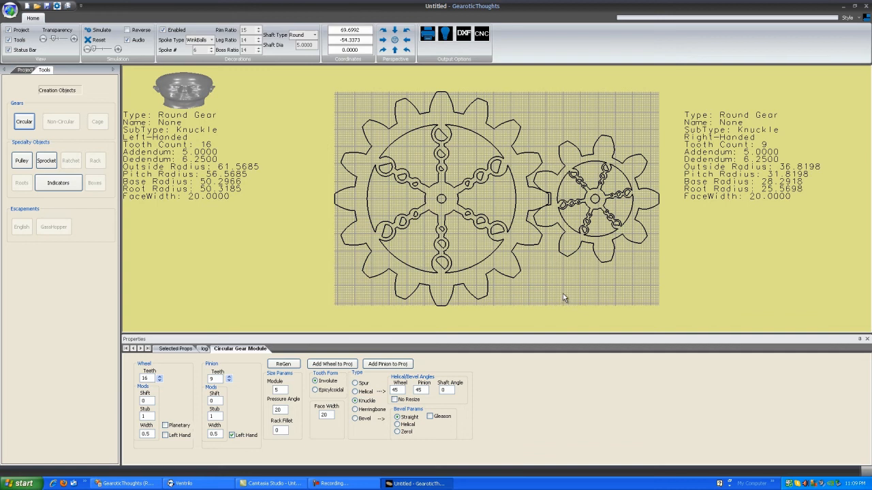
mouse_move(545, 261)
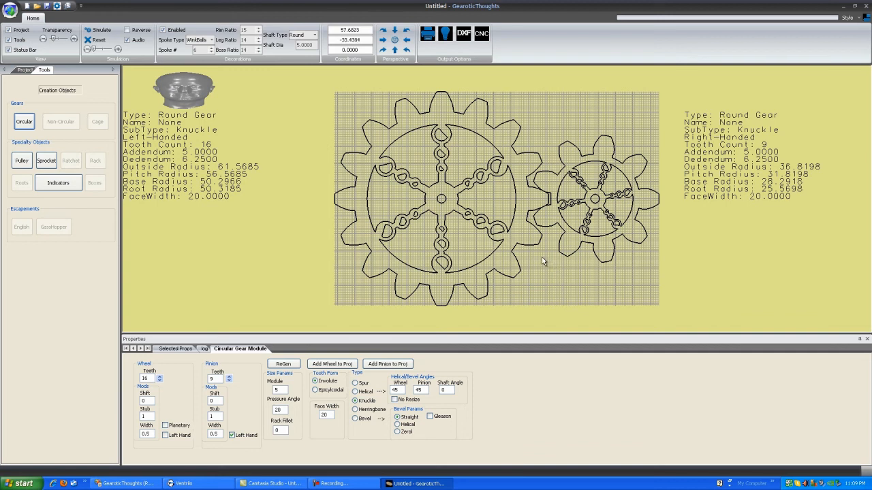
click(354, 409)
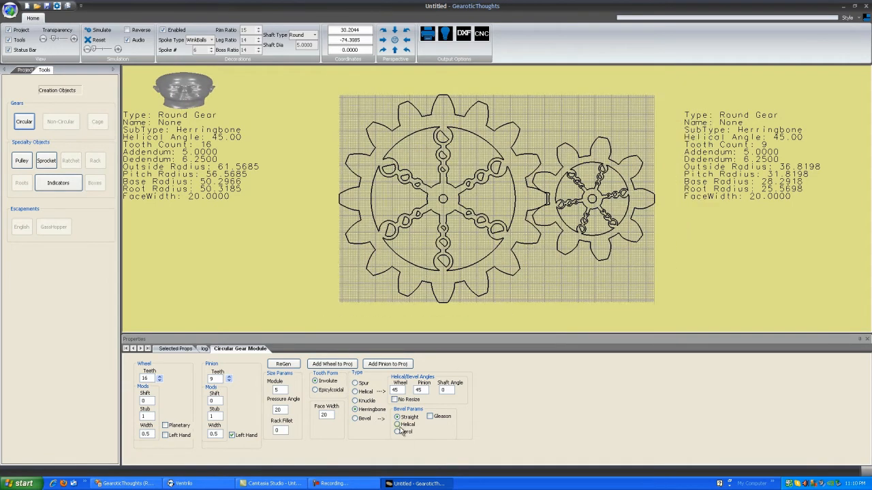
click(354, 420)
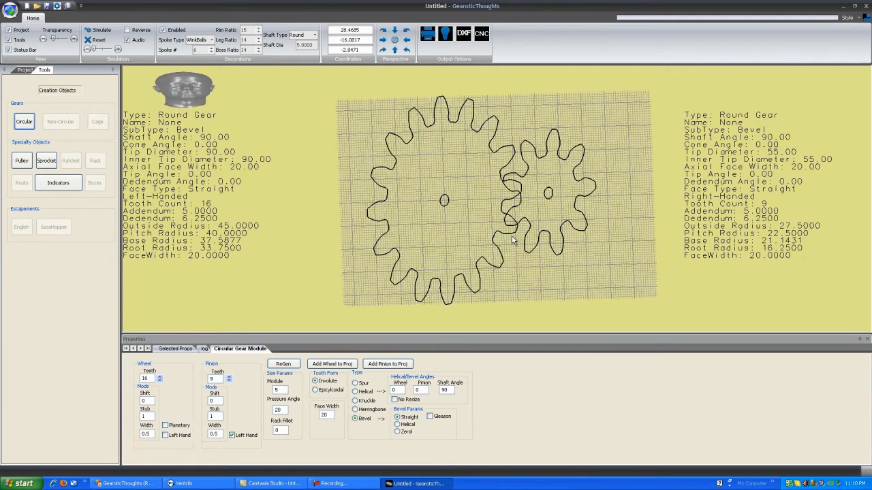
Step: Inspect the bevel gears edge-on, reset the view and calculate them with Gleason equations
drag(511, 239, 490, 163)
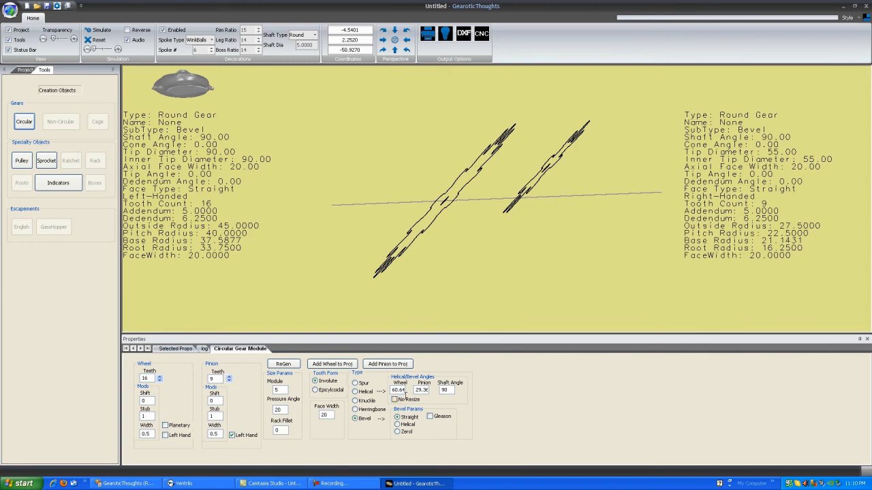
click(283, 363)
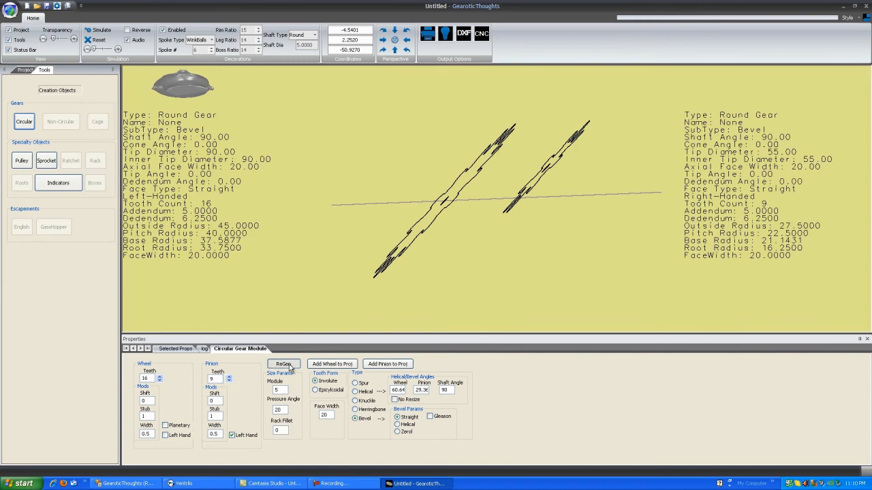
click(283, 364)
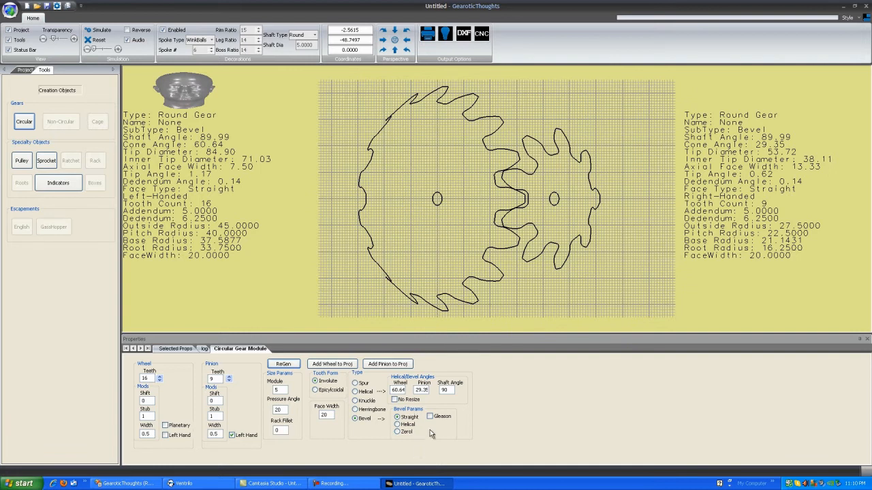
click(431, 417)
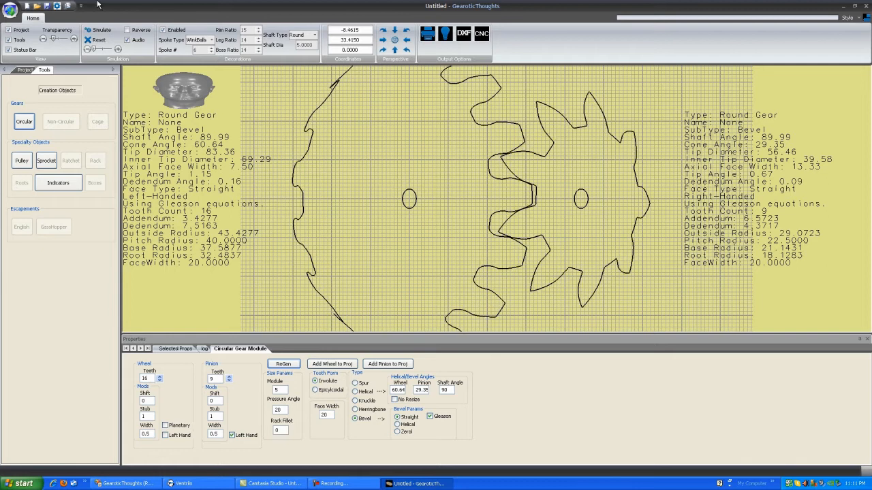
click(101, 30)
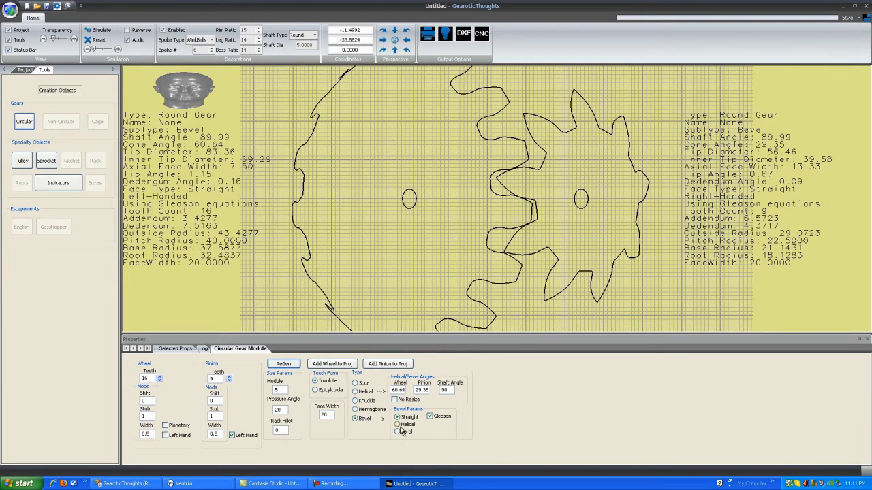
Step: Give the bevel gears a Zerol face, briefly trying an epicycloidal tooth profile before reverting
click(398, 425)
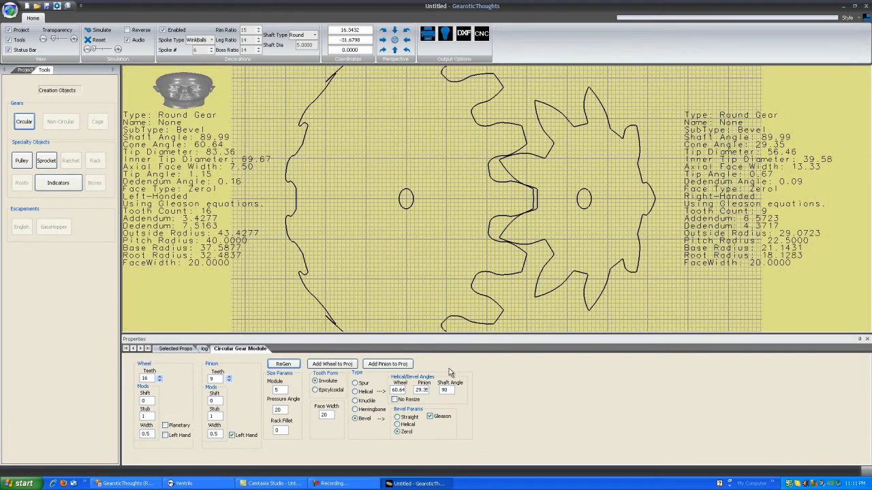
mouse_move(482, 408)
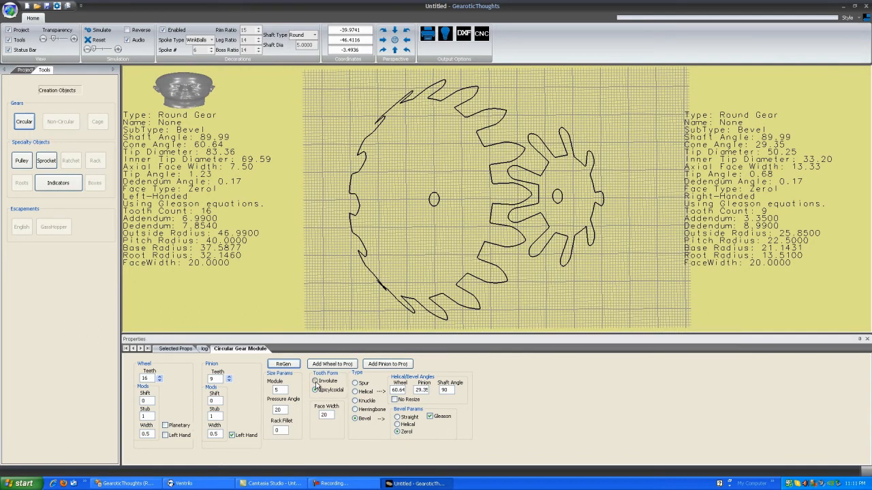
click(283, 363)
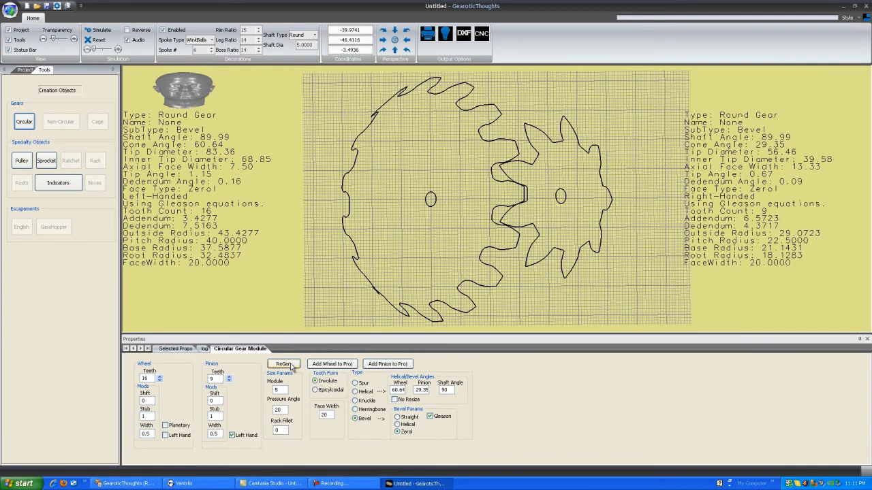
click(284, 364)
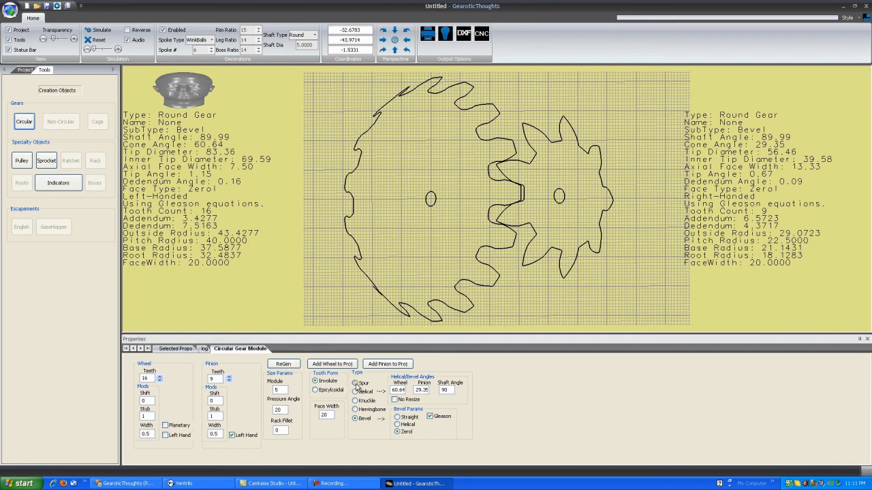
Step: Switch the pair to plain spur gears and give the 16-tooth wheel Damper spokes
click(355, 384)
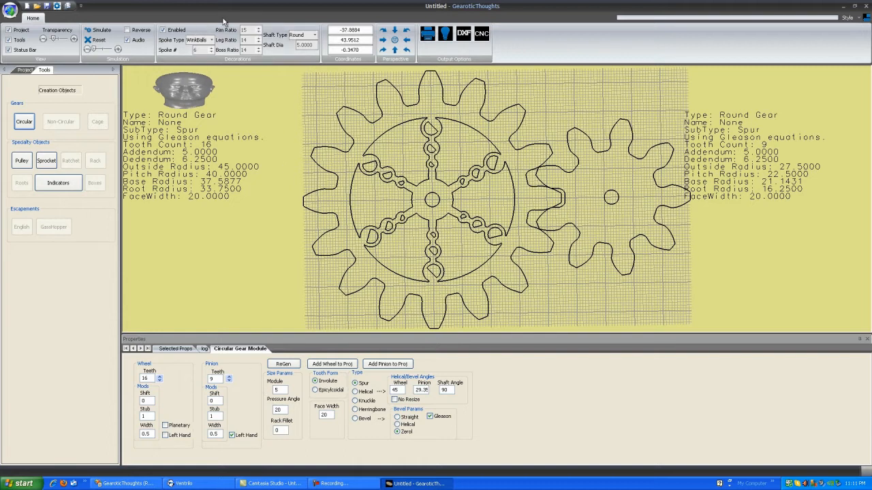
click(197, 40)
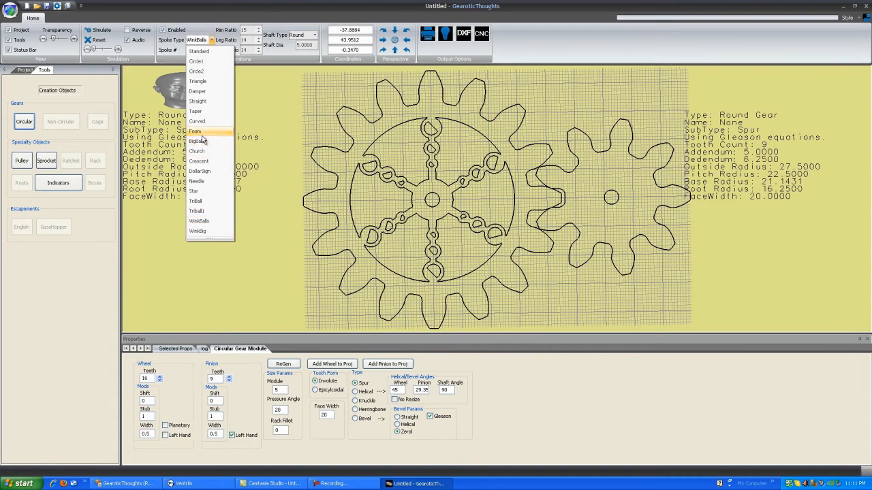
click(197, 90)
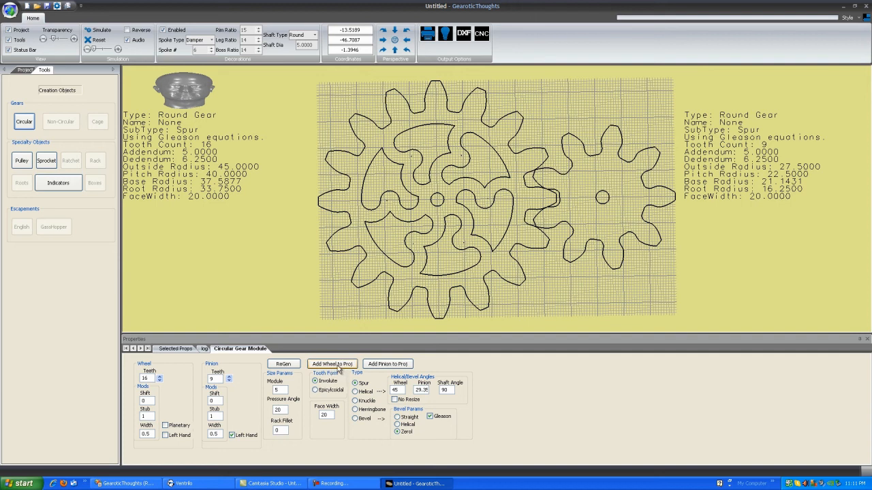
Step: Add the 16-tooth damper-spoked wheel to the project as a solid gear on a shaft
click(333, 363)
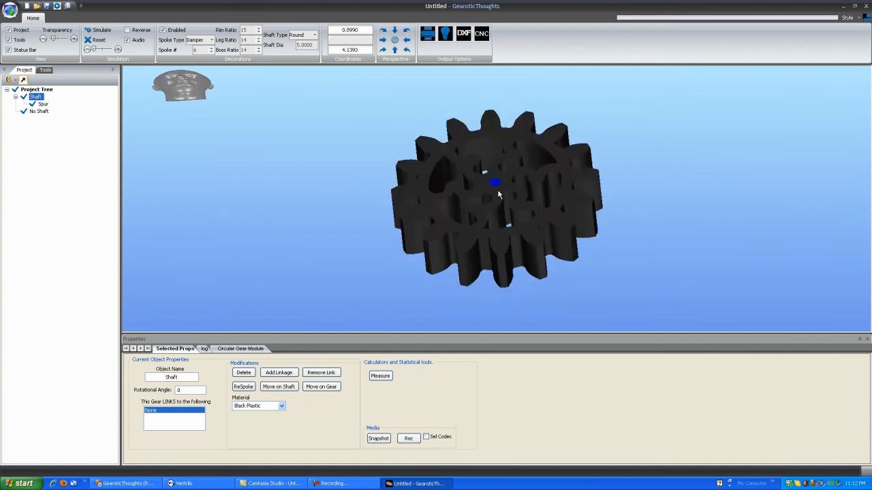
drag(496, 183, 491, 205)
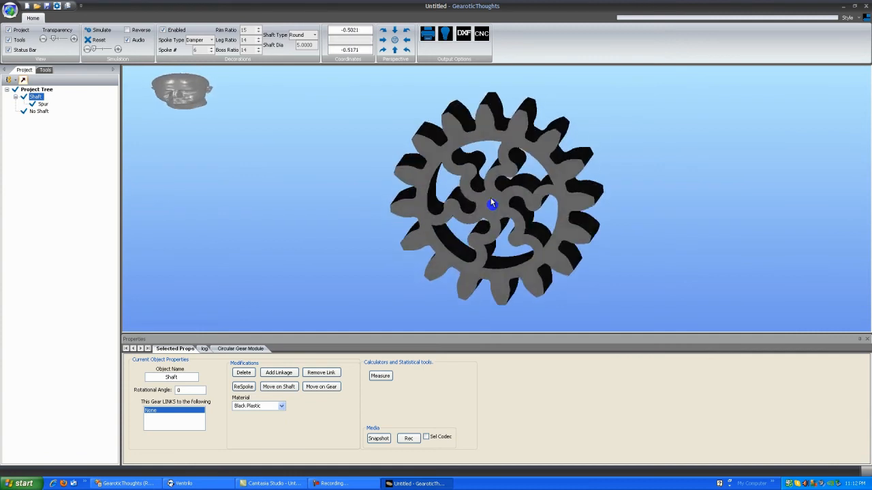
drag(493, 204, 596, 192)
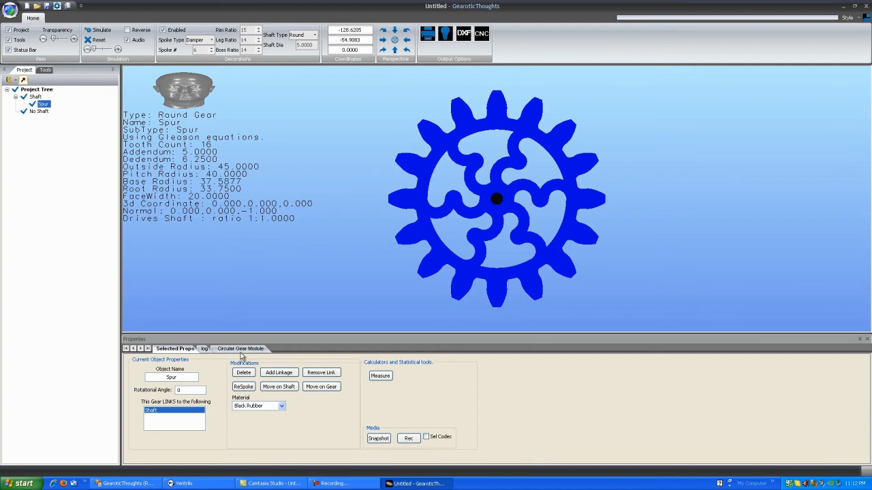
Step: Add the 9-tooth pinion on a second shaft, setting its angle around the wheel
click(240, 348)
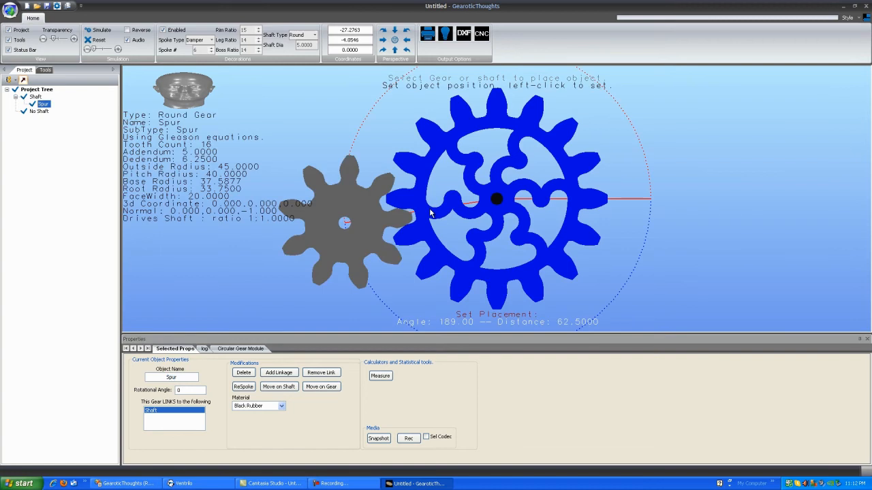
mouse_move(433, 179)
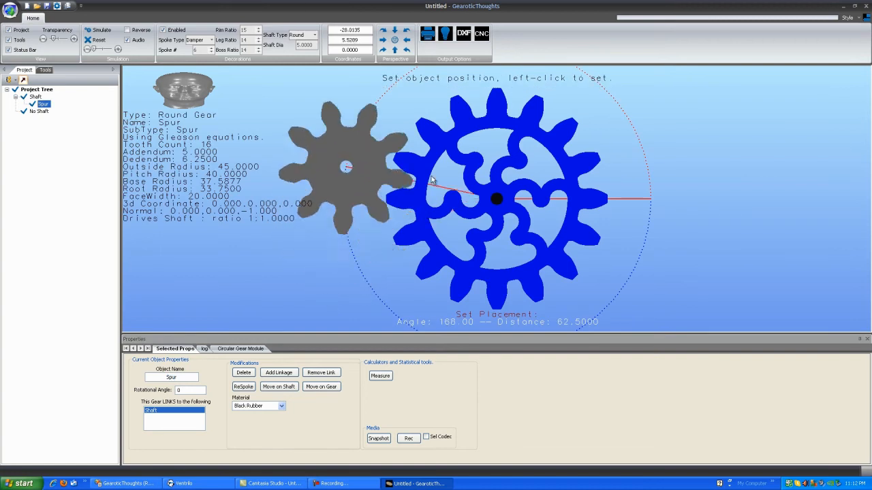
mouse_move(548, 153)
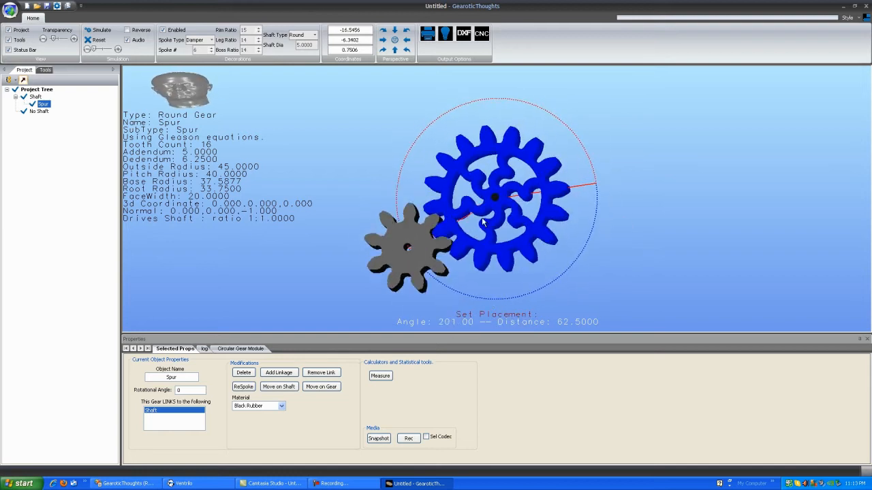
drag(409, 248, 579, 256)
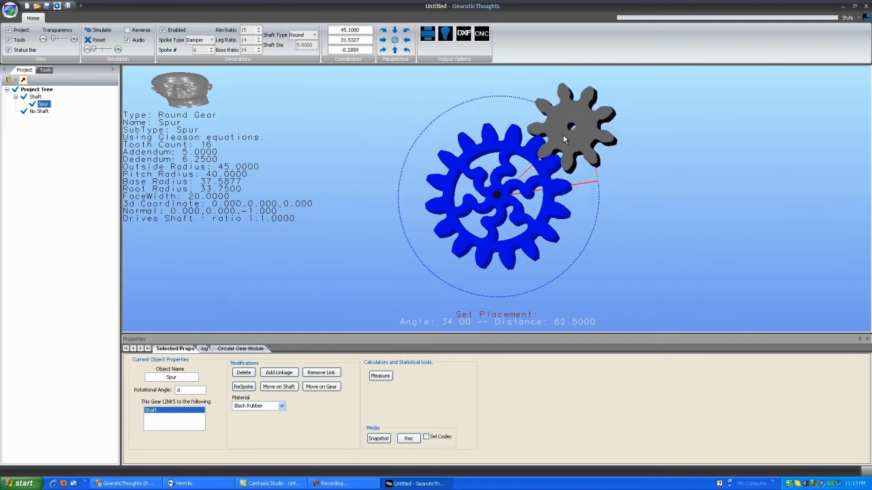
drag(572, 129, 474, 109)
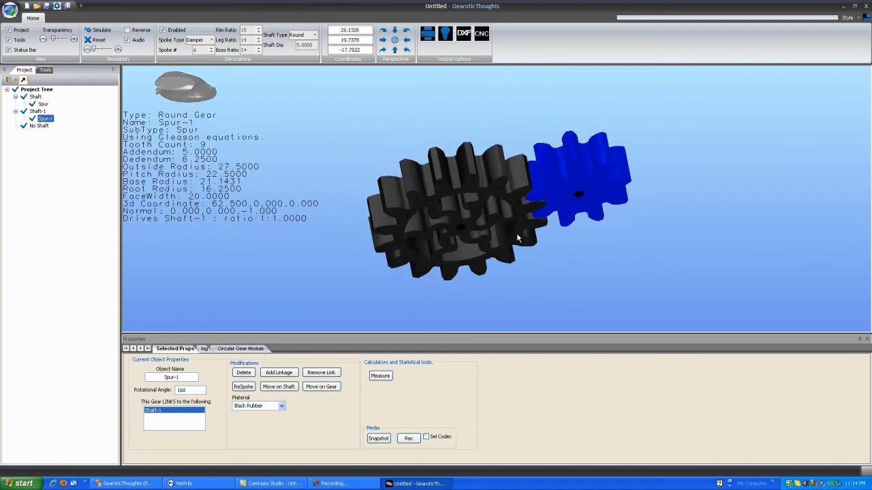
Step: Add a second damper-spoked wheel and pinion driven from the first pinion, making a four-gear train
click(101, 30)
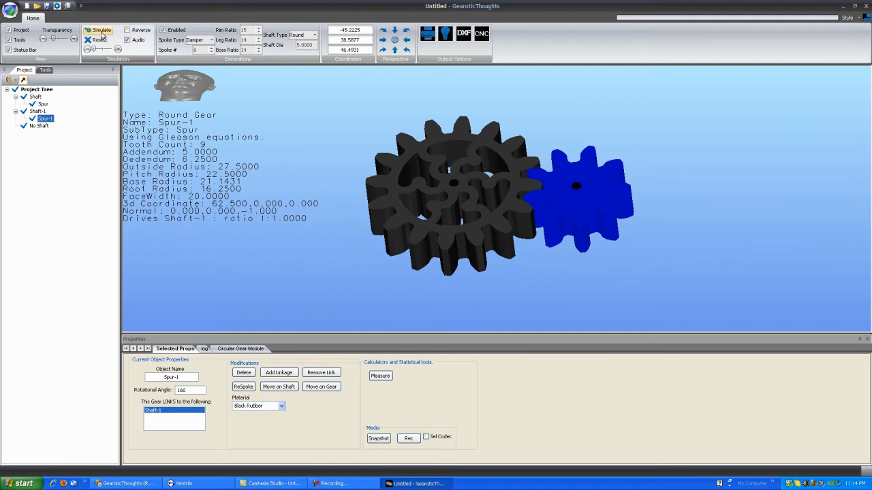
click(99, 31)
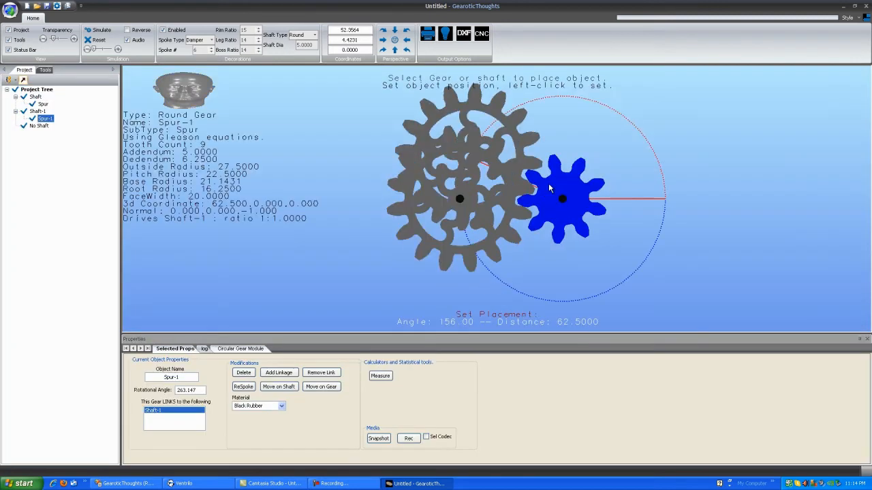
click(561, 199)
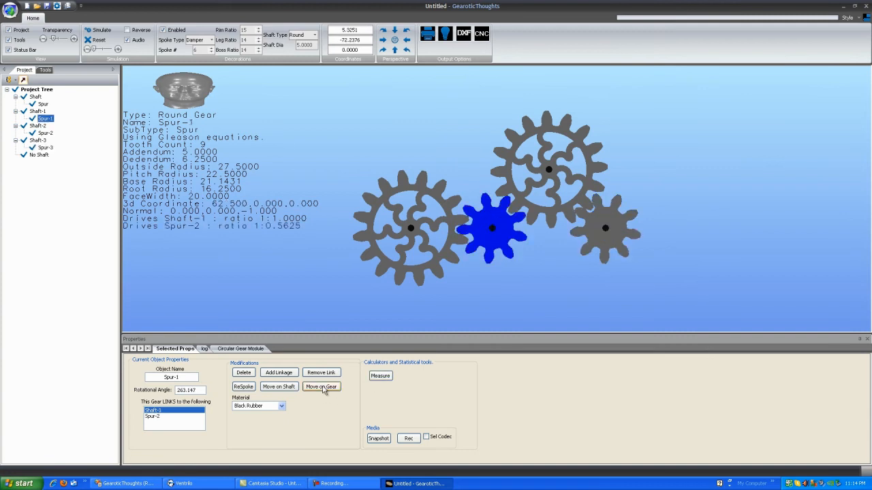
Step: Move the first pinion to a new spot around its wheel, compacting the four-gear chain
click(321, 387)
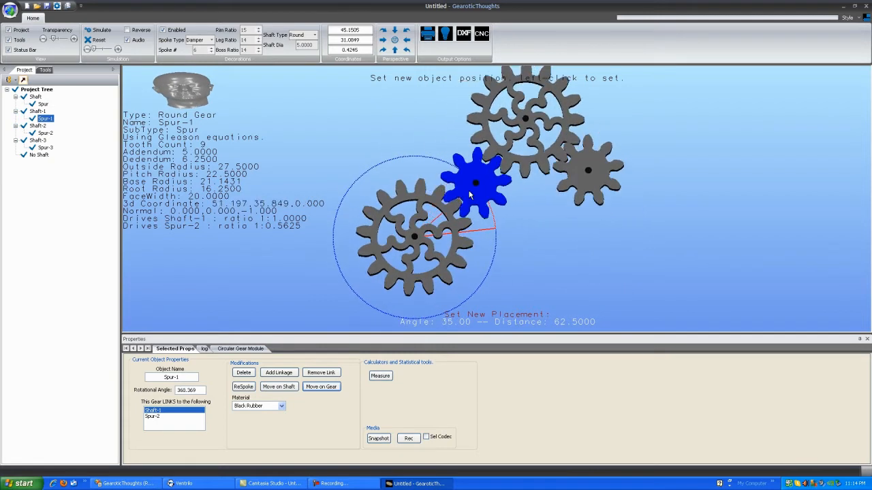
mouse_move(362, 250)
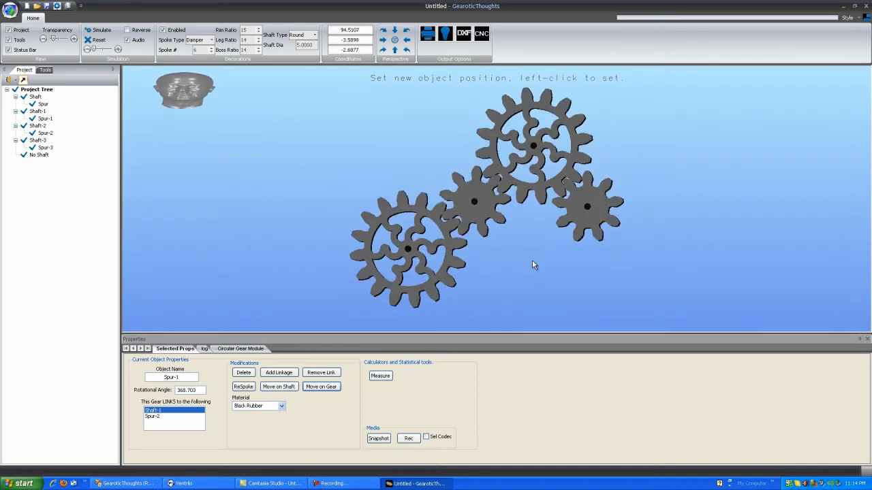
click(474, 202)
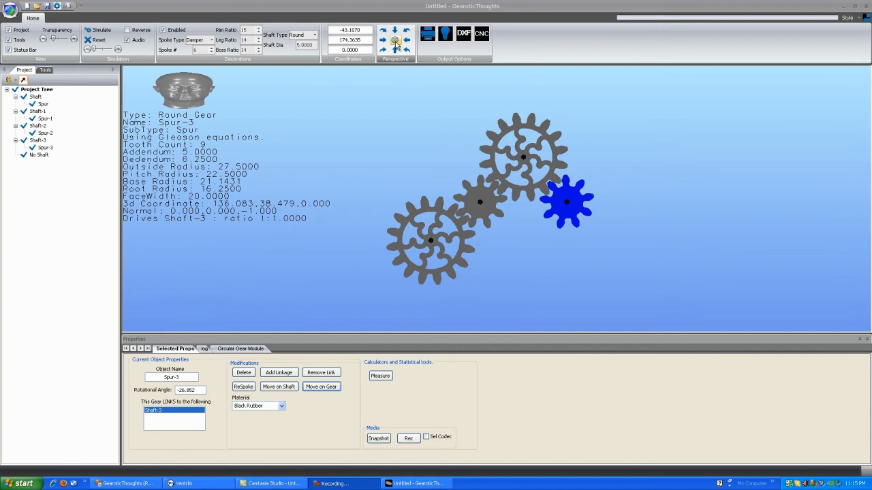
Step: Select Spur-1 to show its specifications and its 1:0.5625 ratio to Spur-2
click(395, 40)
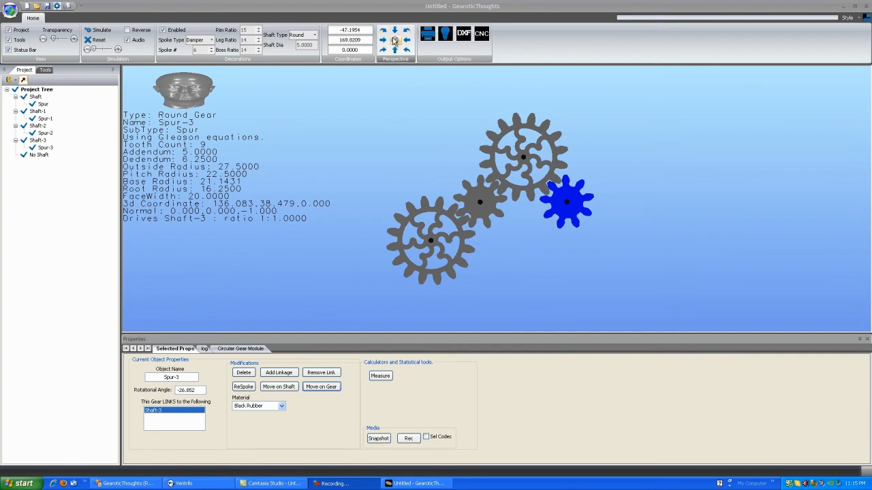
click(395, 40)
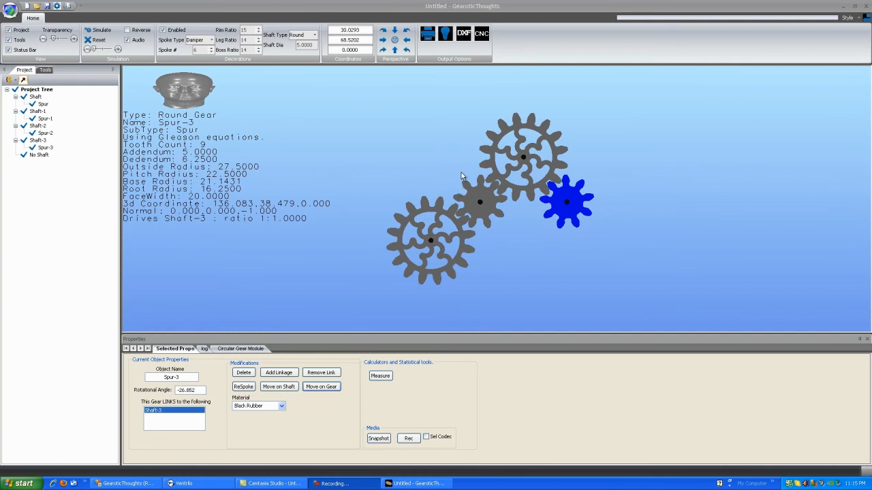
click(405, 49)
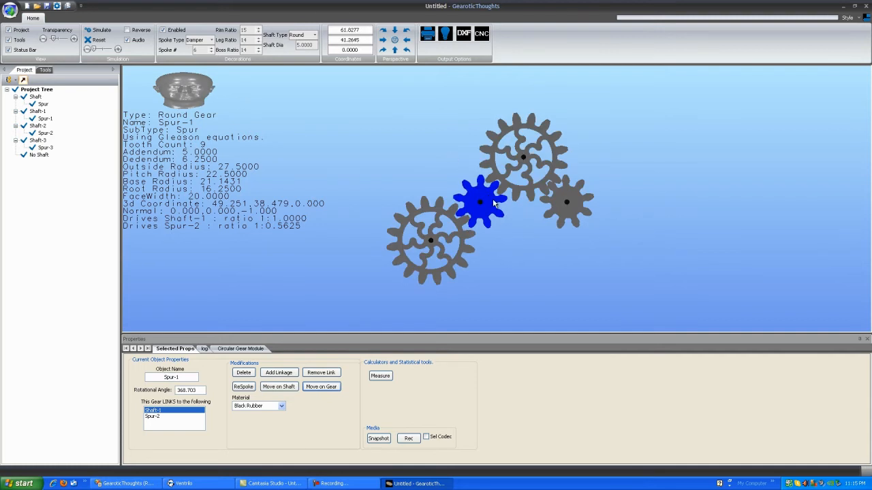
click(395, 40)
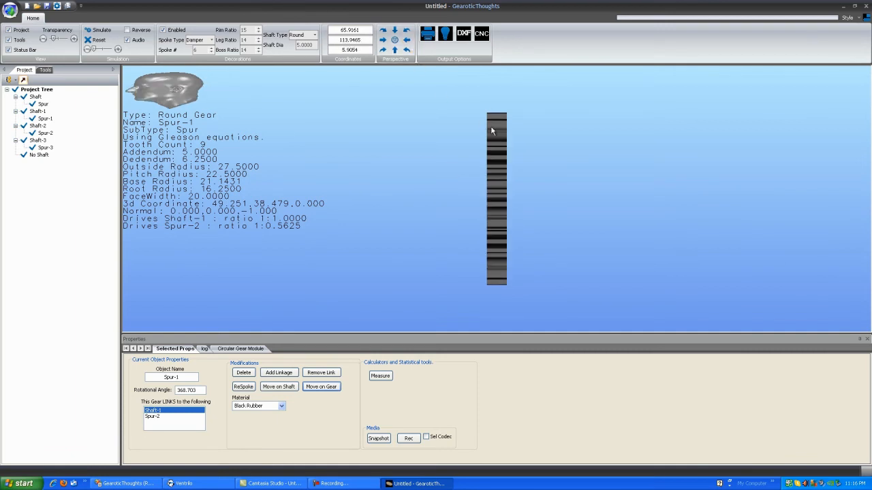
click(395, 30)
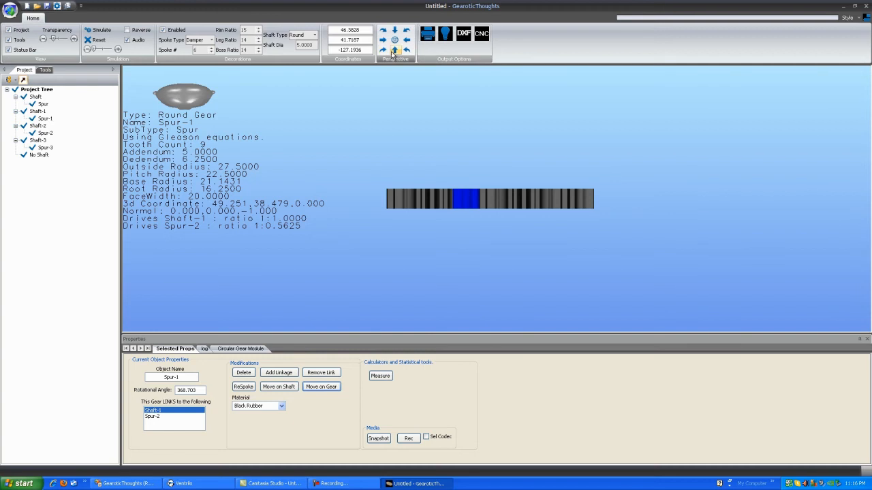
click(395, 40)
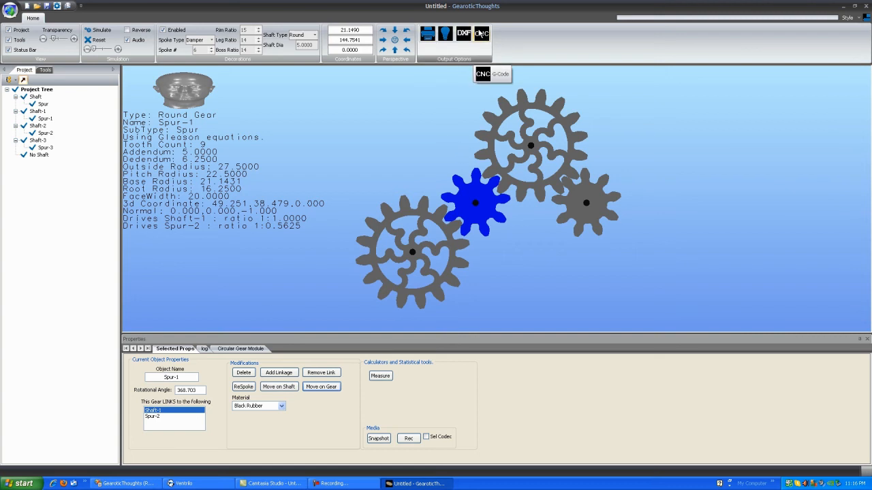
mouse_move(428, 33)
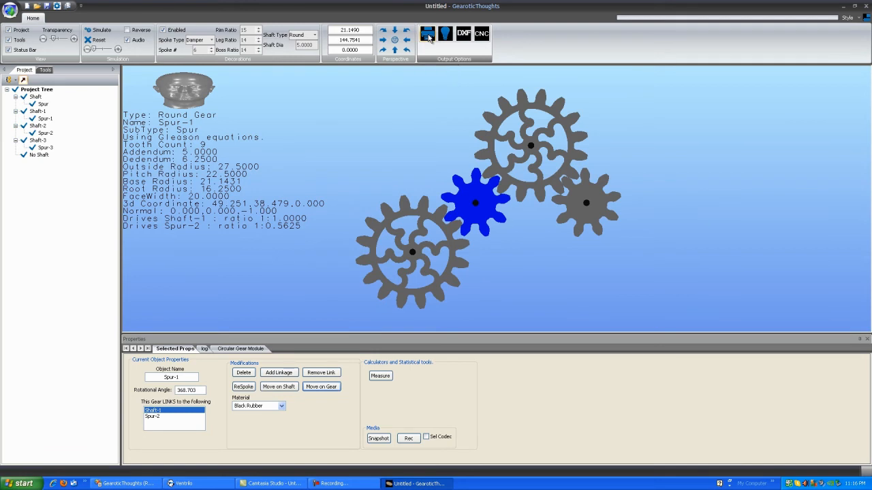
mouse_move(428, 34)
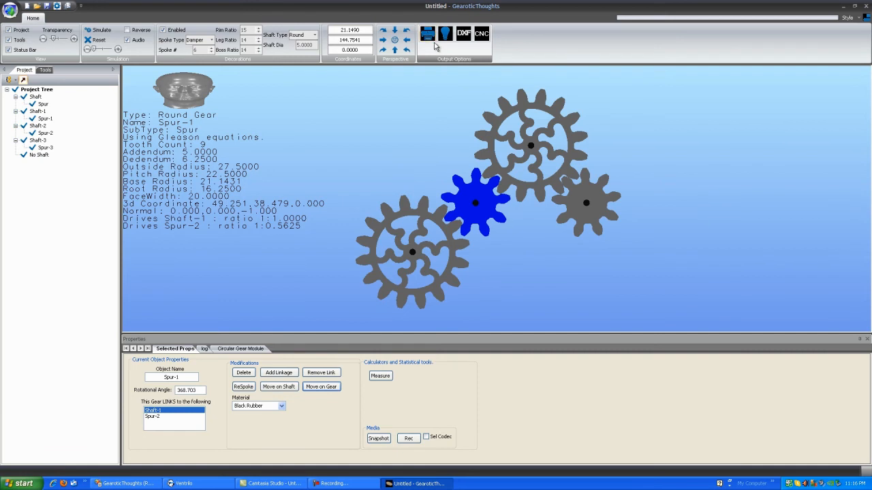
mouse_move(455, 43)
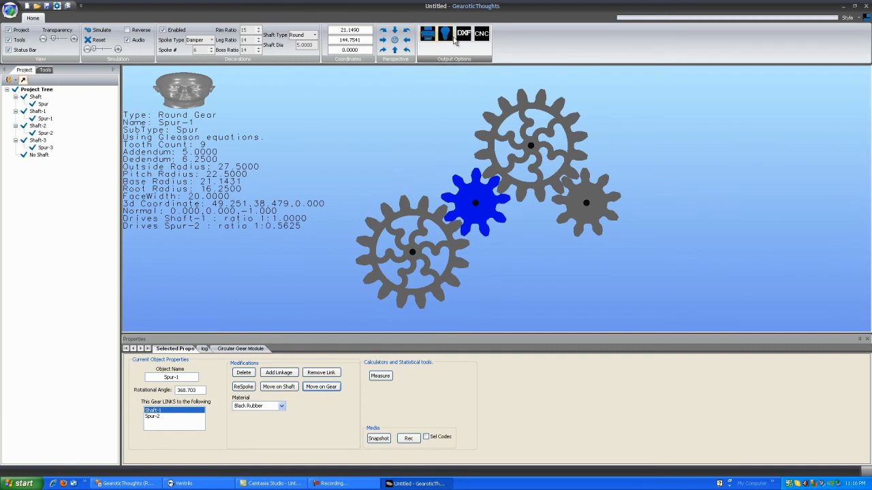
mouse_move(446, 33)
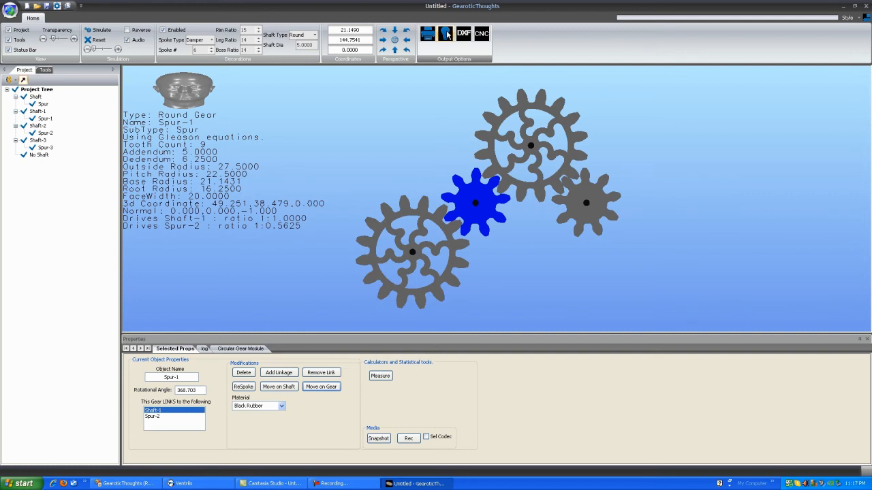
mouse_move(463, 33)
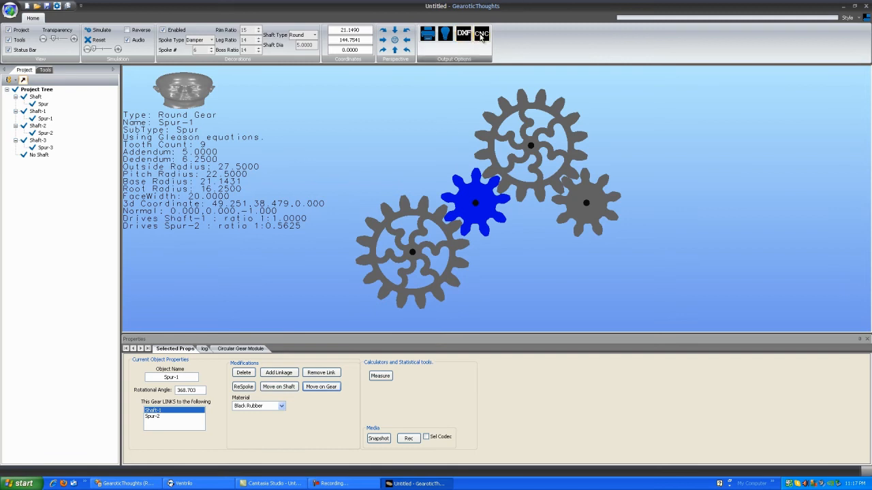
mouse_move(482, 33)
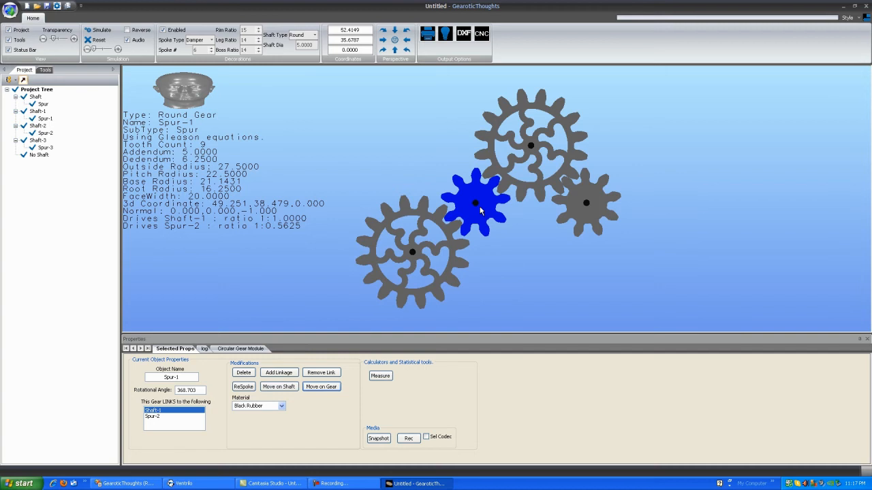
Step: Switch from the gear train preview to the Print Module with its empty print area
click(428, 33)
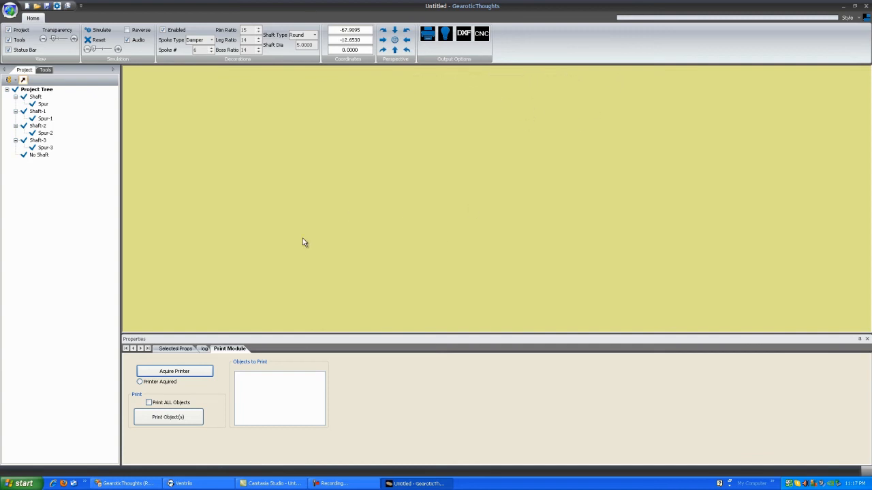
mouse_move(414, 226)
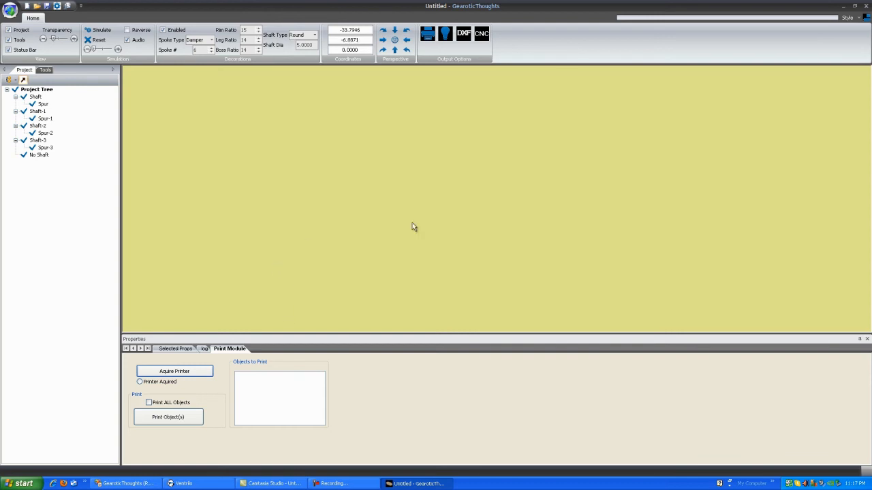
mouse_move(578, 161)
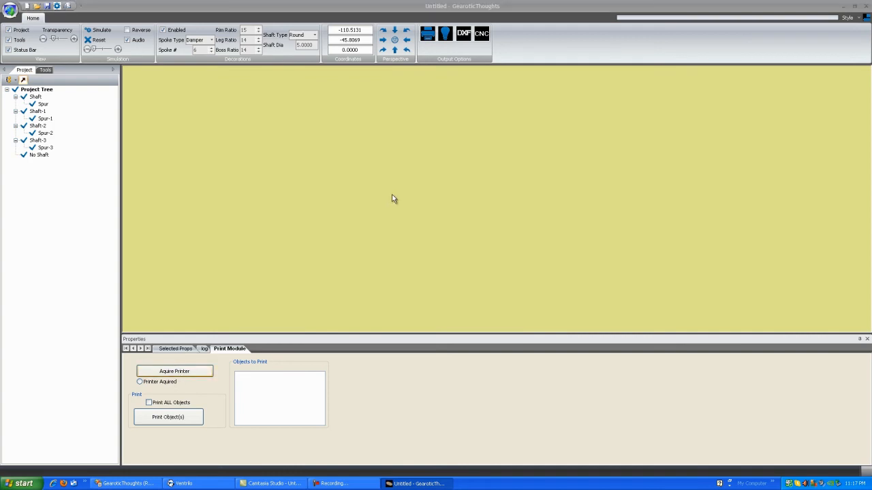
mouse_move(479, 182)
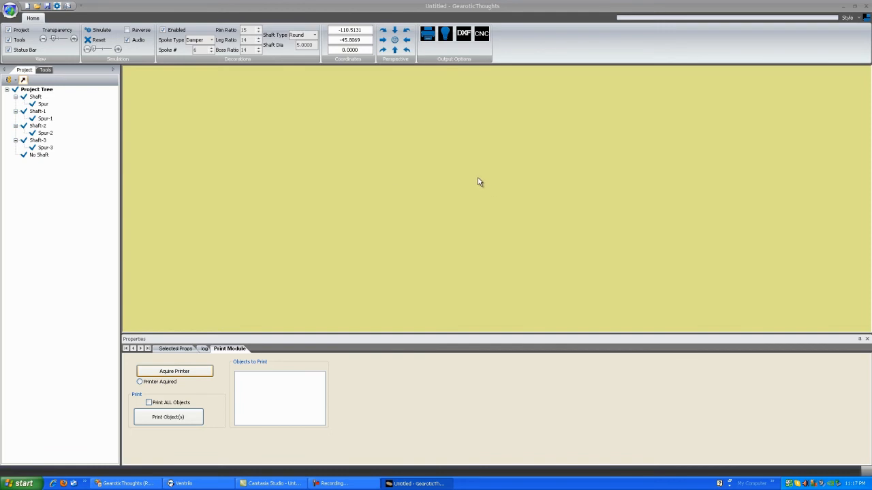
Step: Acquire a printer from the Print dialog for printing gear outlines
click(175, 370)
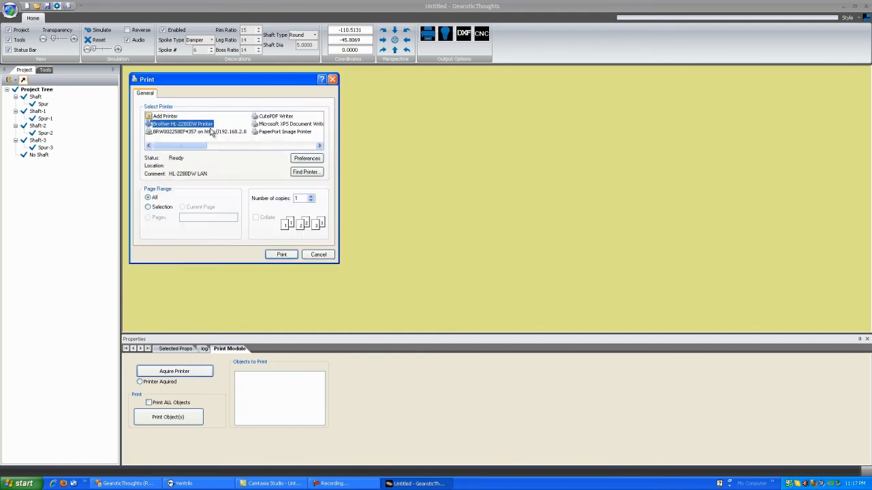
click(280, 254)
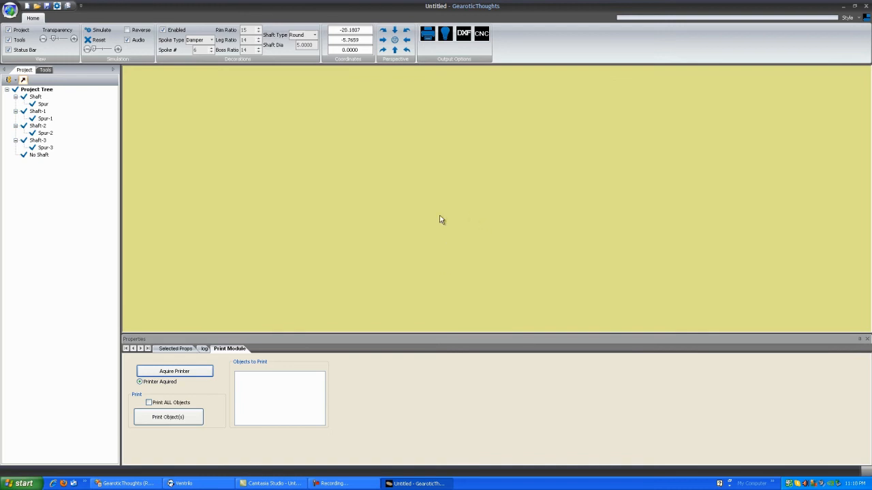
mouse_move(425, 199)
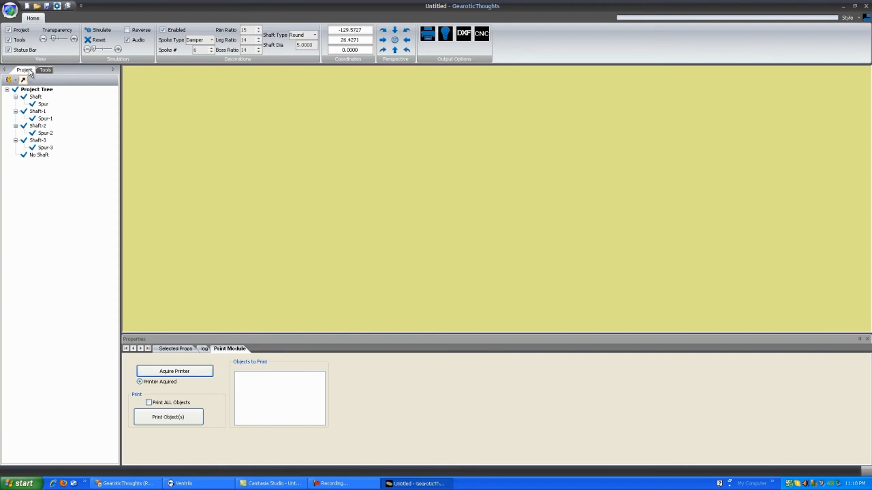
Step: Select Spur-2 to view its specifications, then return to the Print Module
click(43, 103)
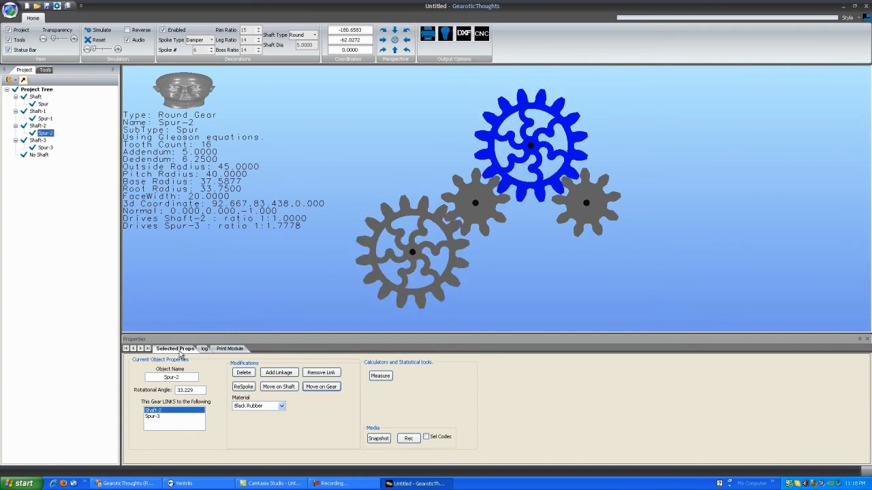
mouse_move(420, 391)
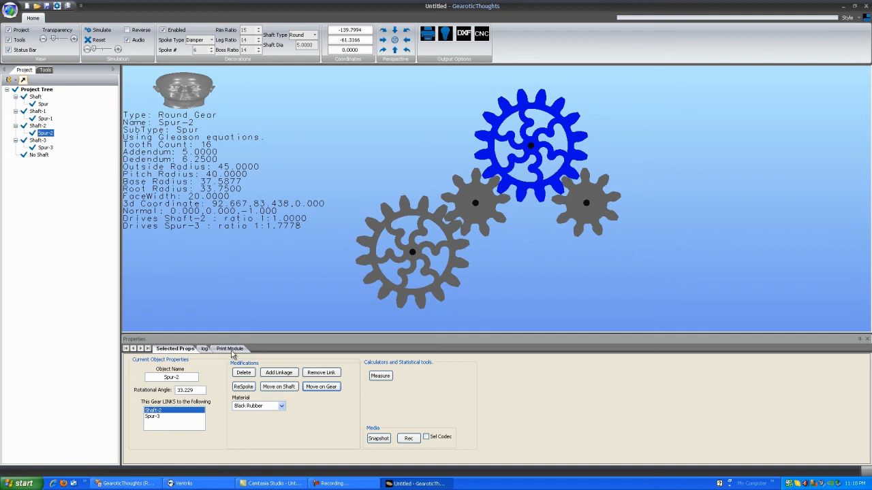
click(229, 348)
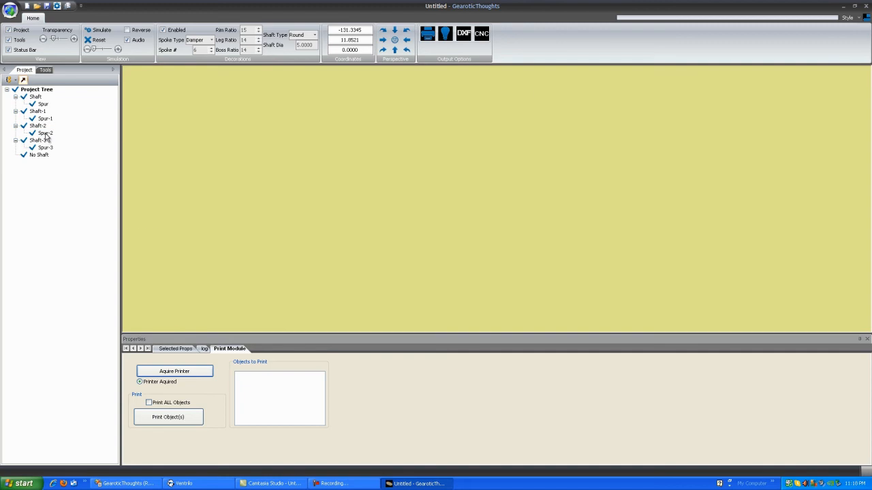
Step: Add Spur-2 to the Objects to Print, previewing its outline on the page
click(44, 134)
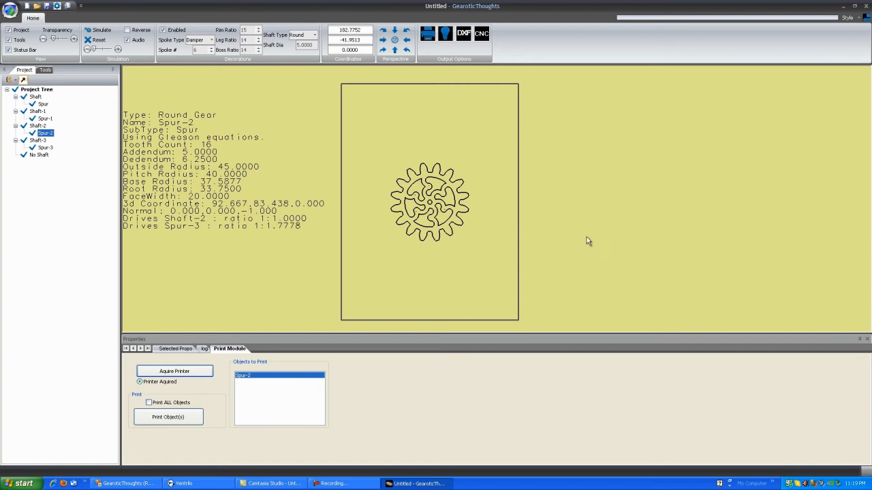
mouse_move(542, 237)
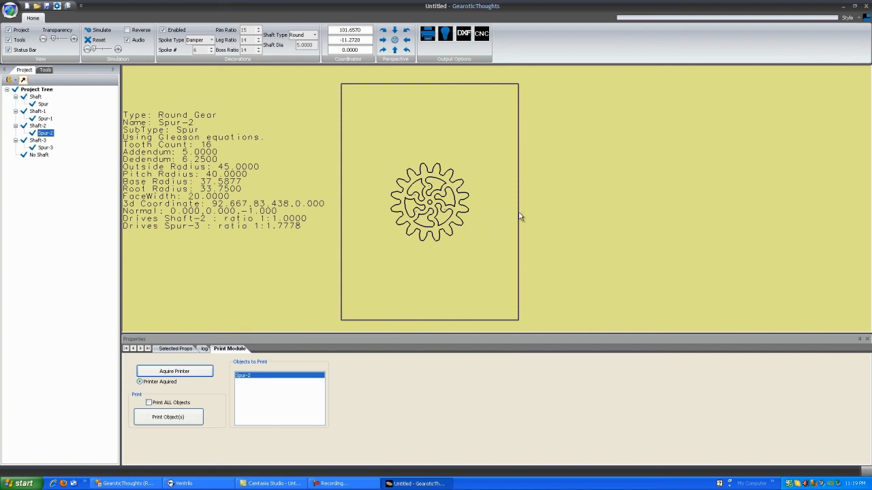
mouse_move(478, 161)
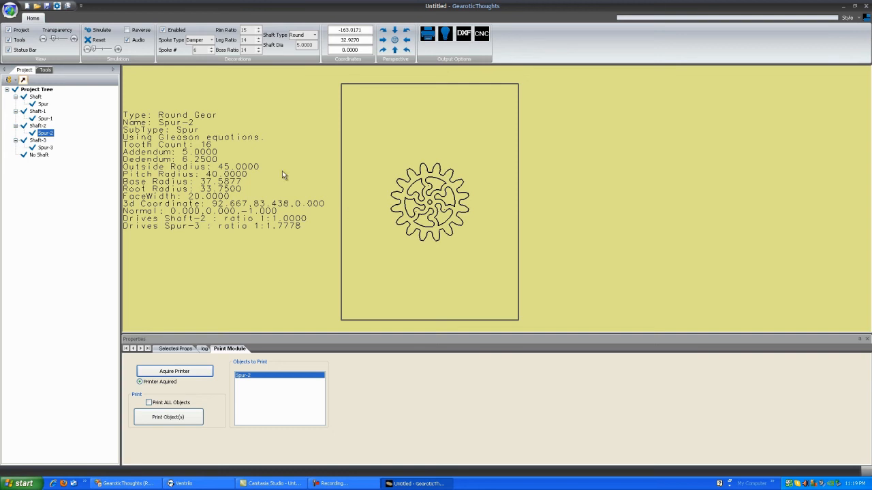
click(44, 119)
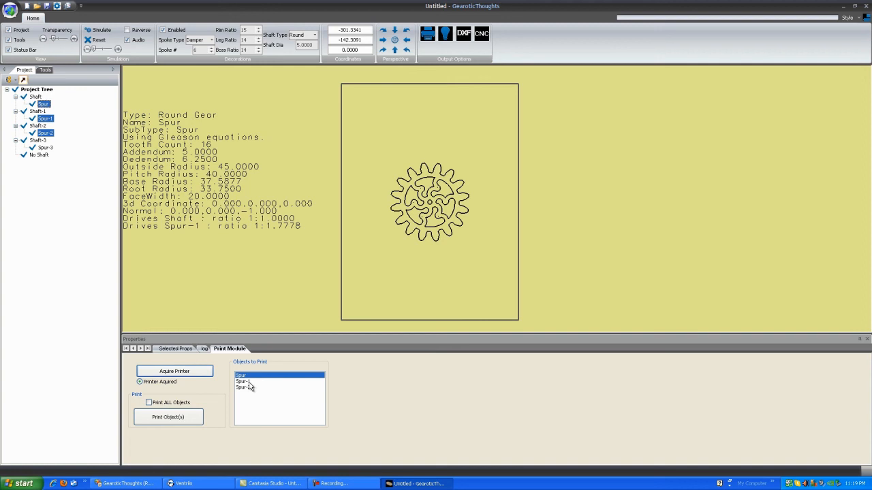
click(244, 381)
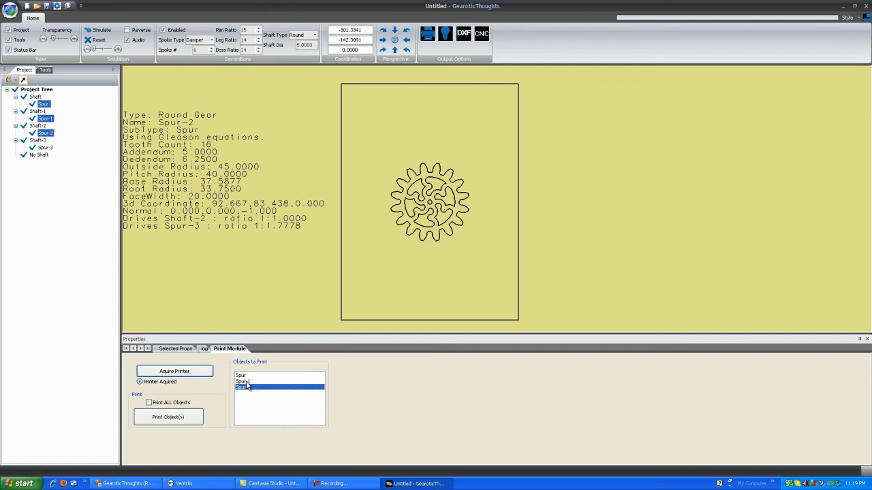
click(242, 381)
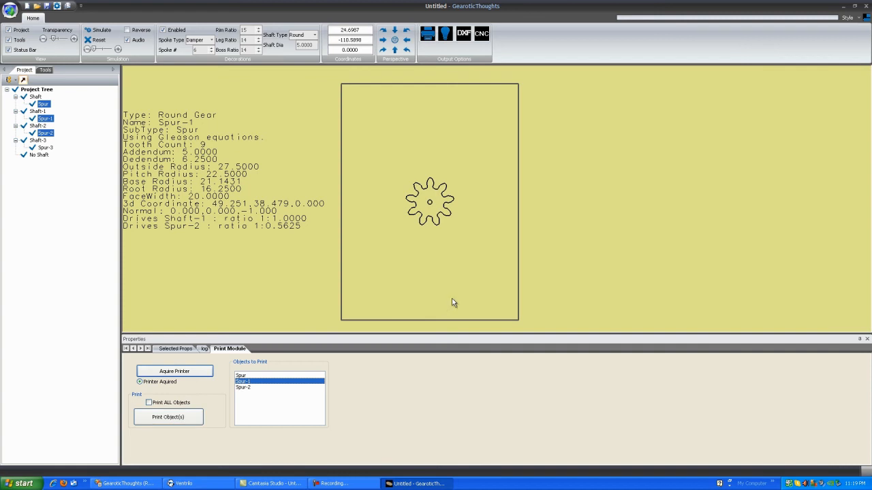
mouse_move(384, 269)
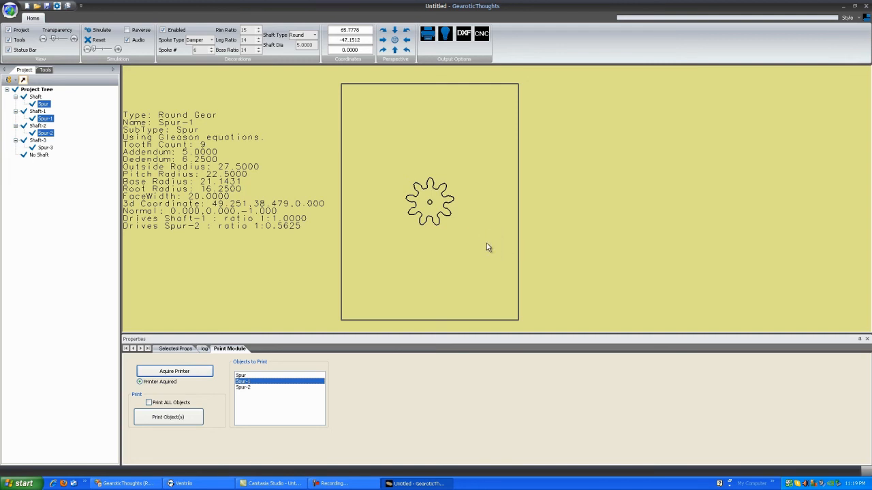
mouse_move(435, 170)
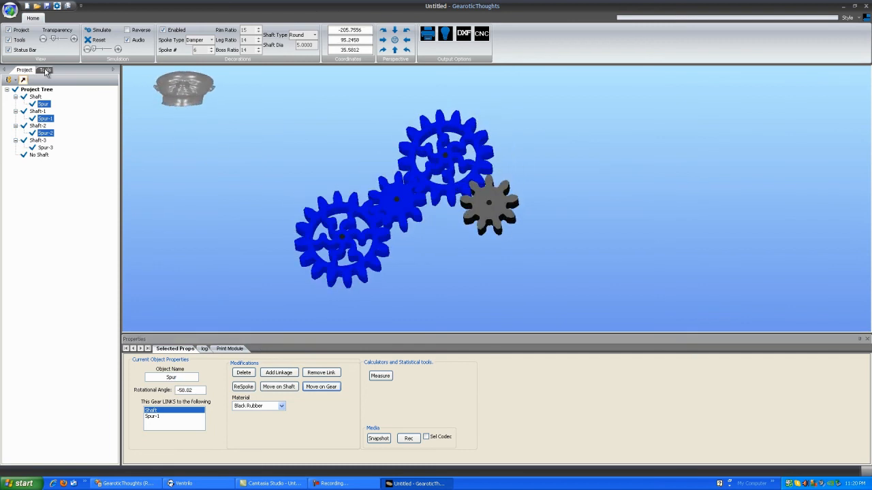
Step: Bring up the STL Output Module from the Output Options ribbon group
click(44, 70)
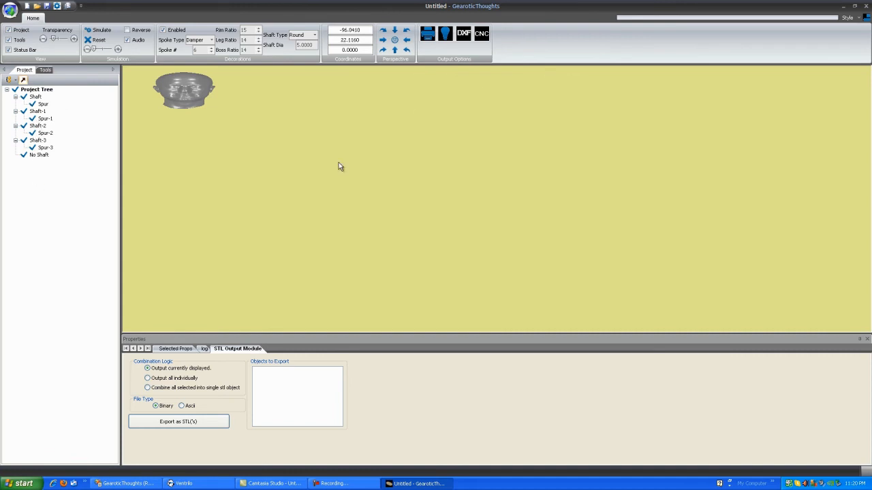
mouse_move(415, 169)
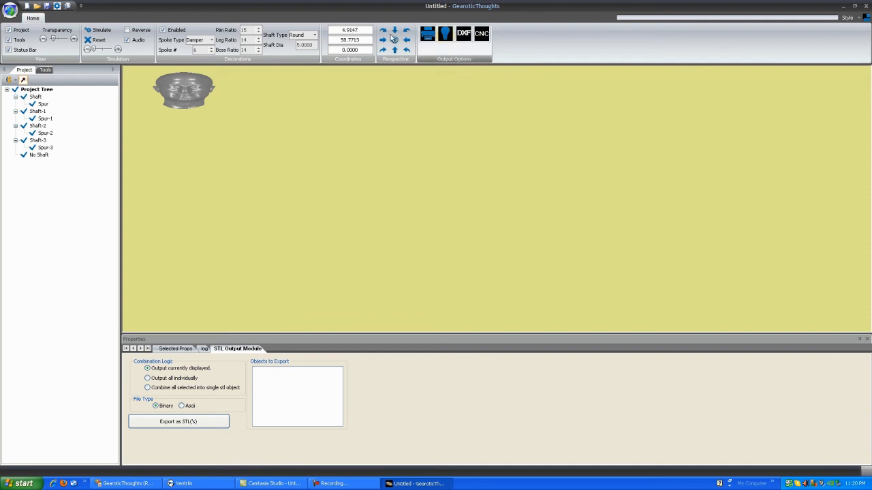
Step: Add Spur, Spur-1 and Spur-2 to the Objects to Export list and preview Spur-1
click(42, 103)
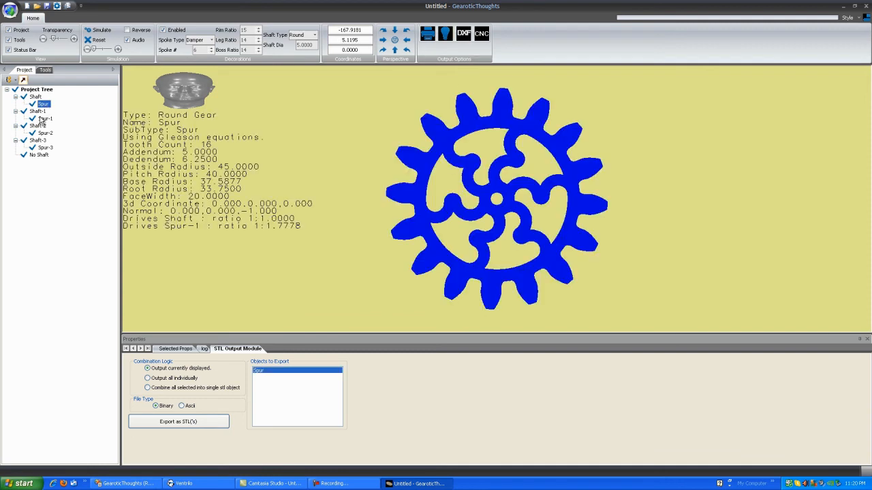
click(45, 118)
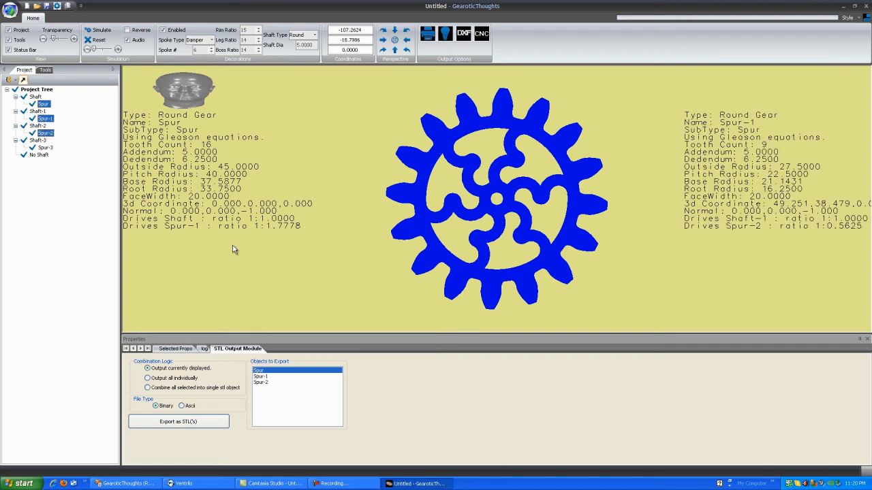
click(261, 376)
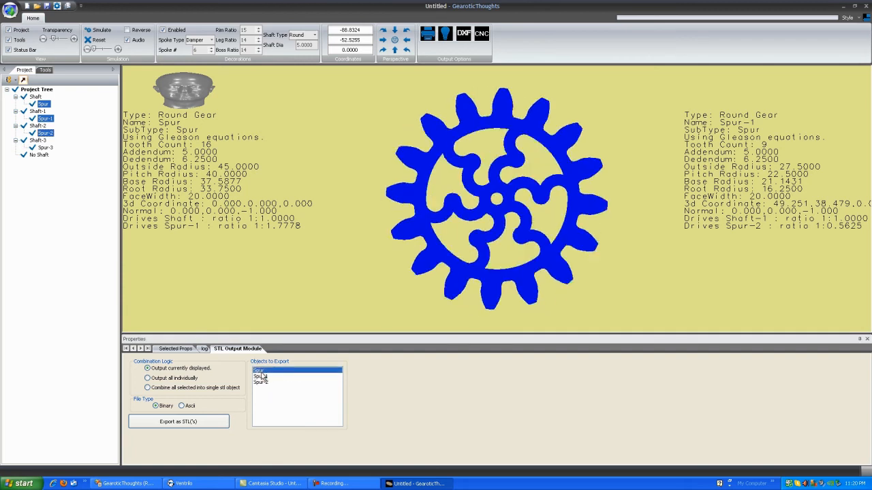
click(261, 381)
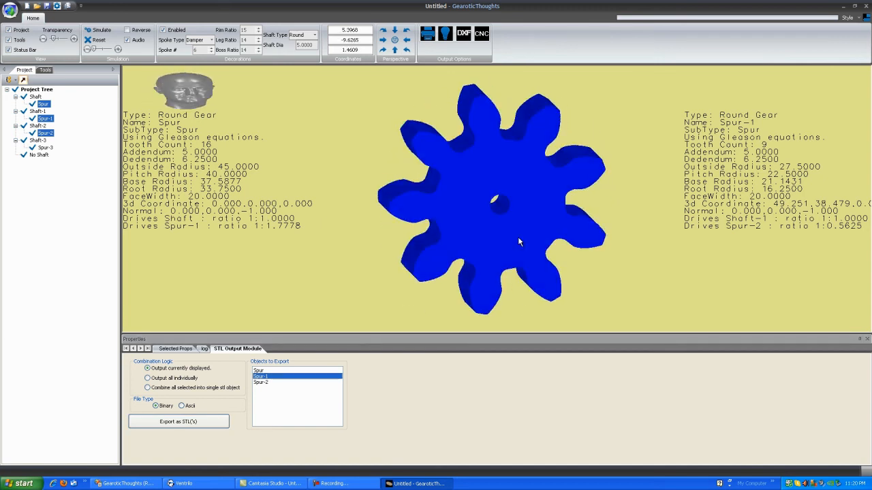
drag(521, 242, 479, 211)
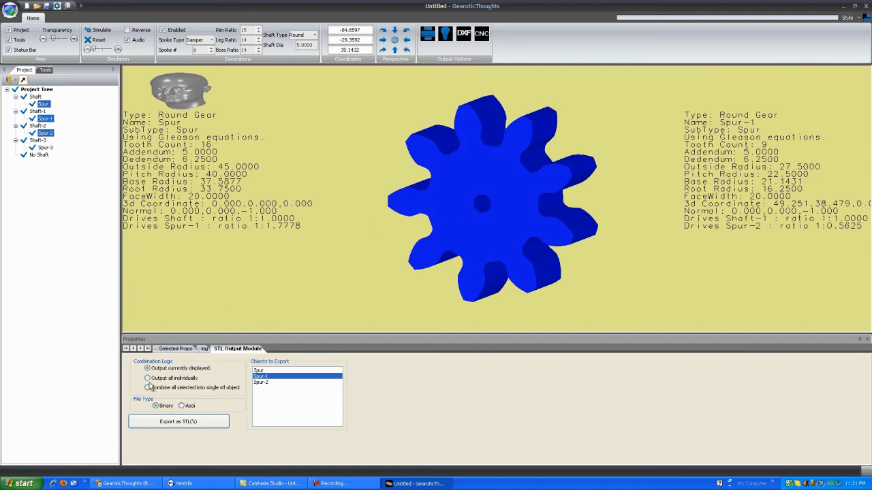
Step: Choose 'Output all individually' so each gear is written as its own STL file
click(147, 379)
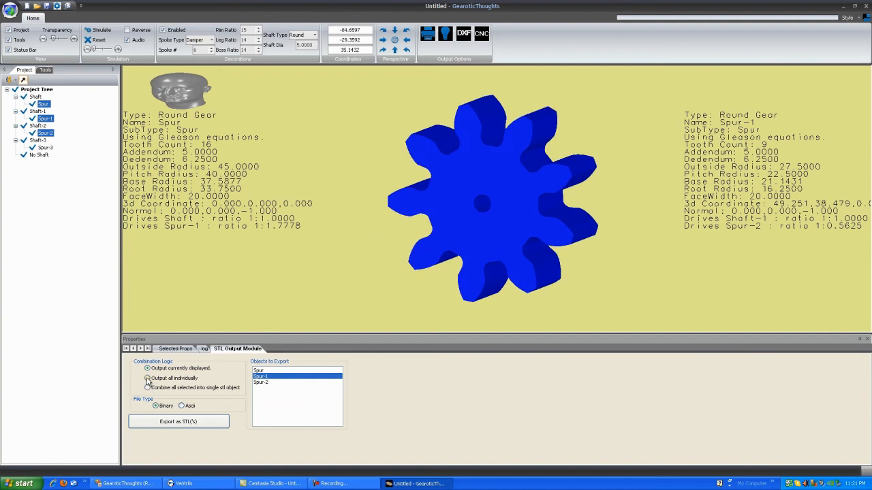
click(147, 378)
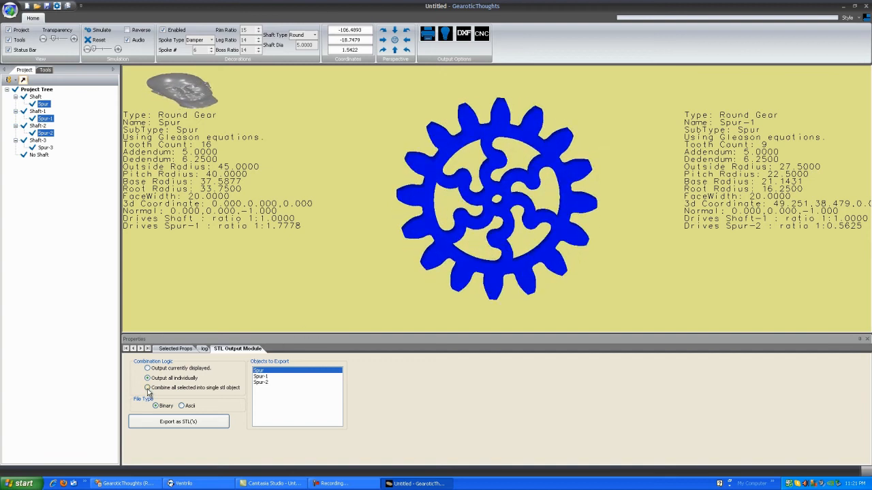
Step: Combine the three selected gears into a single STL object and inspect the merged model
click(147, 386)
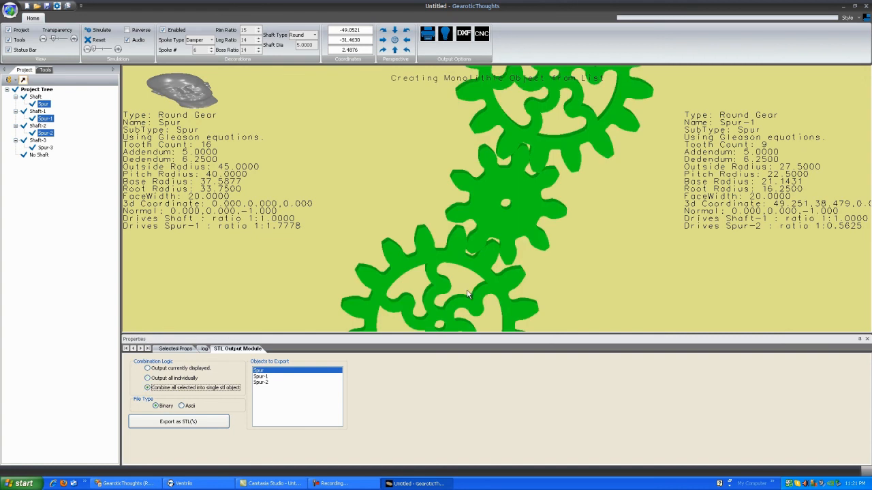
mouse_move(485, 176)
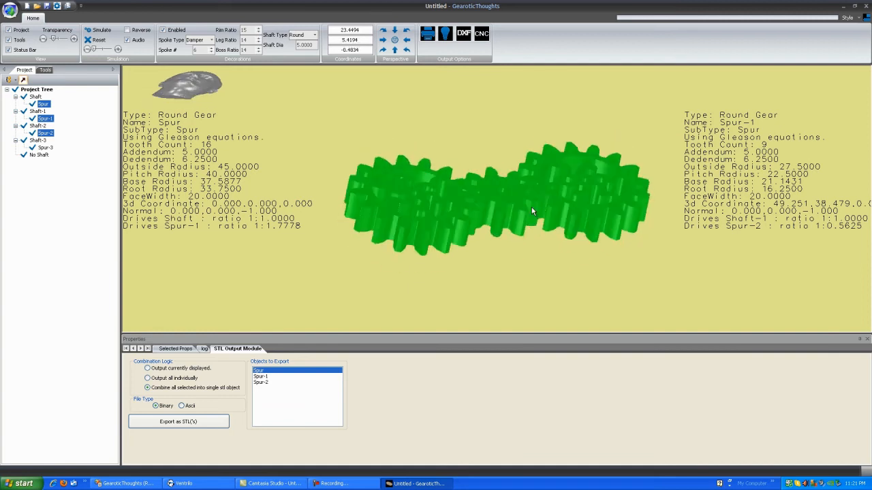
drag(532, 211, 488, 176)
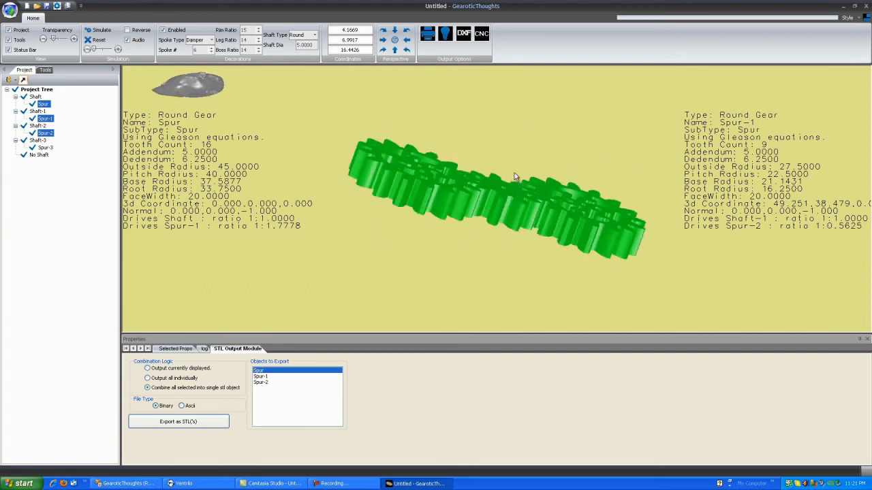
drag(514, 177, 501, 239)
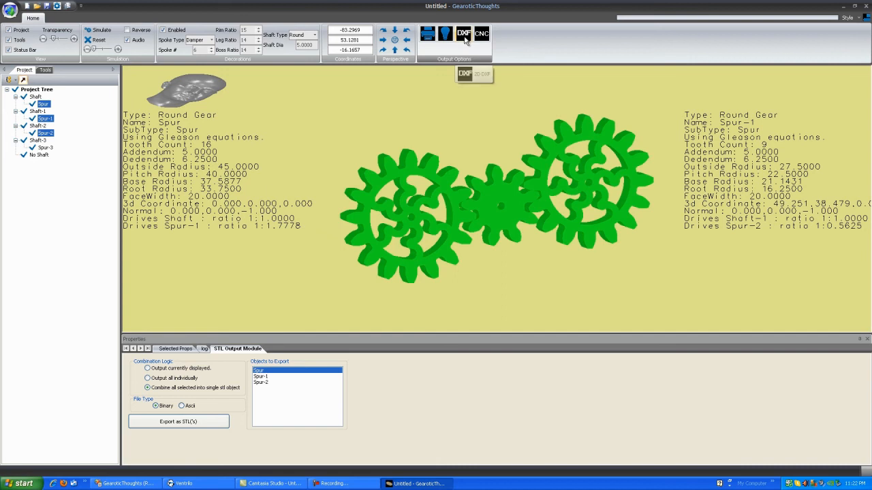
Step: Set up a DXF export of the spur gears with Crosshair on shaft and Pitch Circle enabled
click(463, 33)
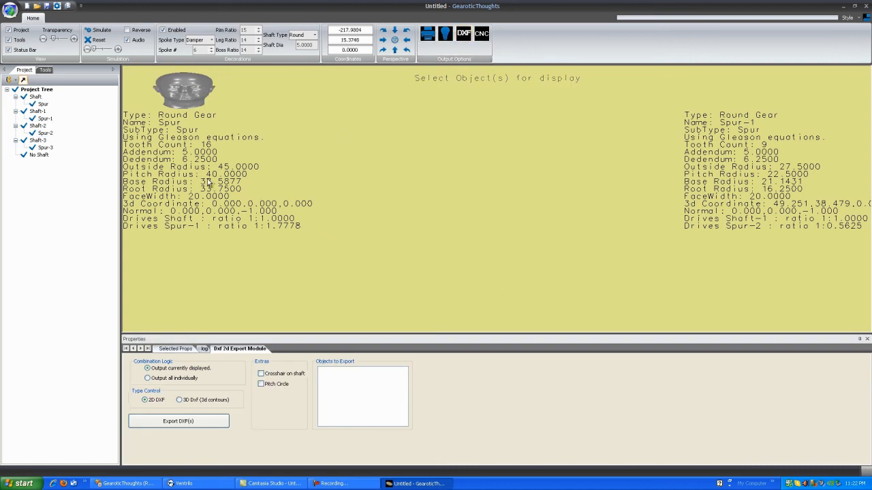
click(42, 104)
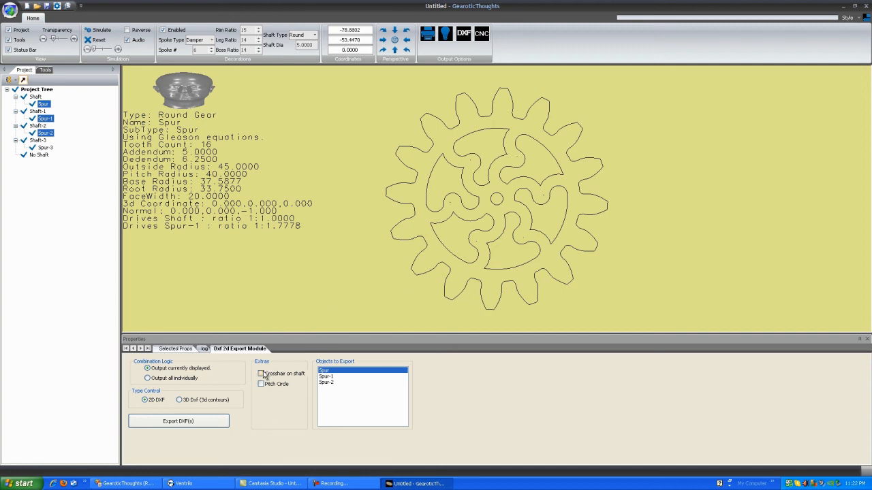
click(261, 374)
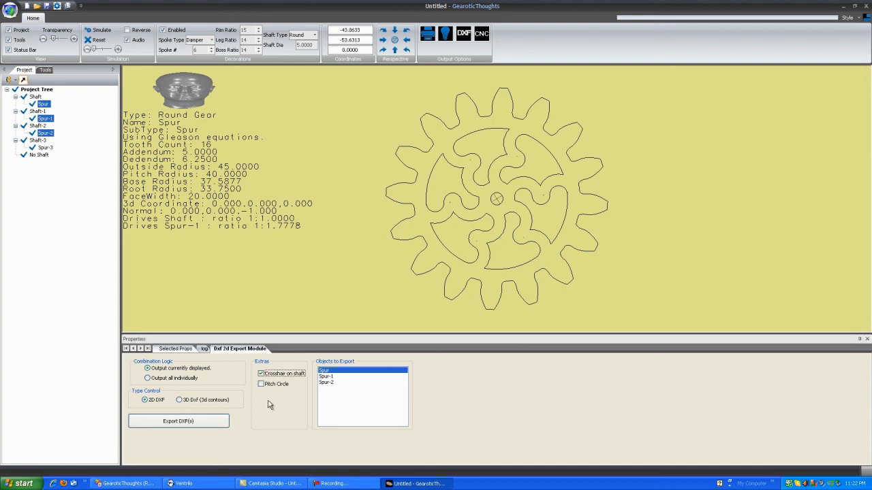
click(260, 384)
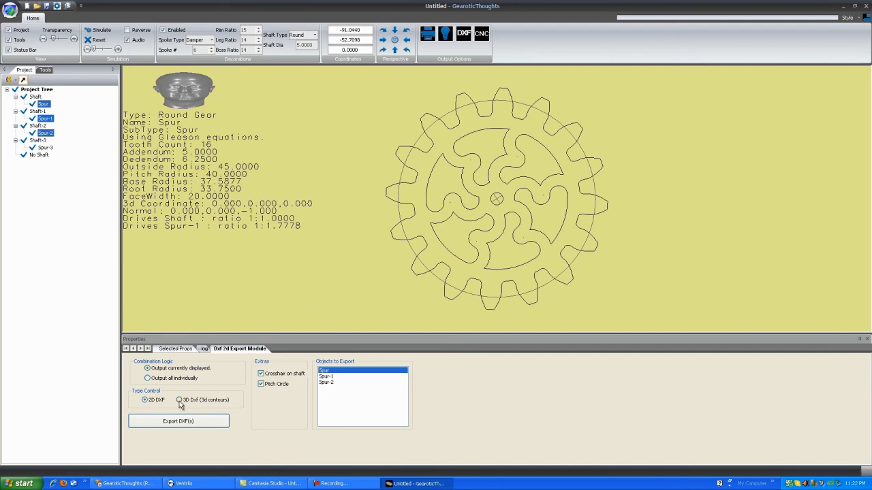
Step: Switch the DXF Type Control to '3D Dxf (3d continous)' and check the extruded gear preview
click(179, 400)
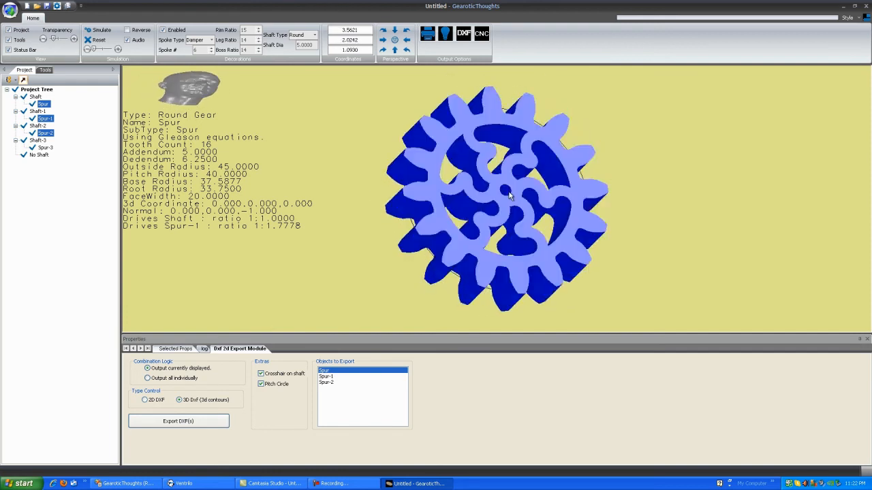
drag(507, 198, 524, 170)
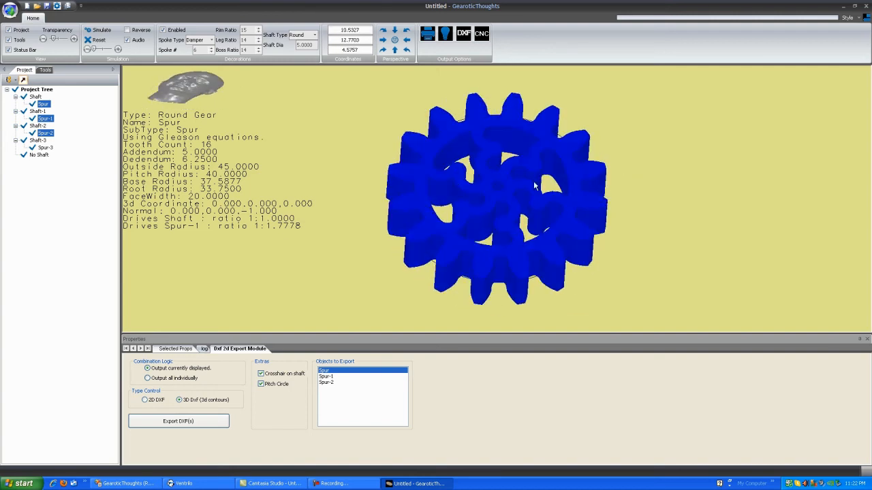
drag(533, 185, 463, 201)
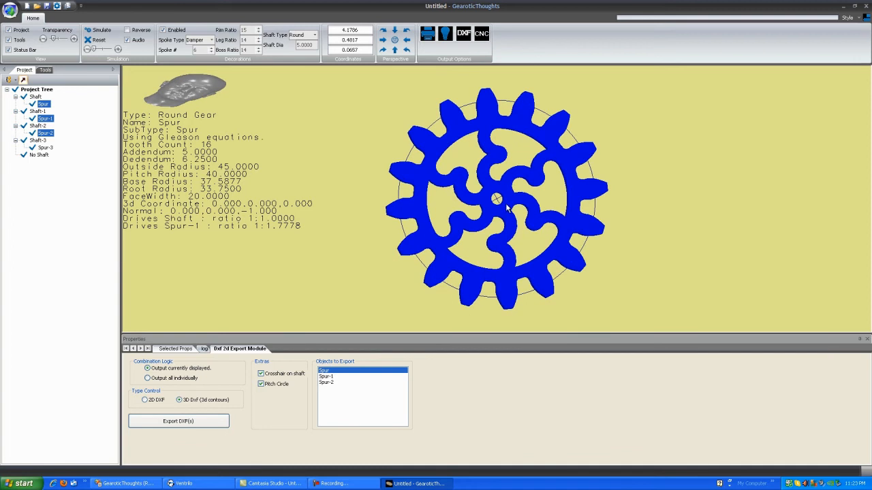
mouse_move(548, 226)
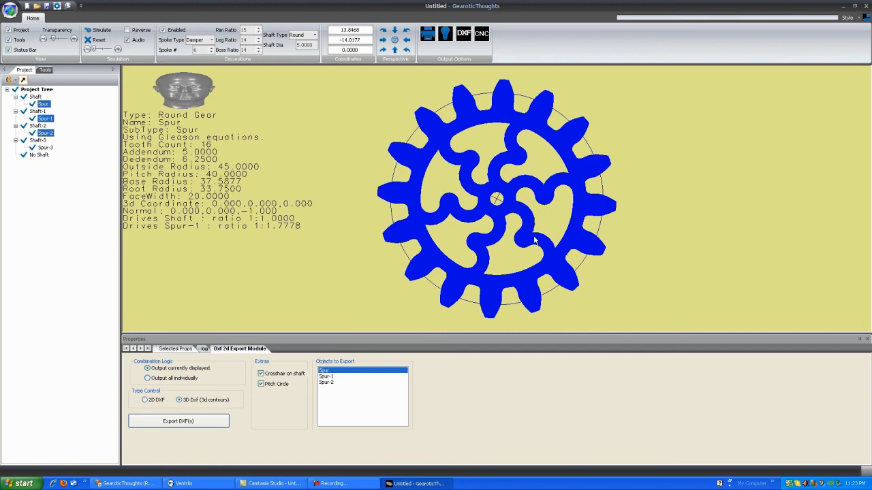
mouse_move(421, 160)
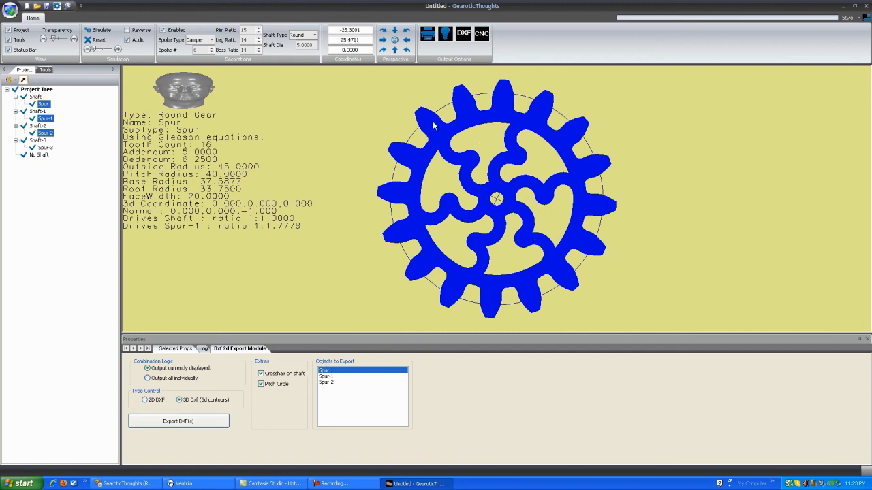
Step: Enter GCode Processing with 2.5D Profiling, showing Spur-1 on the stock block
click(482, 32)
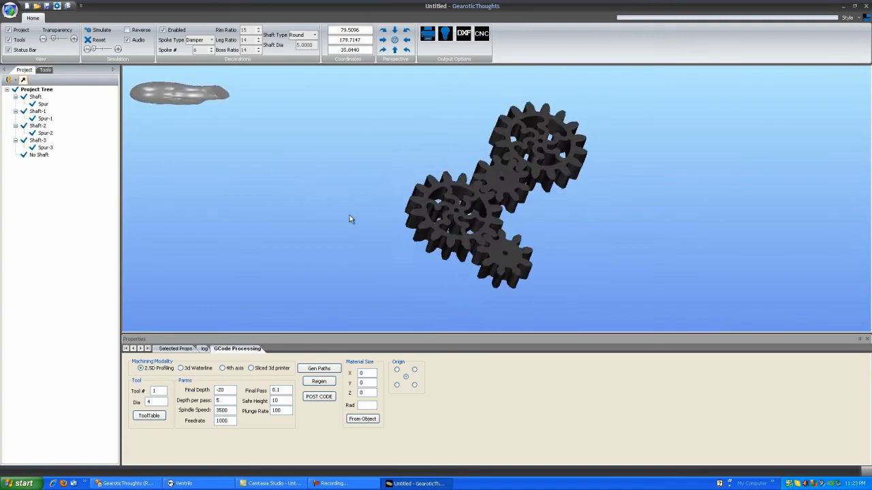
drag(348, 218, 452, 248)
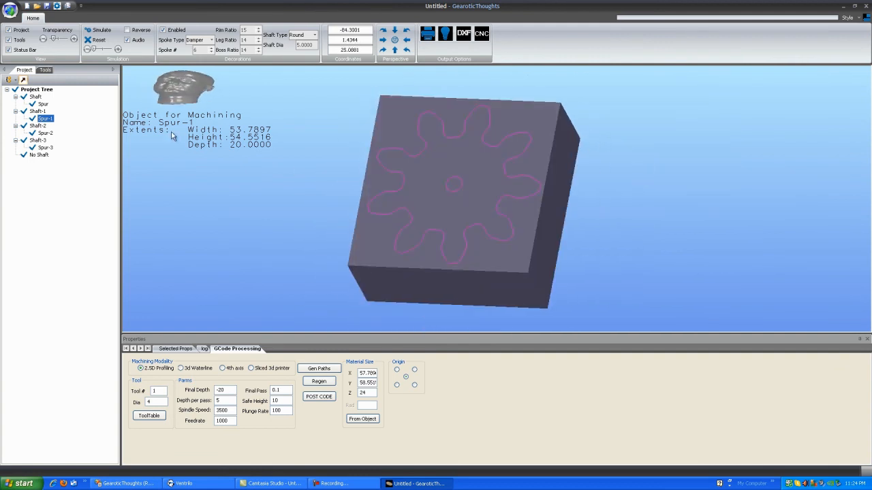
drag(456, 191, 452, 175)
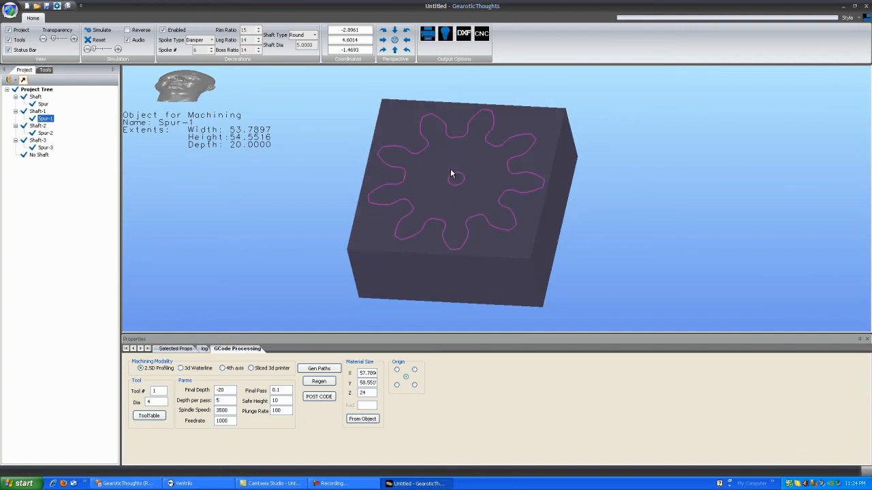
drag(452, 174, 468, 188)
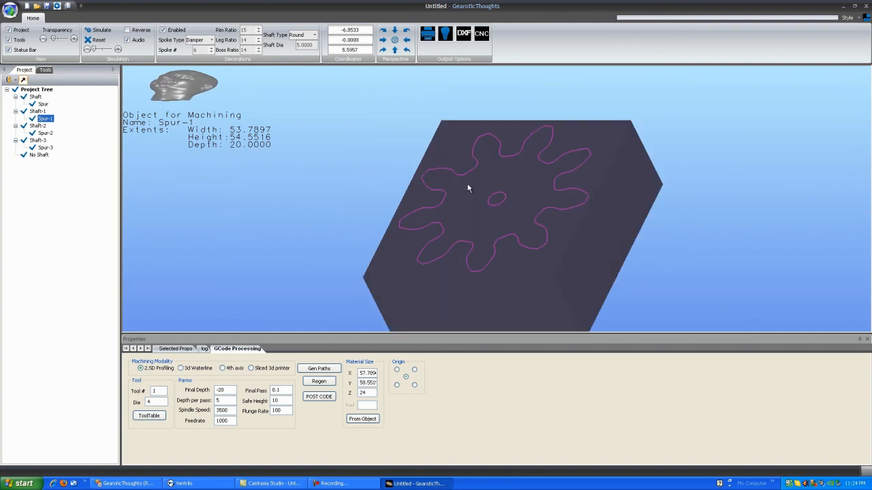
drag(469, 188, 381, 289)
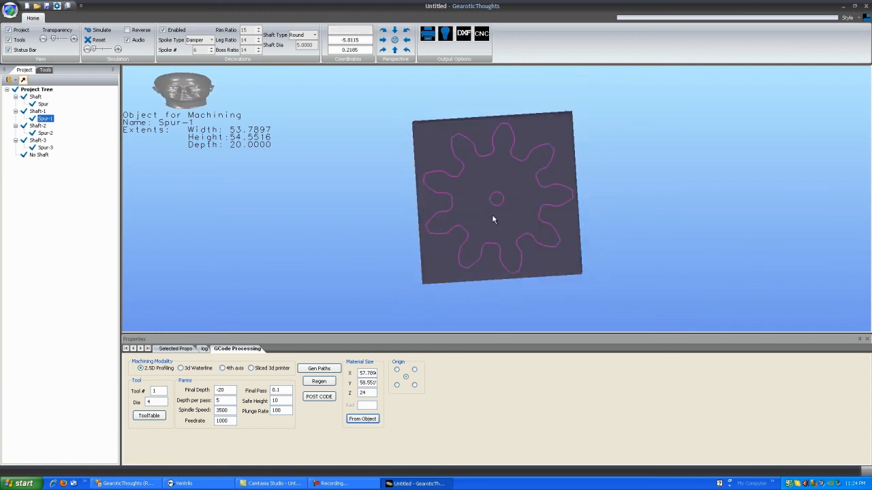
drag(493, 220, 489, 191)
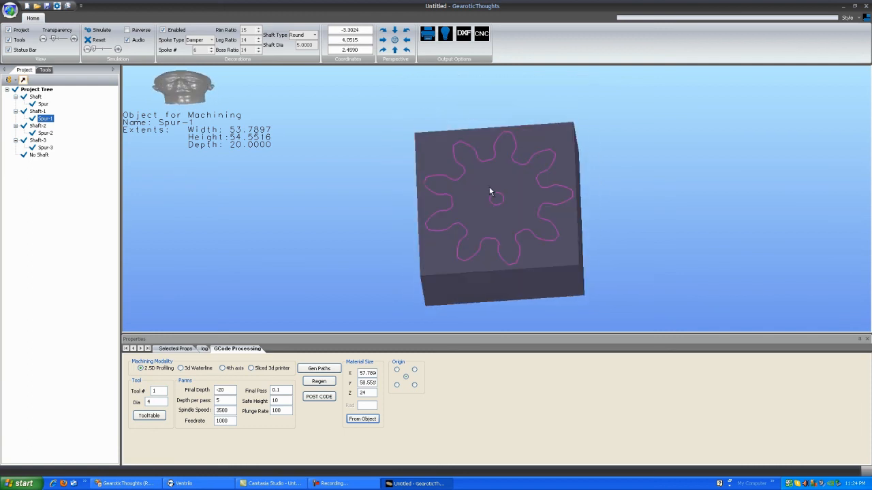
drag(490, 191, 477, 218)
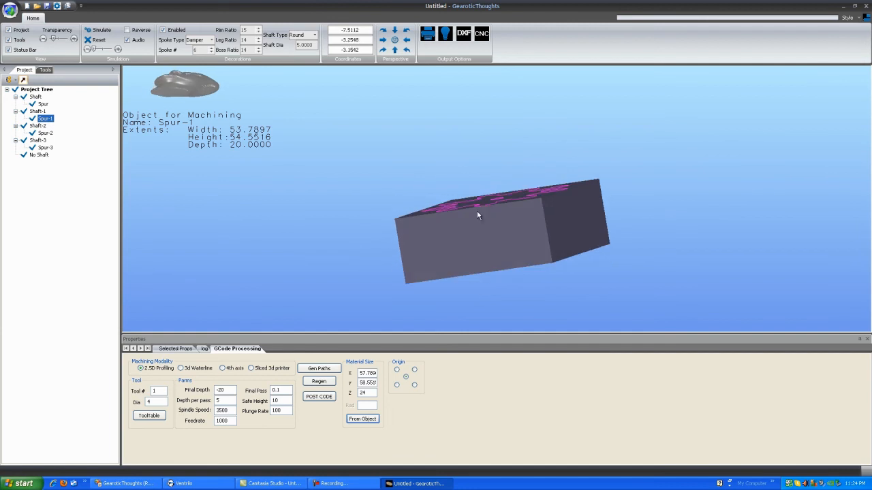
drag(476, 215, 530, 204)
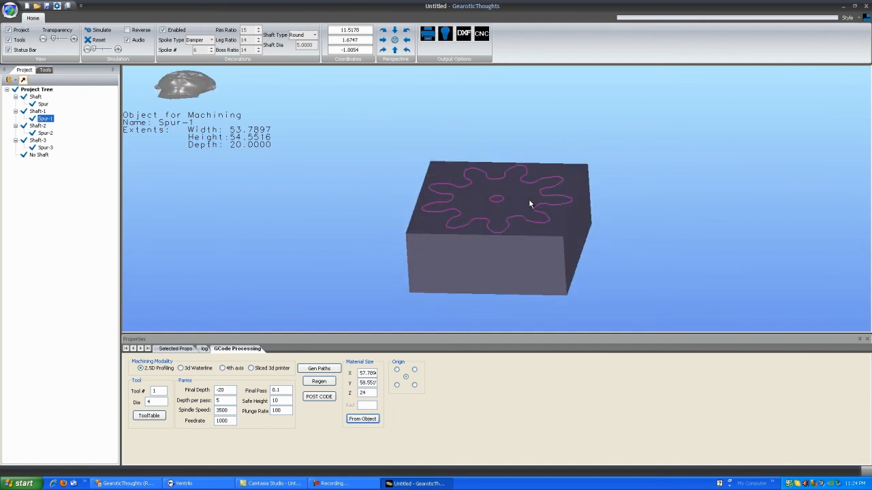
drag(528, 204, 314, 340)
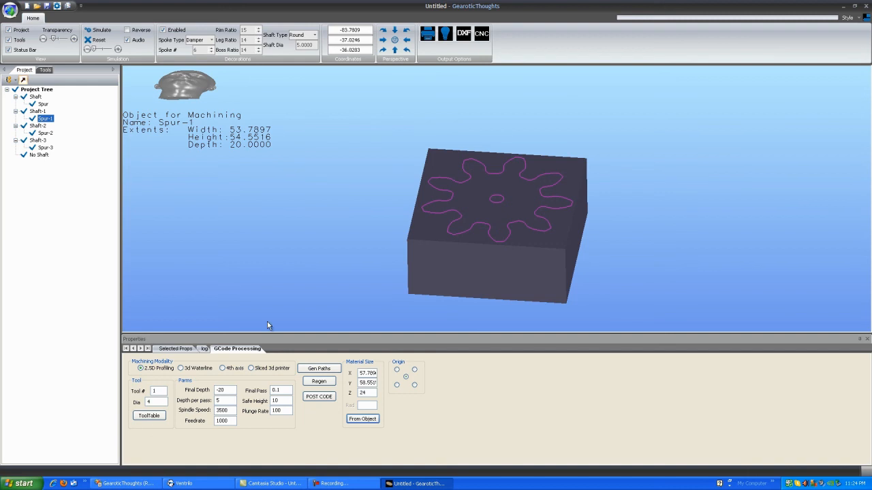
drag(267, 325, 487, 291)
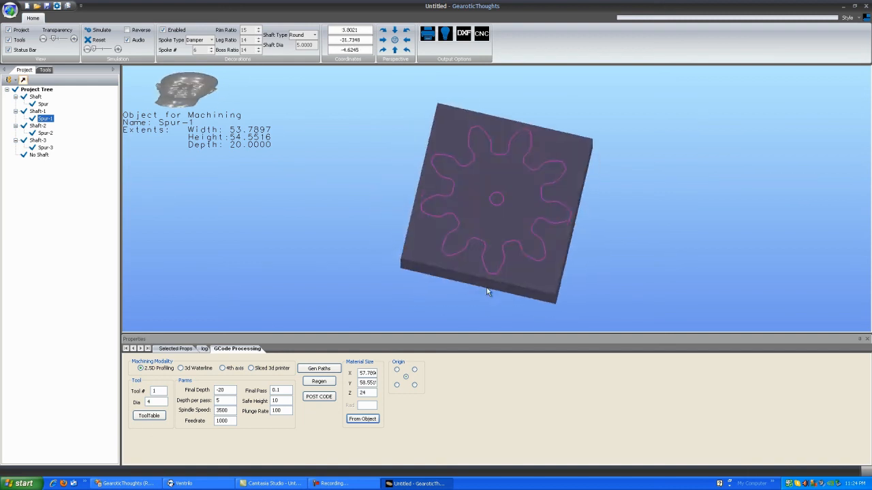
drag(488, 292, 285, 308)
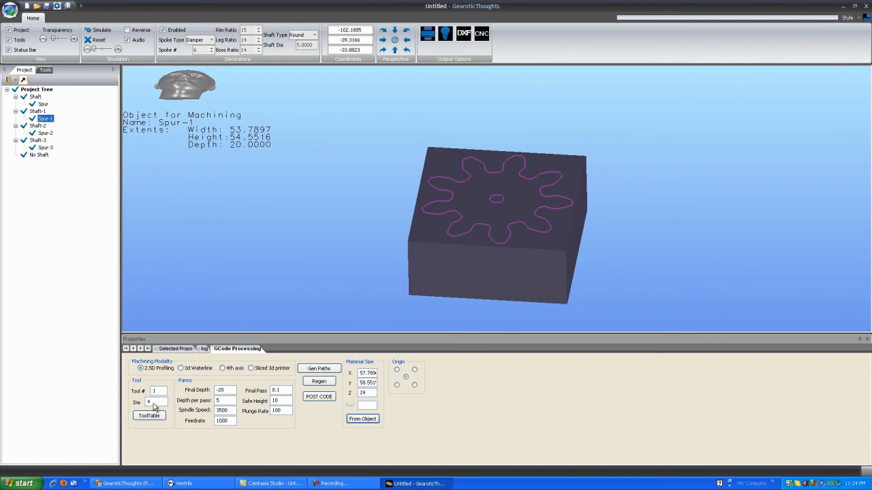
click(148, 415)
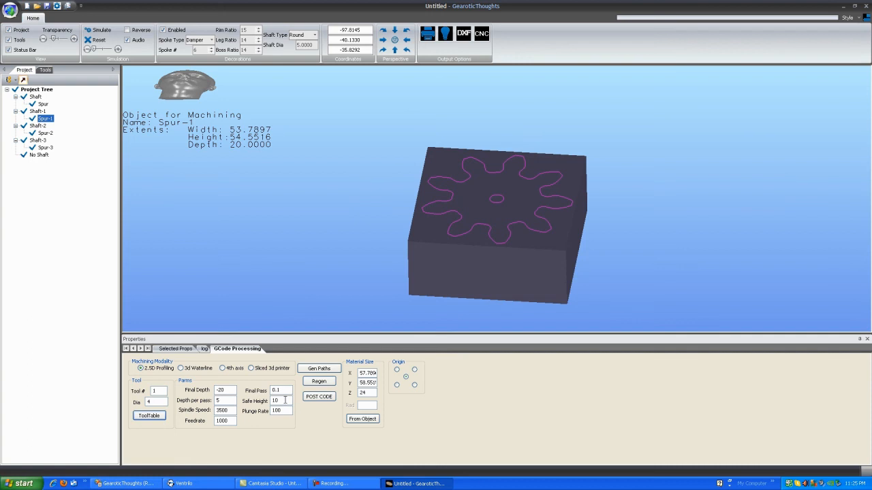
mouse_move(374, 321)
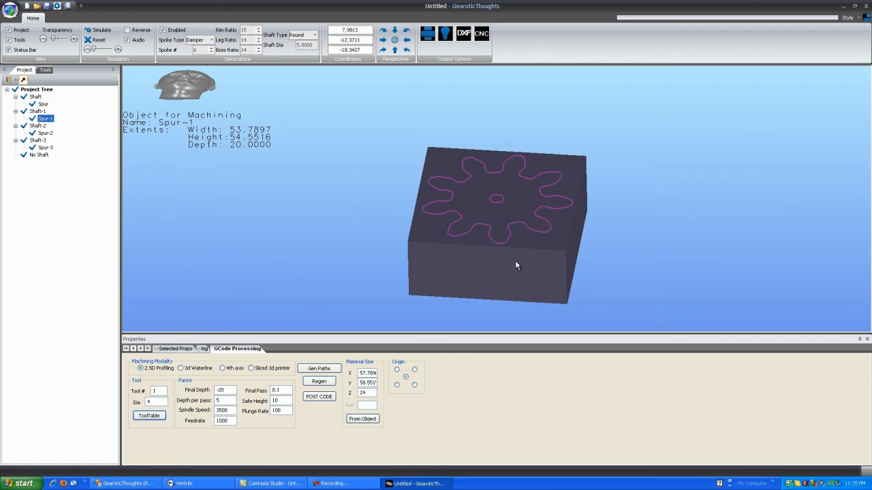
drag(517, 266, 647, 230)
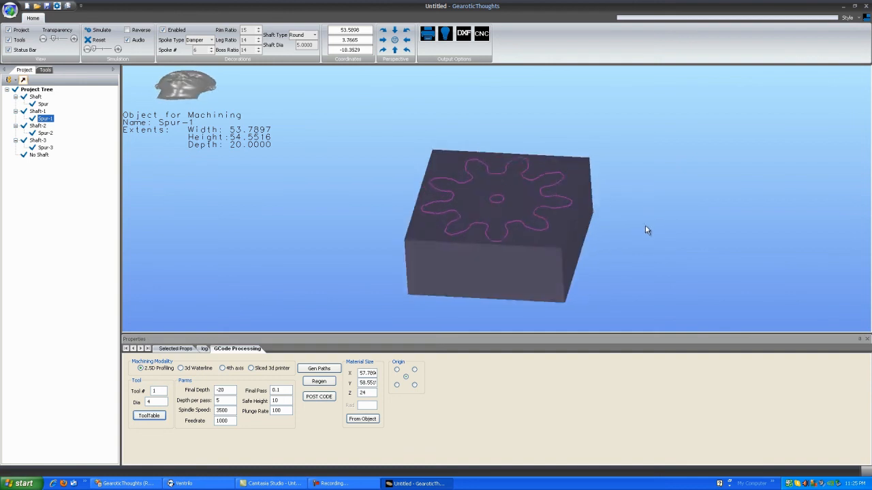
drag(647, 228, 483, 215)
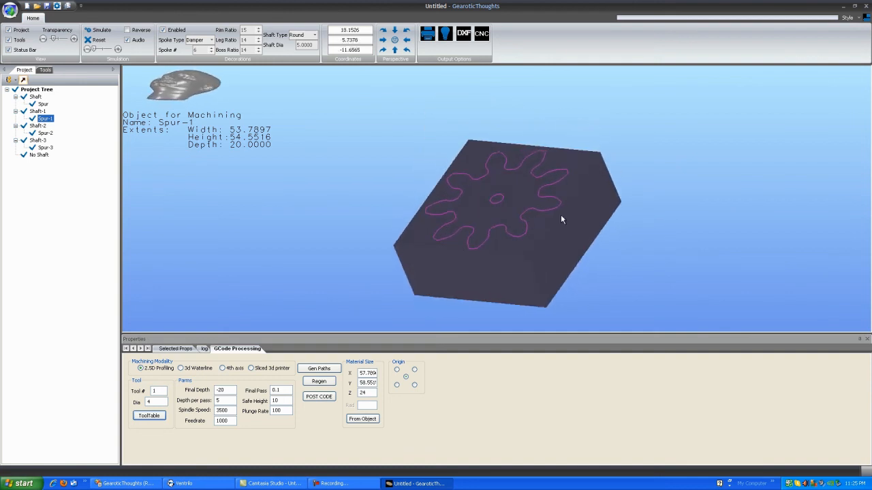
drag(562, 220, 471, 280)
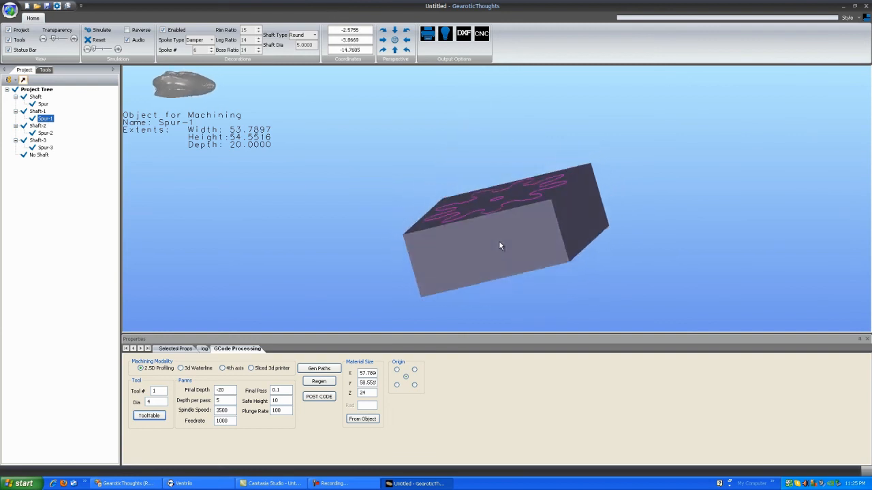
drag(501, 245, 504, 231)
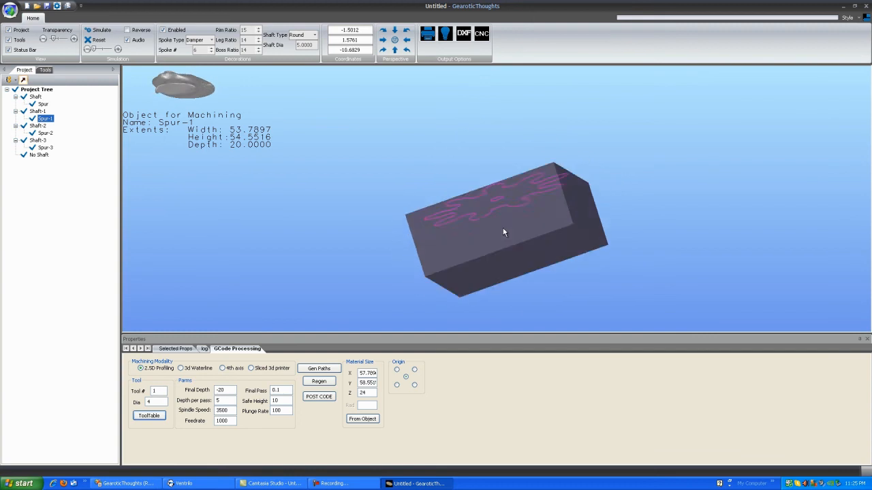
drag(504, 231, 281, 285)
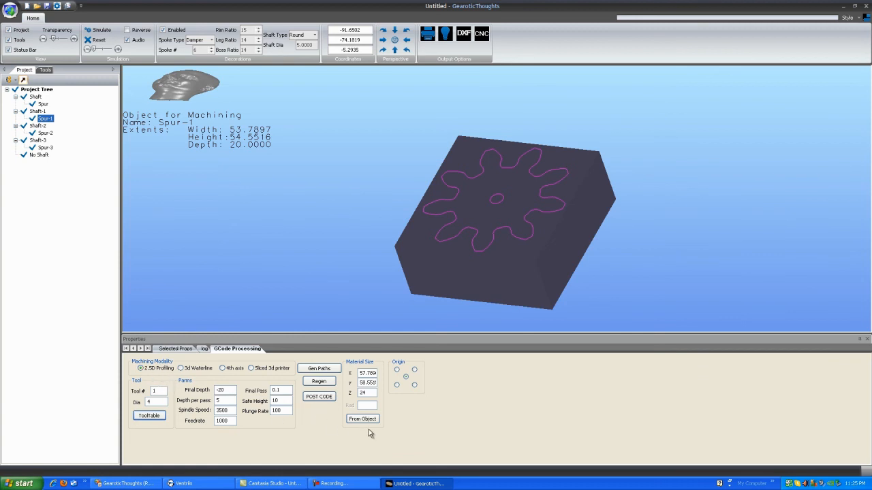
Step: Generate the profiling toolpaths around Spur-1 with Gen Paths and inspect them from above
click(318, 368)
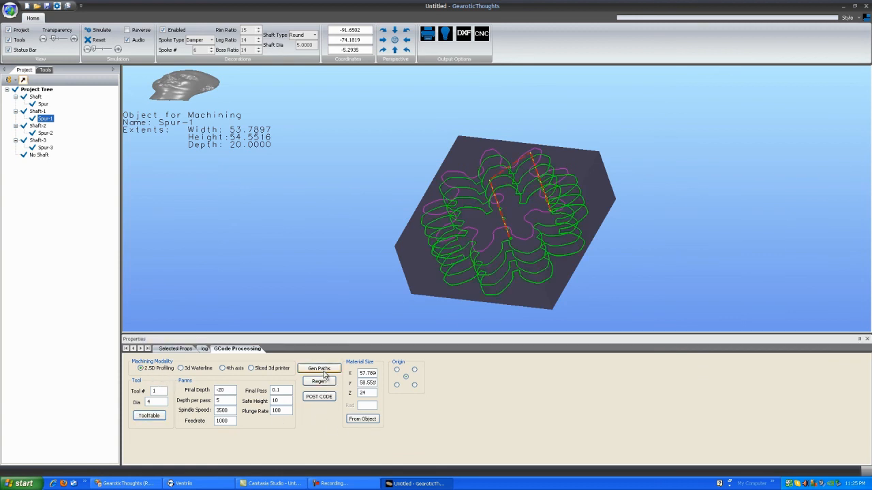
click(319, 368)
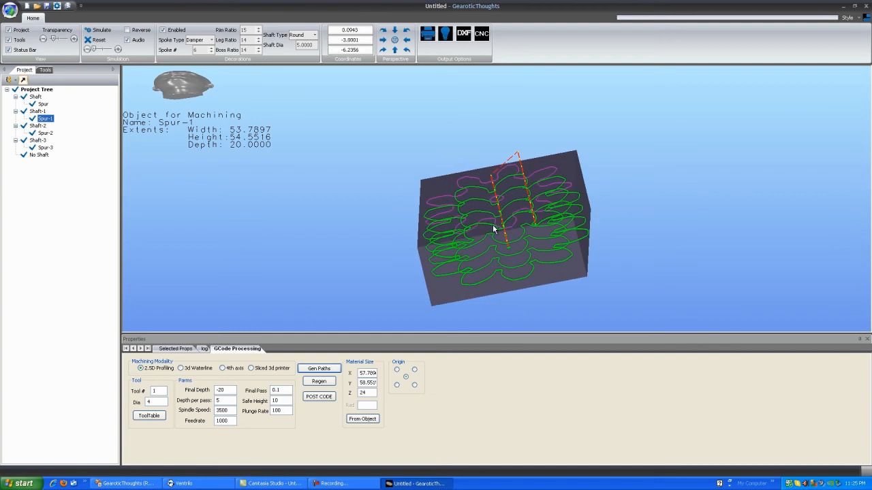
drag(504, 224, 497, 204)
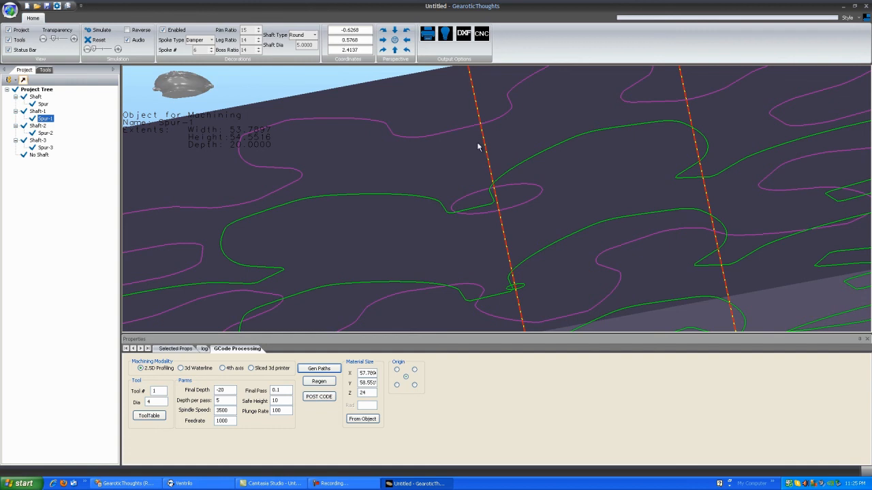
mouse_move(507, 248)
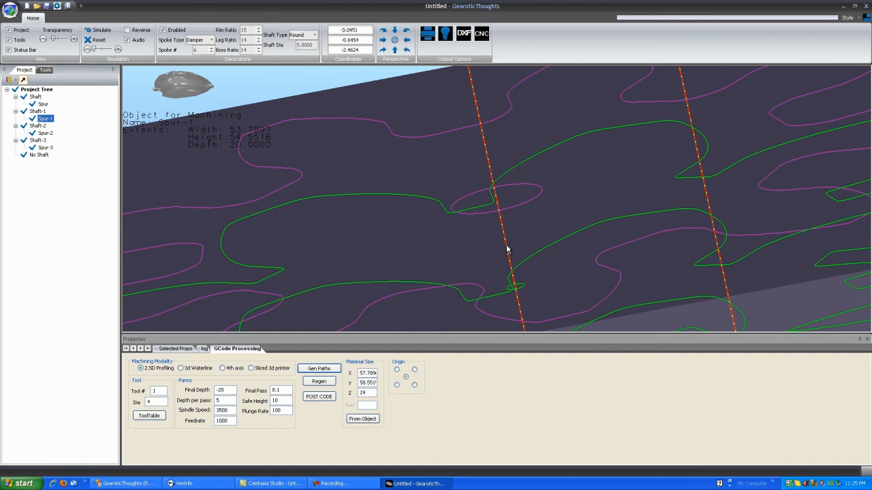
mouse_move(496, 180)
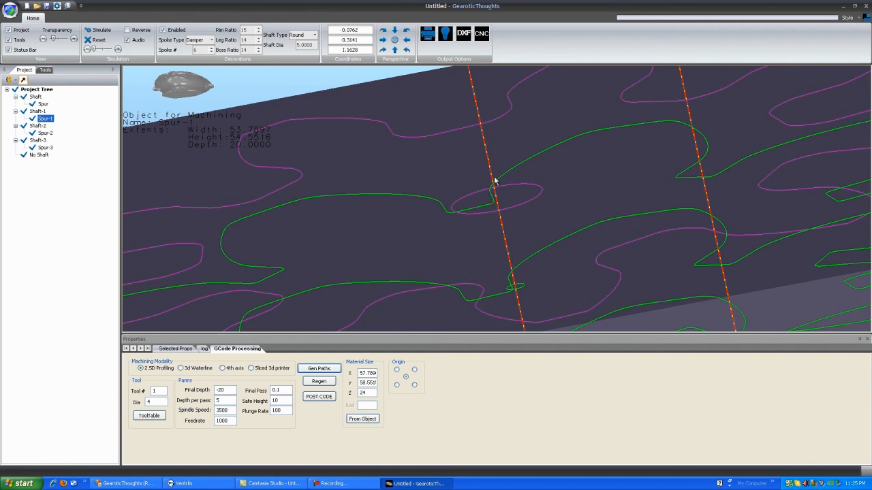
mouse_move(507, 282)
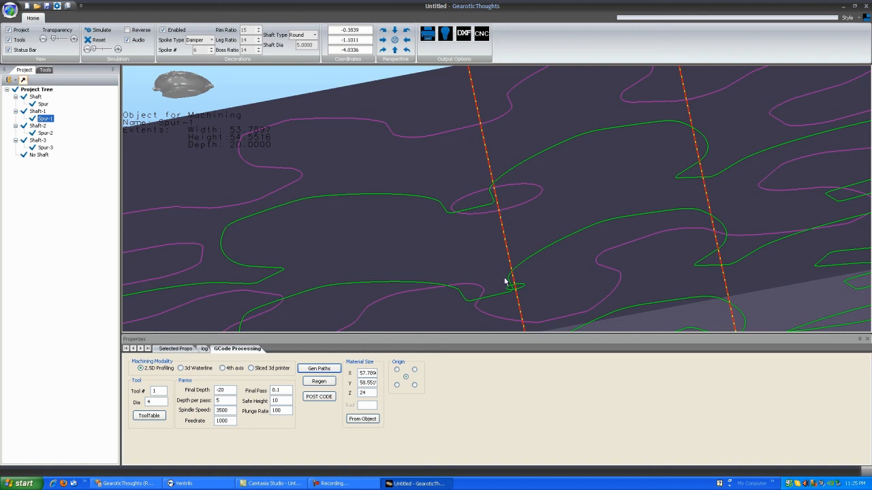
drag(507, 282, 493, 229)
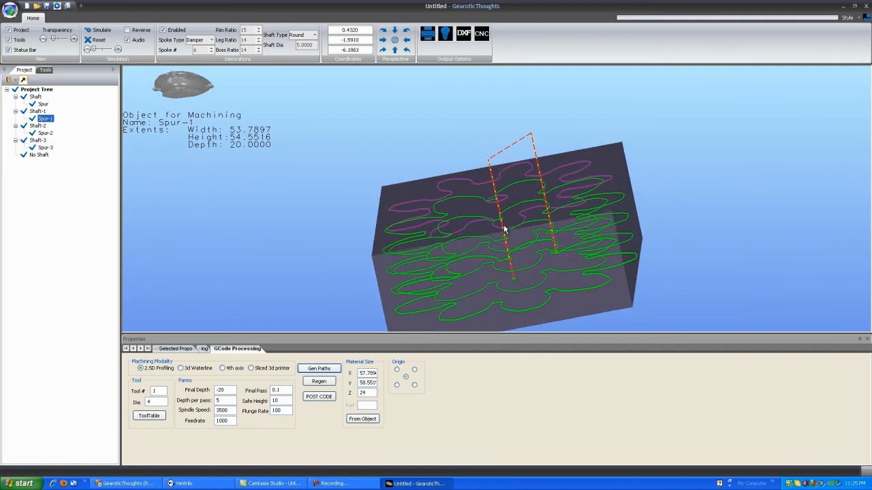
drag(504, 232, 525, 261)
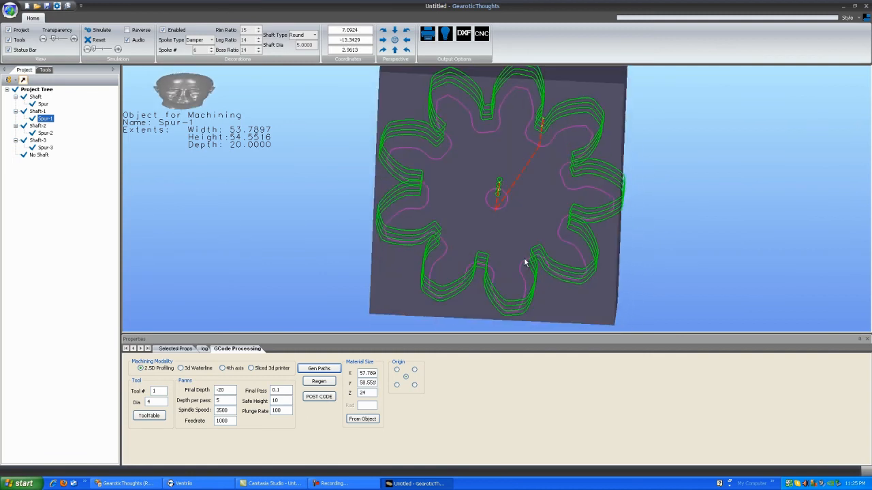
drag(524, 262, 497, 225)
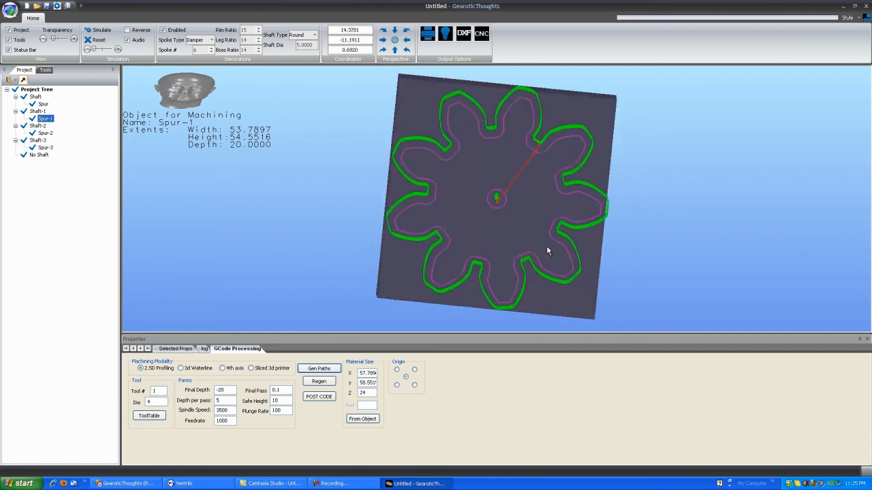
drag(548, 251, 470, 194)
text(6)
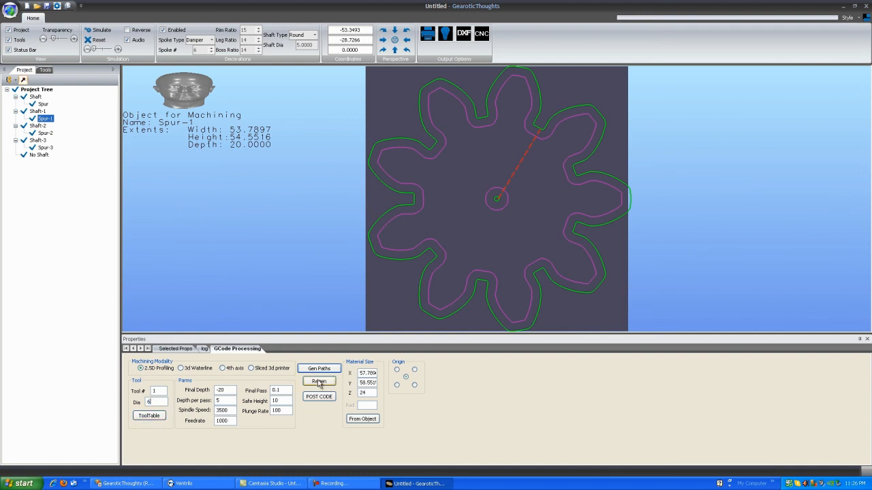
Step: Change the tool Dia to 2 and regenerate the layered 2.5D profiling paths through the stock
click(319, 368)
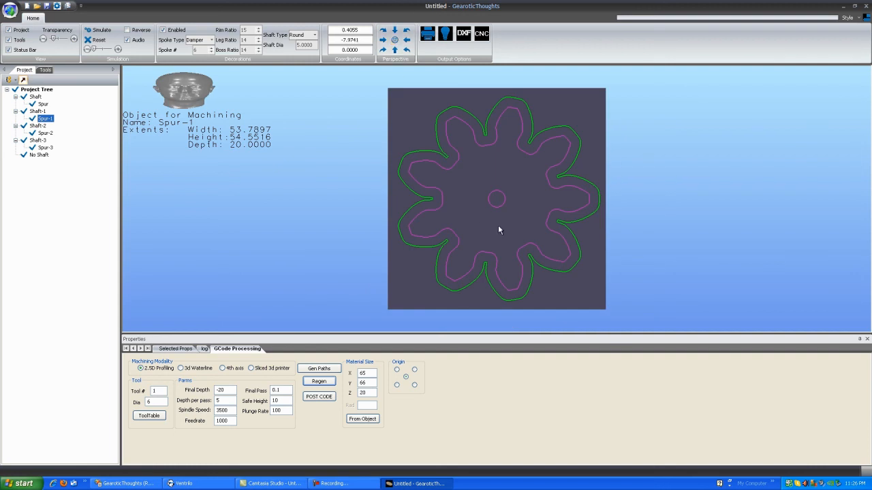
mouse_move(408, 172)
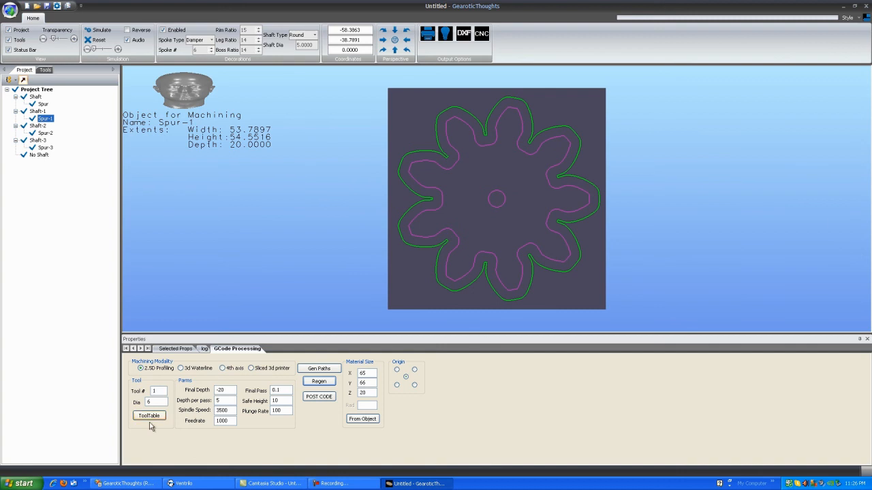
click(319, 368)
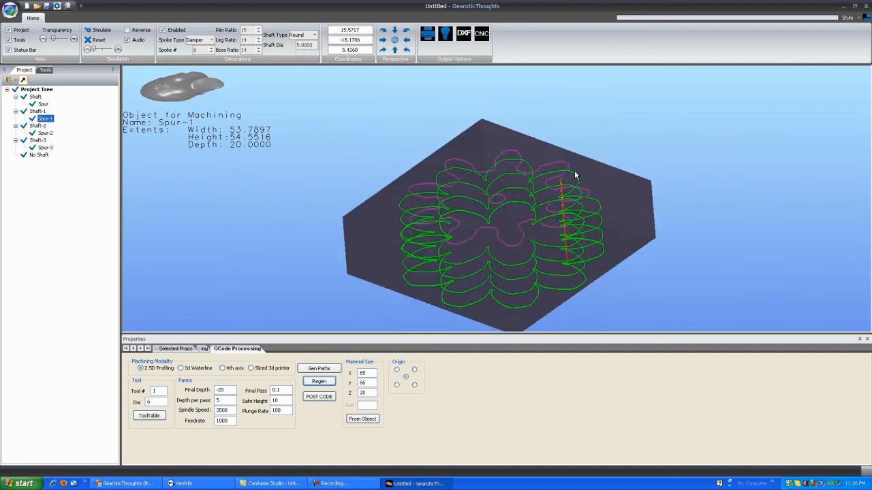
drag(575, 176, 399, 227)
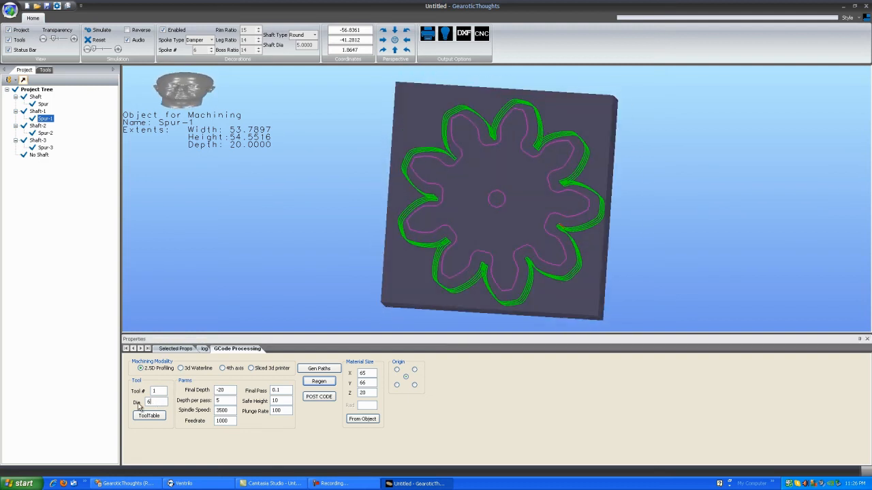
click(319, 382)
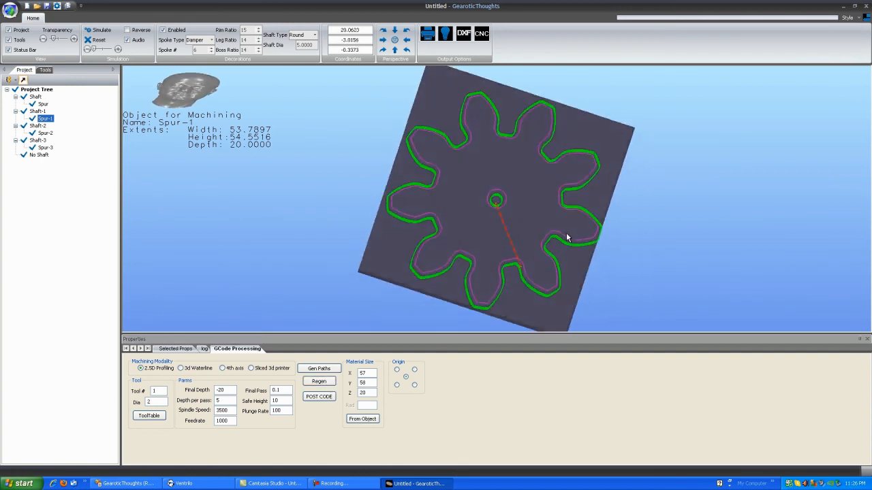
drag(570, 237, 493, 226)
text(8)
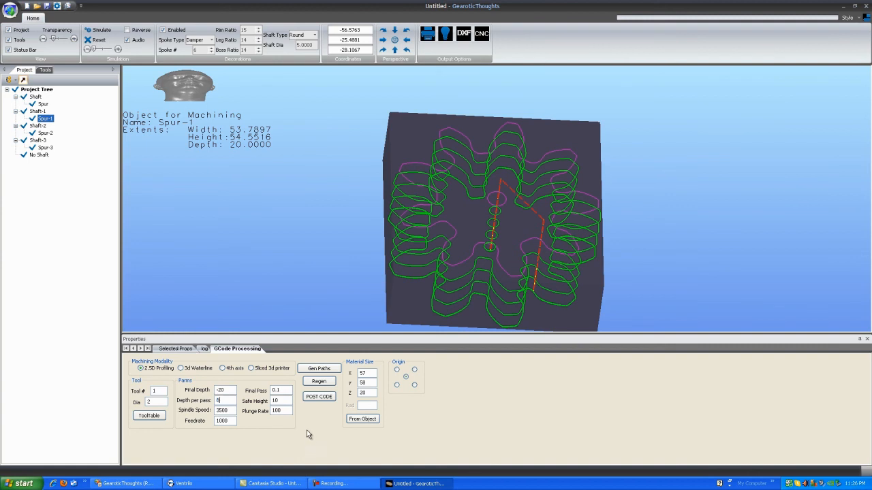
click(319, 382)
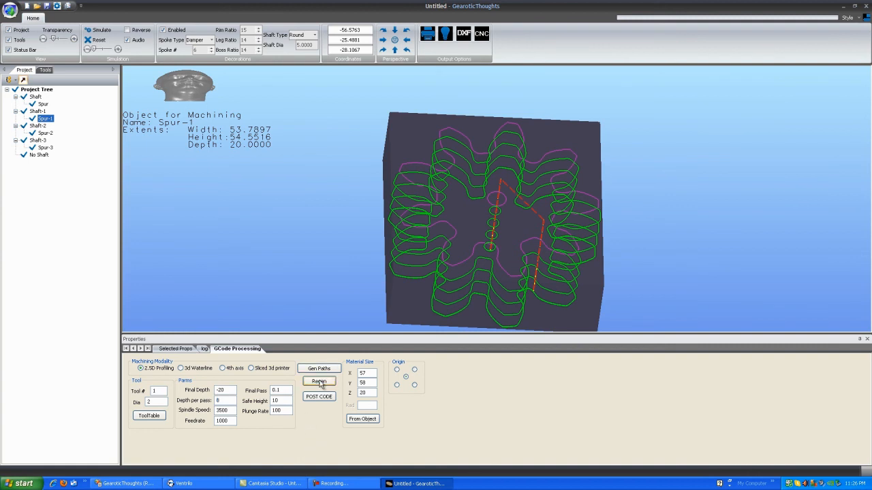
click(318, 382)
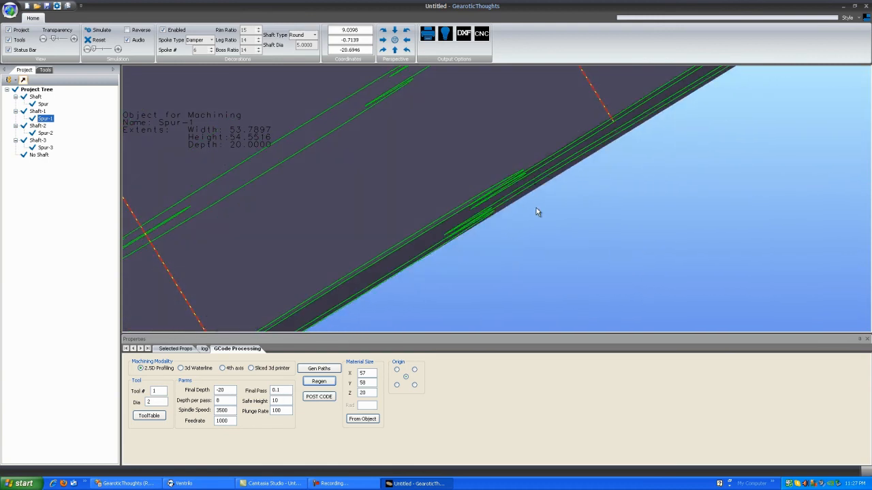
drag(538, 211, 496, 185)
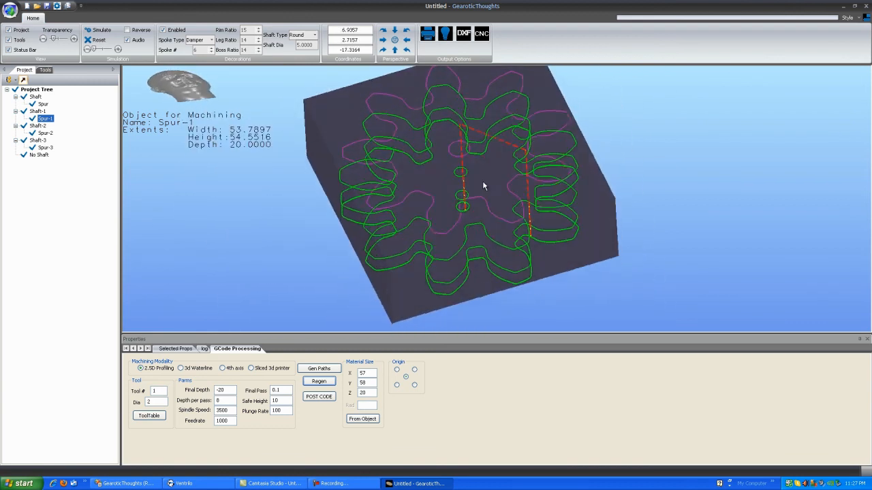
drag(483, 185, 539, 162)
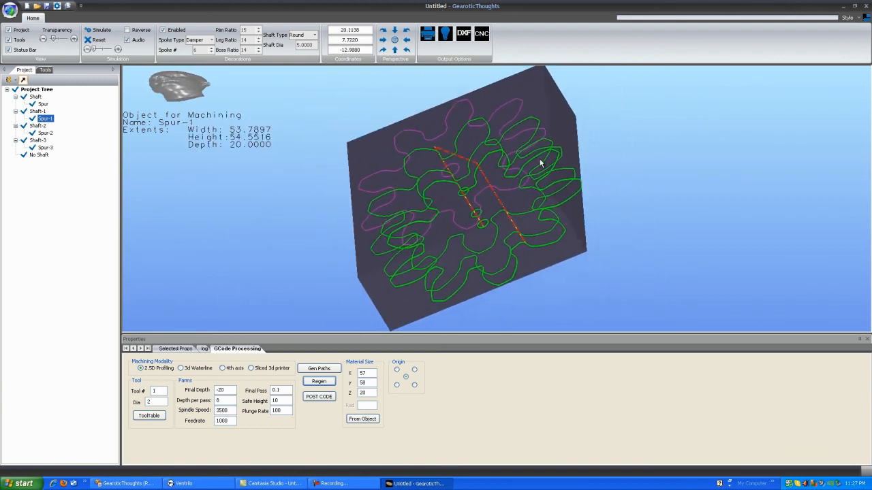
drag(540, 162, 487, 166)
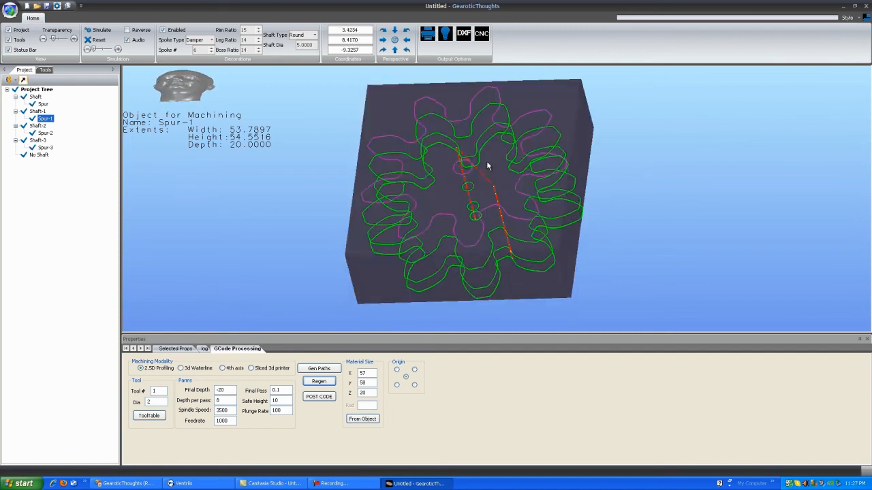
drag(488, 167, 332, 327)
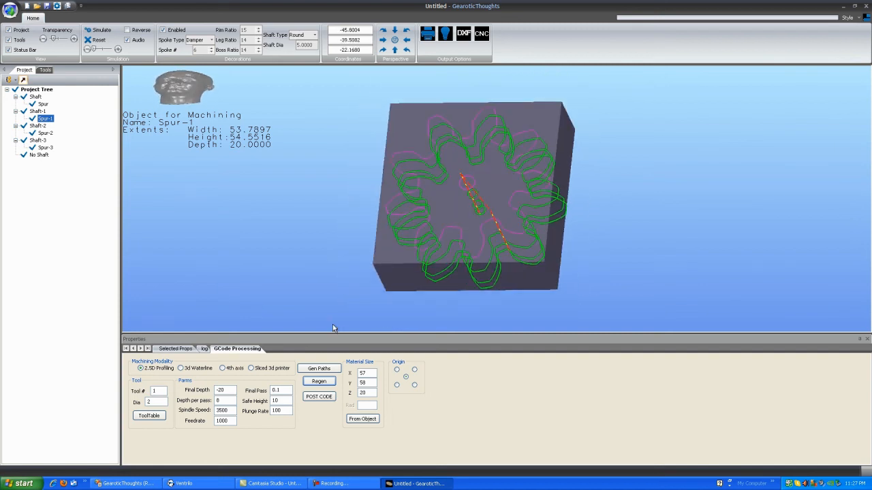
Step: Try the 4th axis and Sliced 3d printer modalities, then return to 2.5D Profiling
click(182, 368)
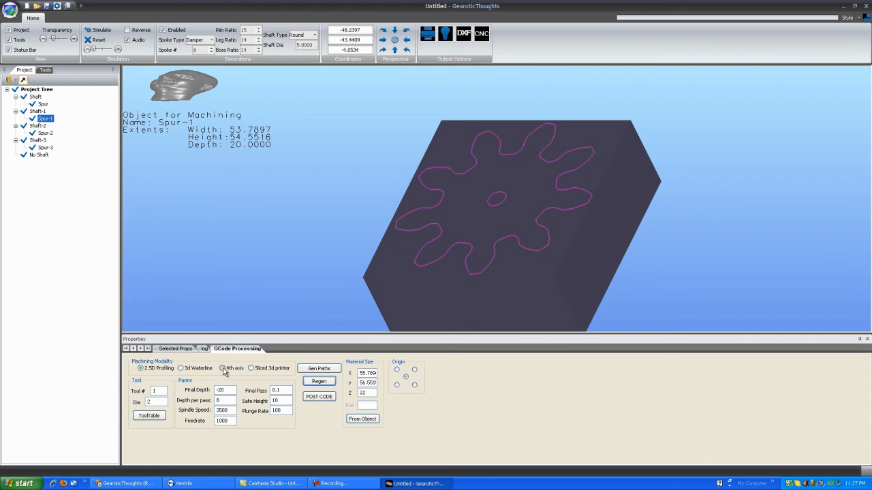
click(223, 368)
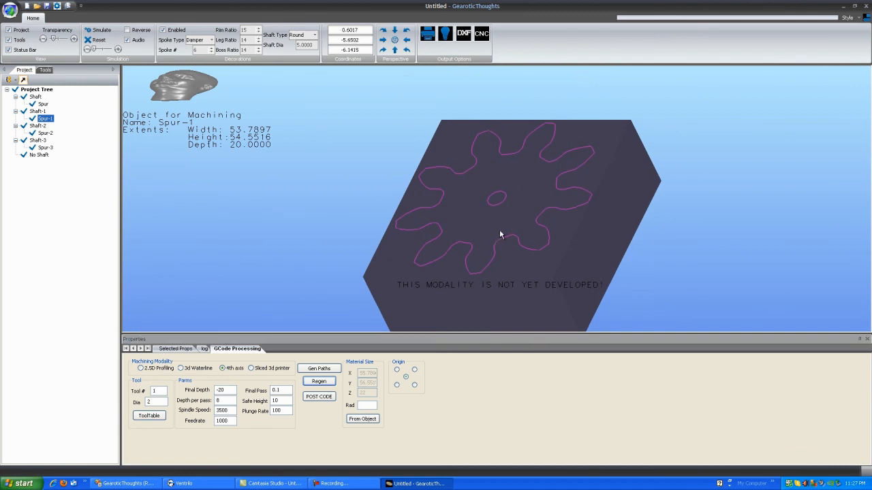
drag(502, 234, 470, 191)
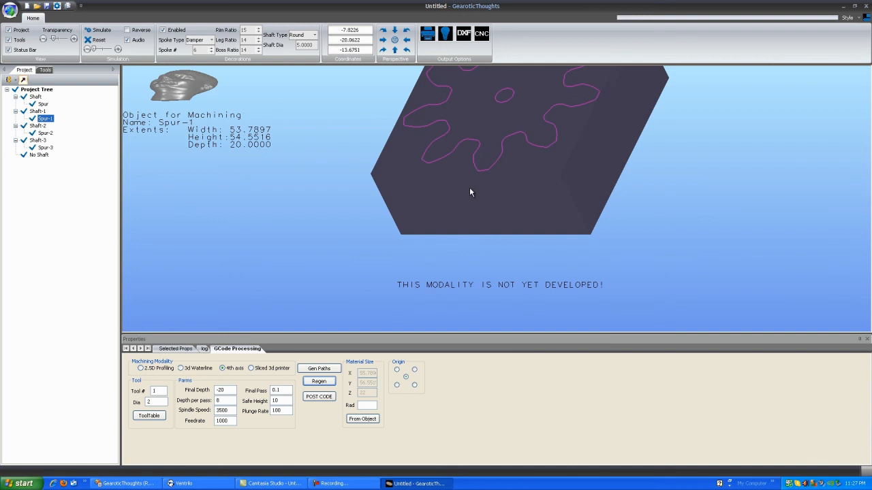
drag(470, 192, 503, 198)
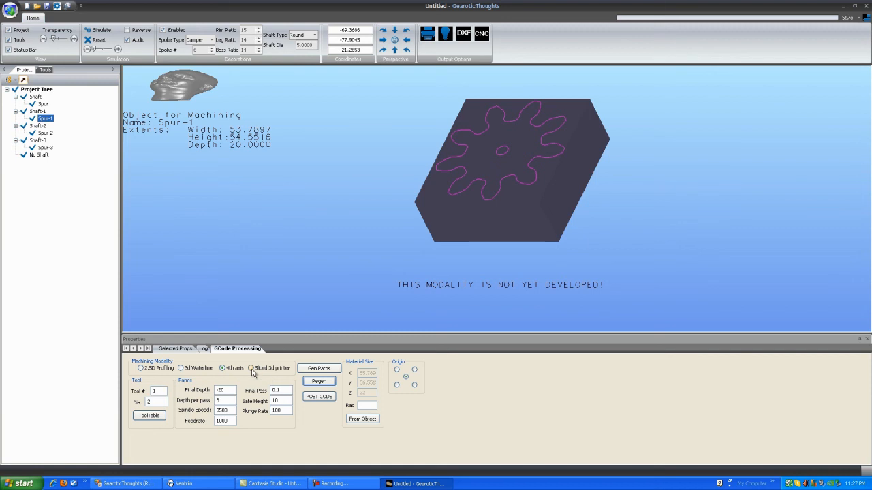
click(140, 367)
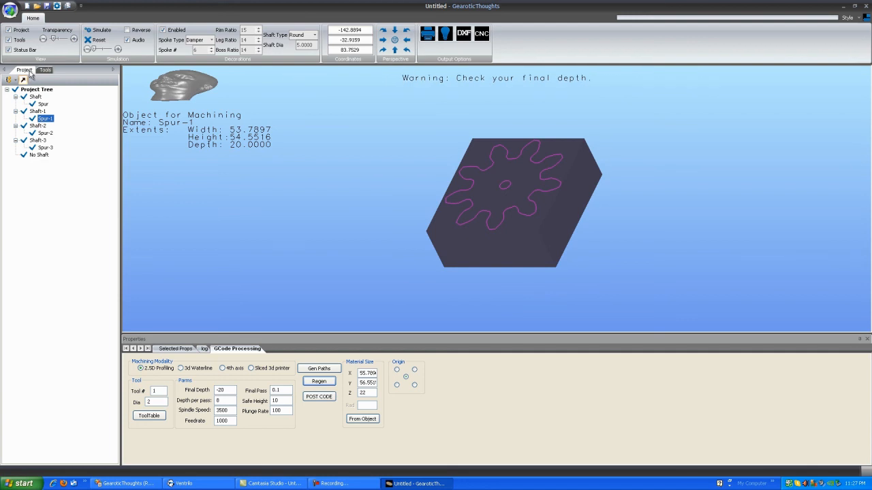
Step: Select Spur-3 on Shaft-3 and make it the GCode Processing object, confirming the change
click(174, 349)
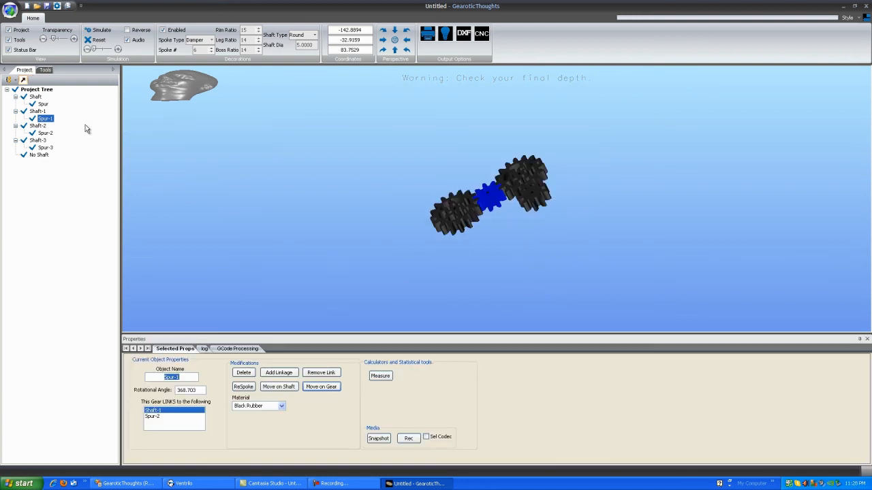
click(44, 103)
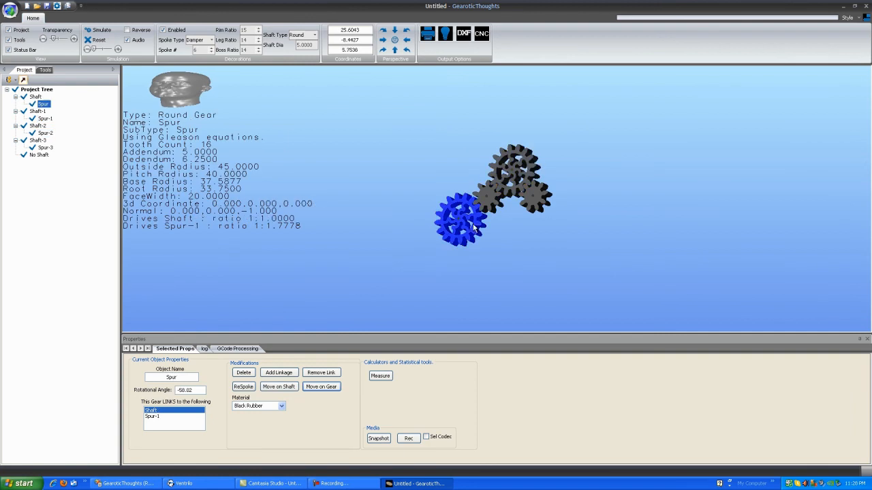
click(45, 147)
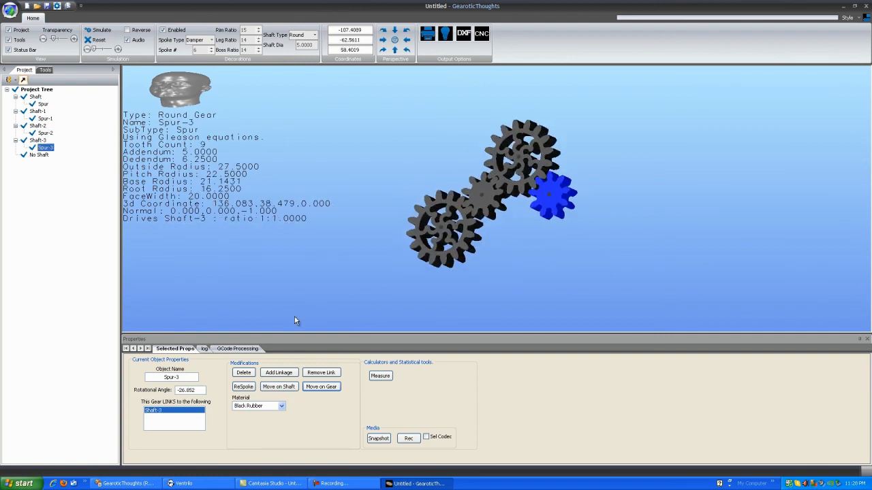
click(237, 348)
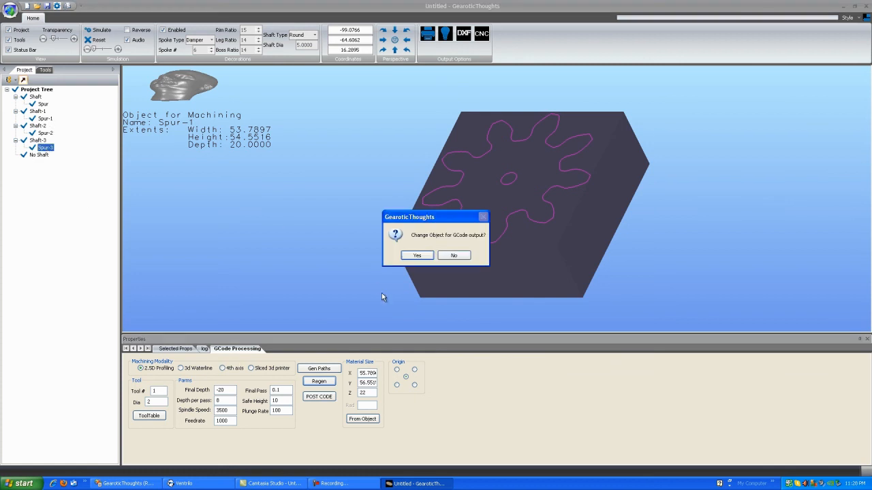
mouse_move(450, 242)
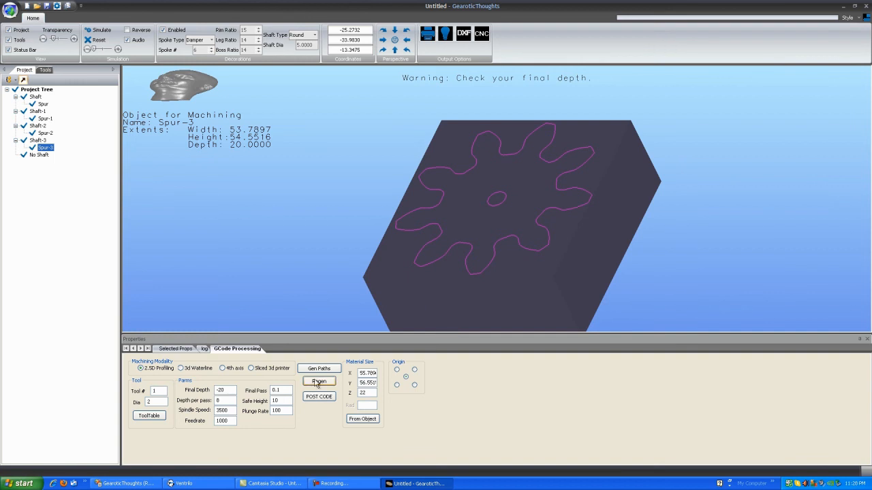
Step: Regenerate the toolpaths for Spur-3 and return to the gear train's Selected Props
click(318, 368)
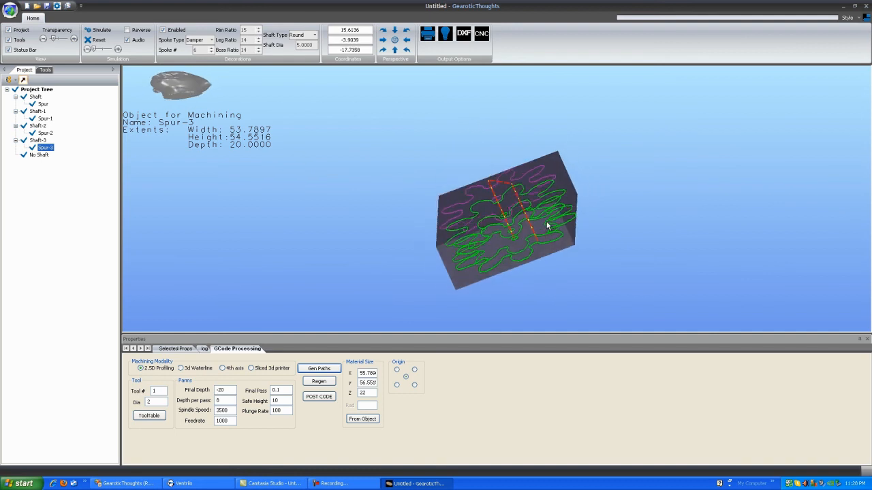
click(42, 104)
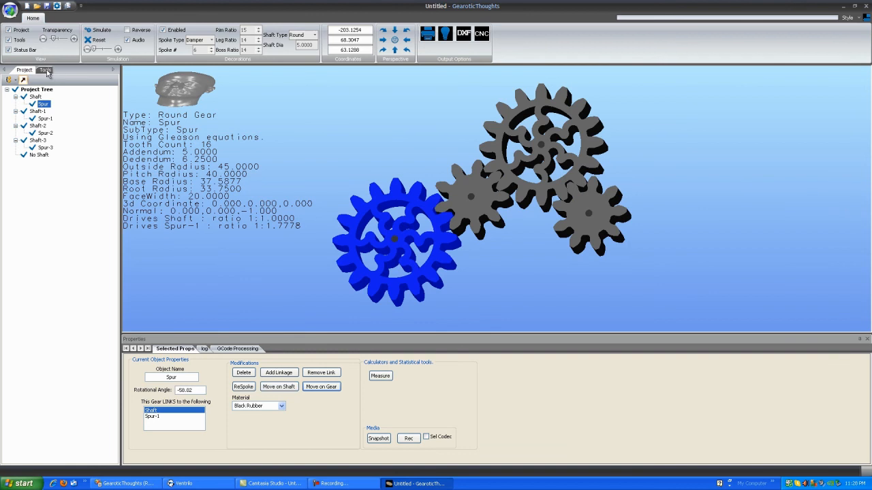
Step: Show the Tools creation panel for gears, special objects and escapements
click(43, 70)
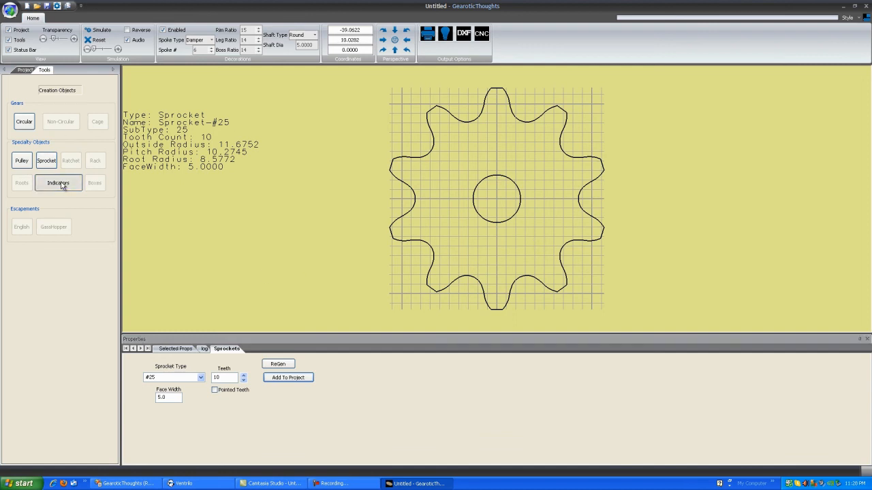
Step: In the Indicators tool, try several design styles for the first clock hand
click(57, 182)
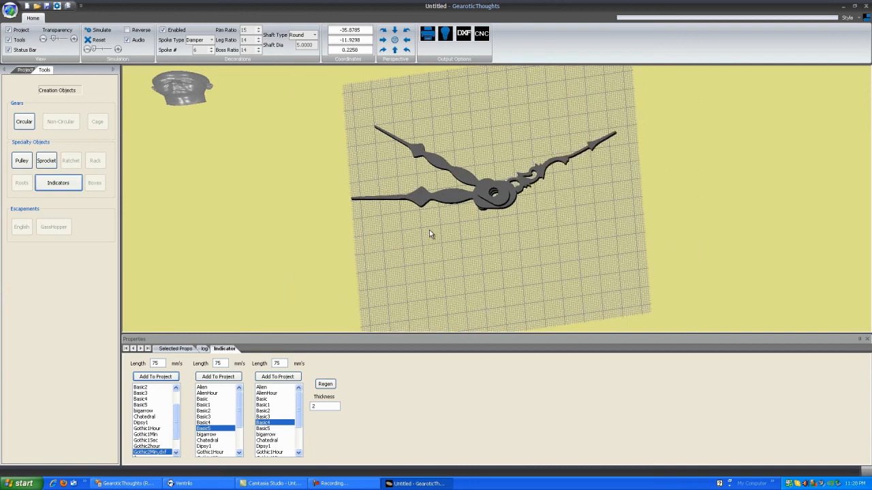
click(202, 404)
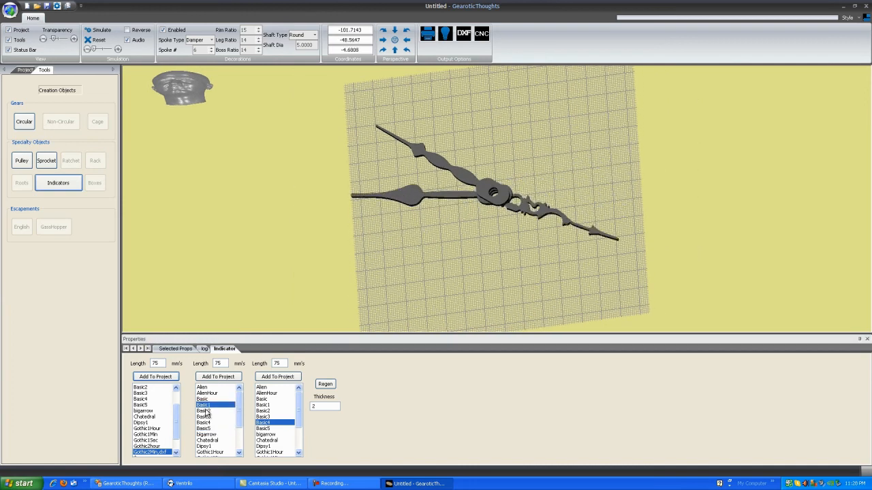
click(147, 428)
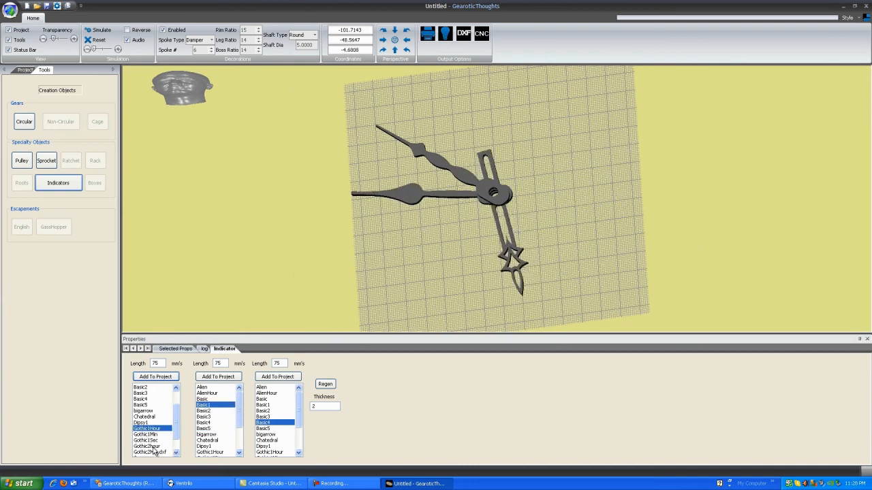
click(142, 393)
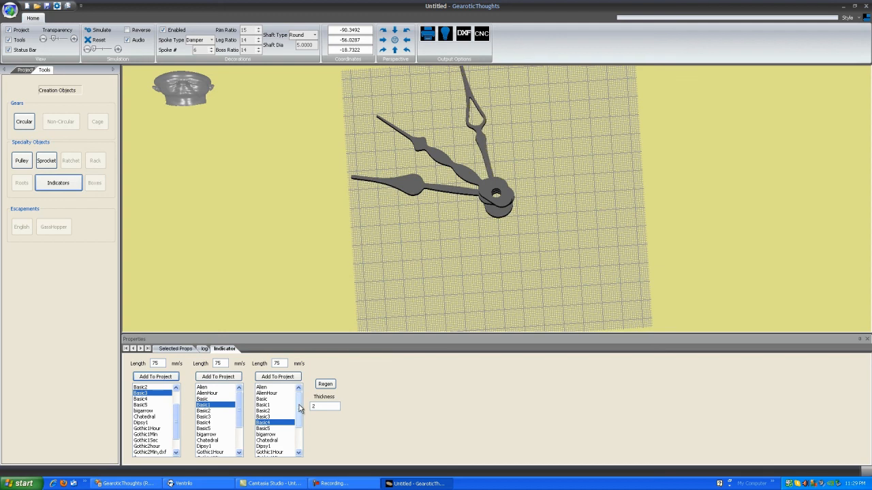
Step: Preview several styles for the third hand, then return to the Circular Gear Module
click(263, 399)
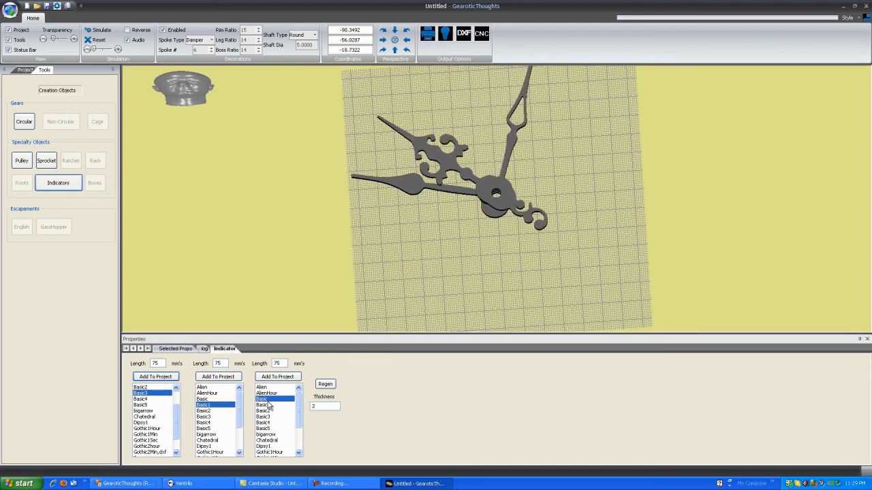
click(263, 405)
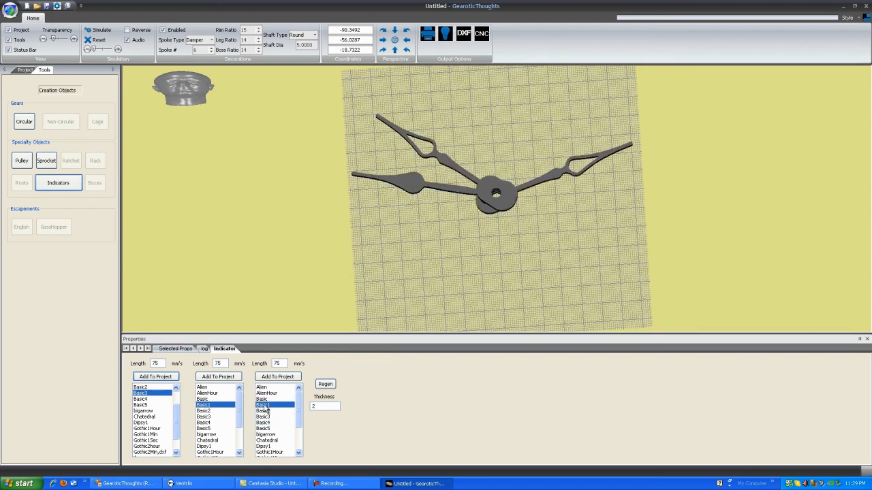
click(263, 411)
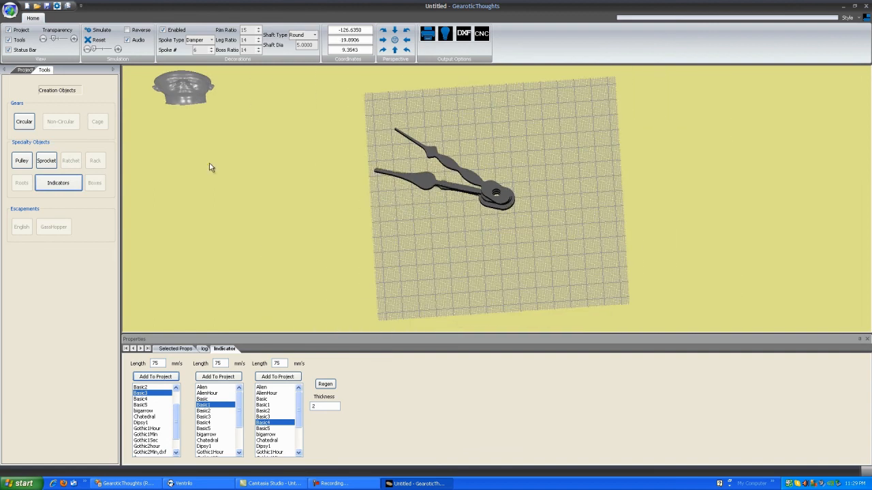
click(25, 122)
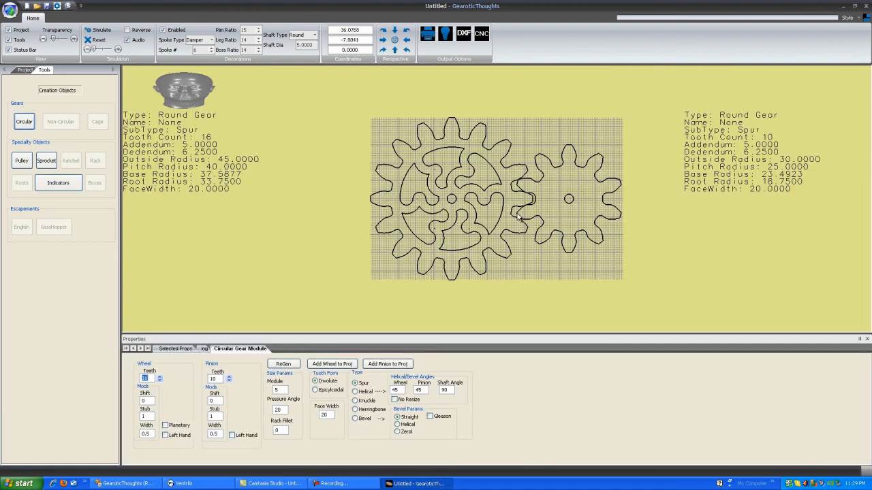